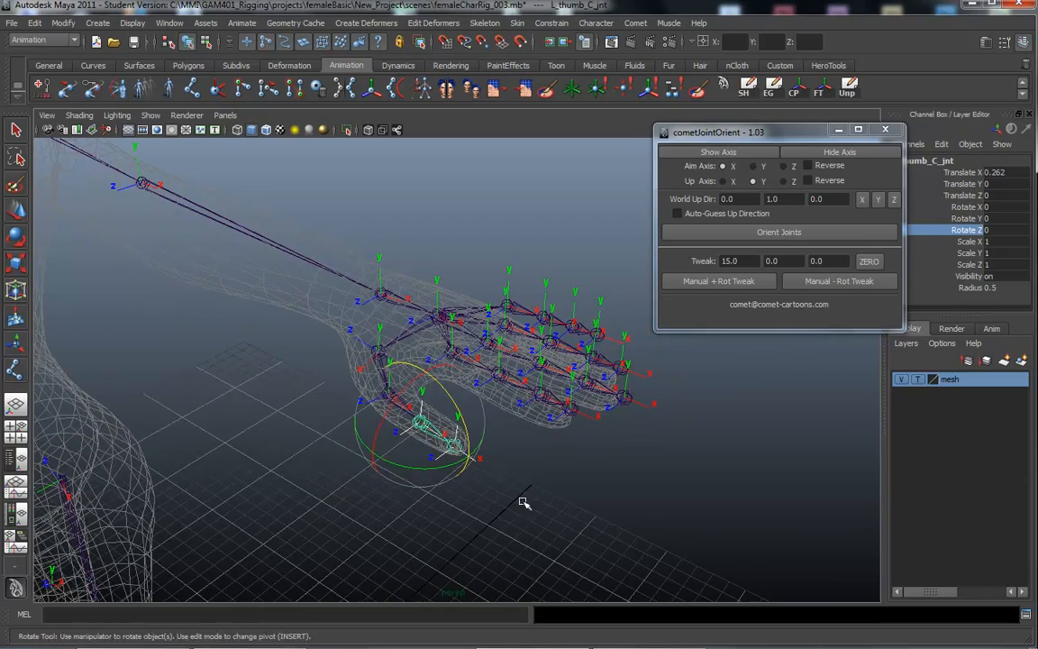
Step: Orbit around the hand skeleton and select the index finger joints
{"action": "left_click_drag", "start_coordinate": [525, 503], "coordinate": [615, 498]}
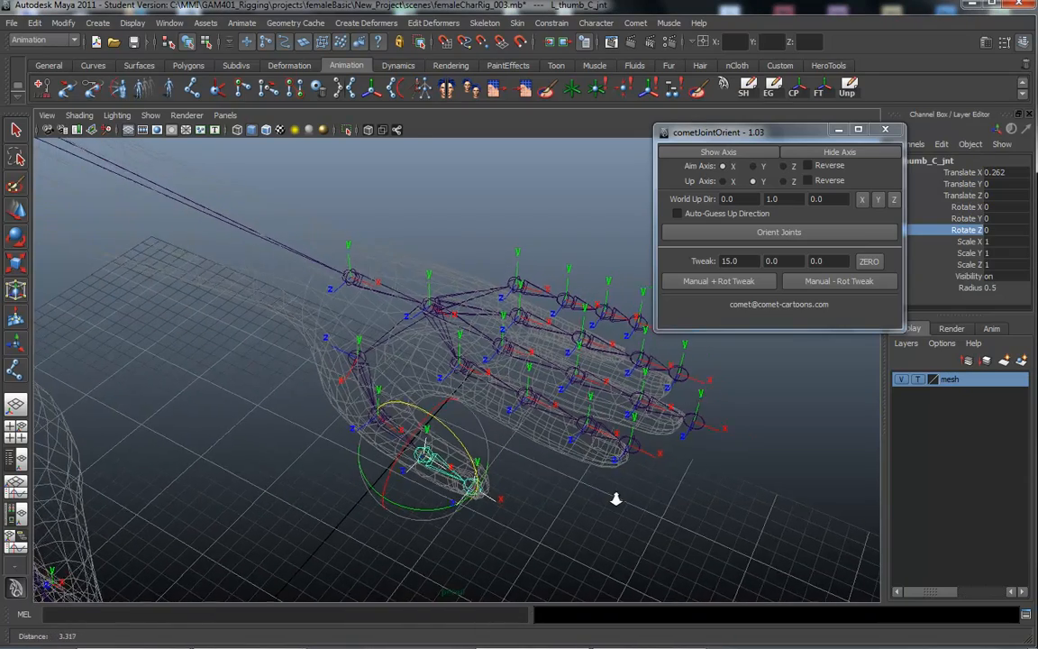
{"action": "left_click_drag", "start_coordinate": [615, 499], "coordinate": [588, 493]}
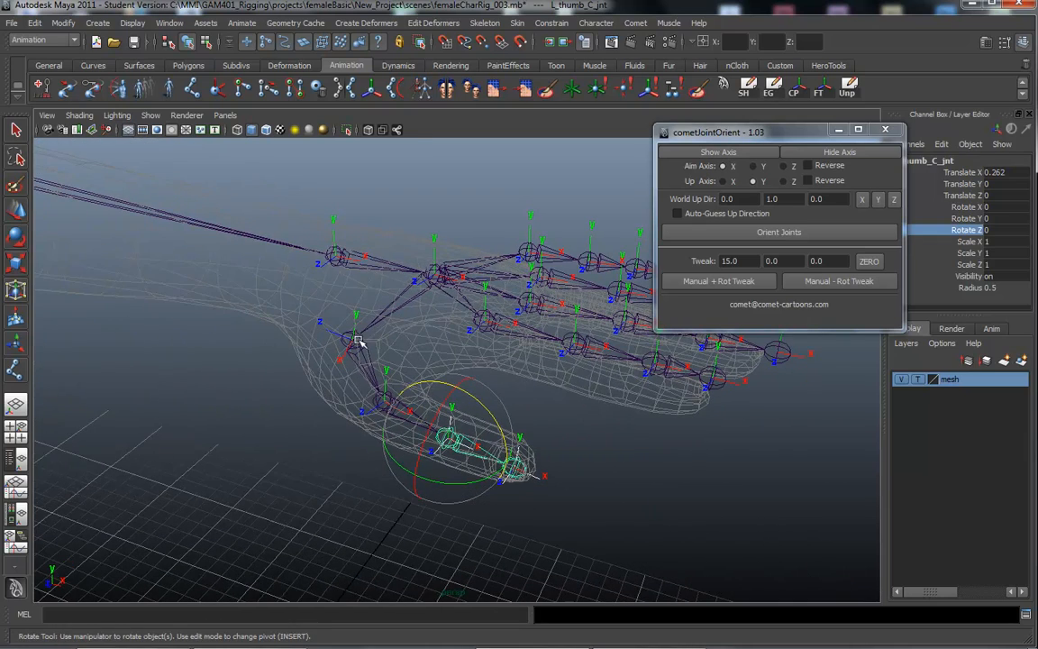
{"action": "mouse_move", "coordinate": [467, 368]}
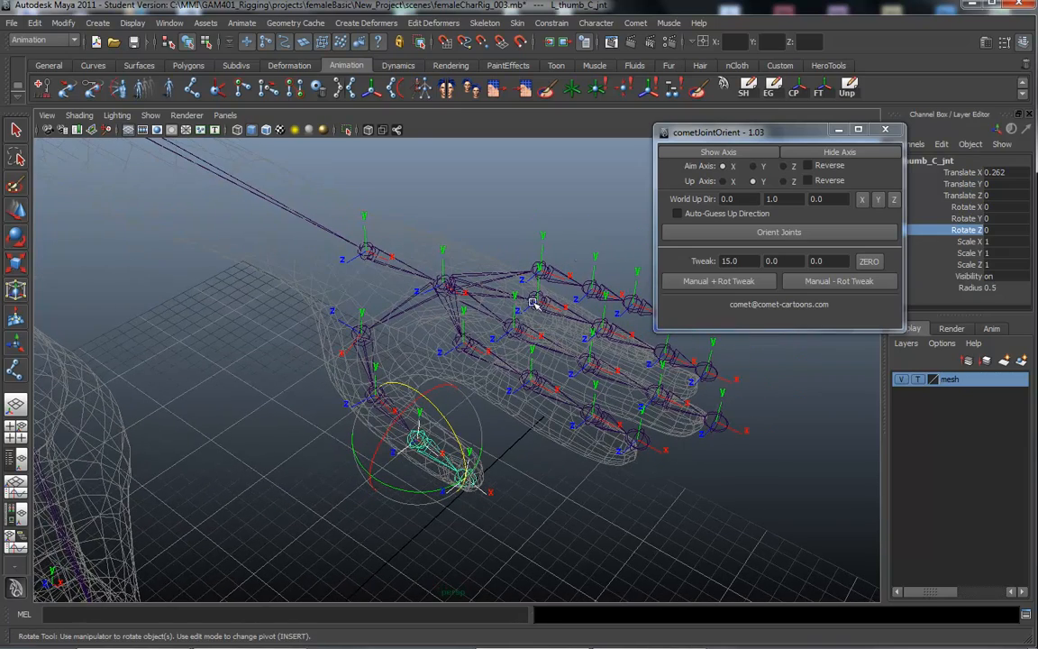
{"action": "left_click_drag", "start_coordinate": [532, 302], "coordinate": [636, 491]}
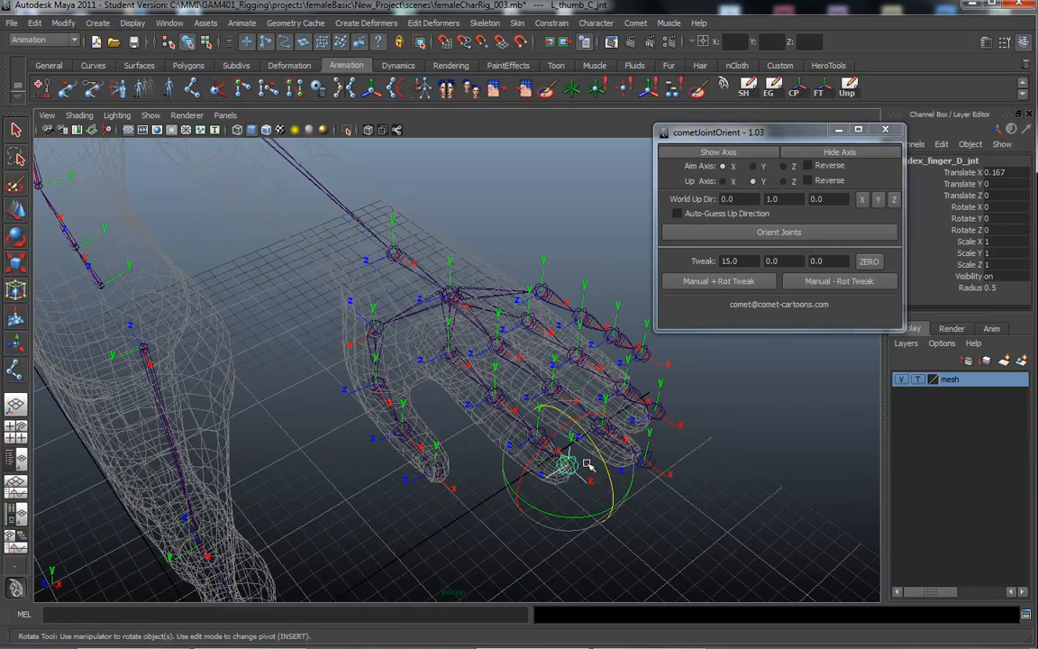
{"action": "left_click", "coordinate": [493, 378]}
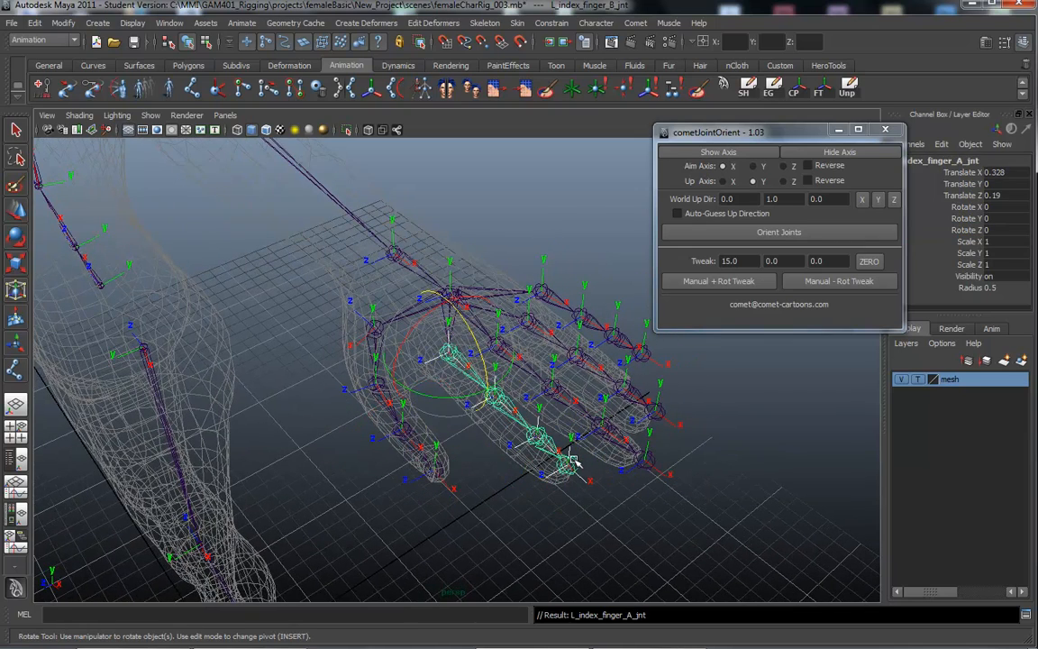
{"action": "left_click", "coordinate": [537, 437]}
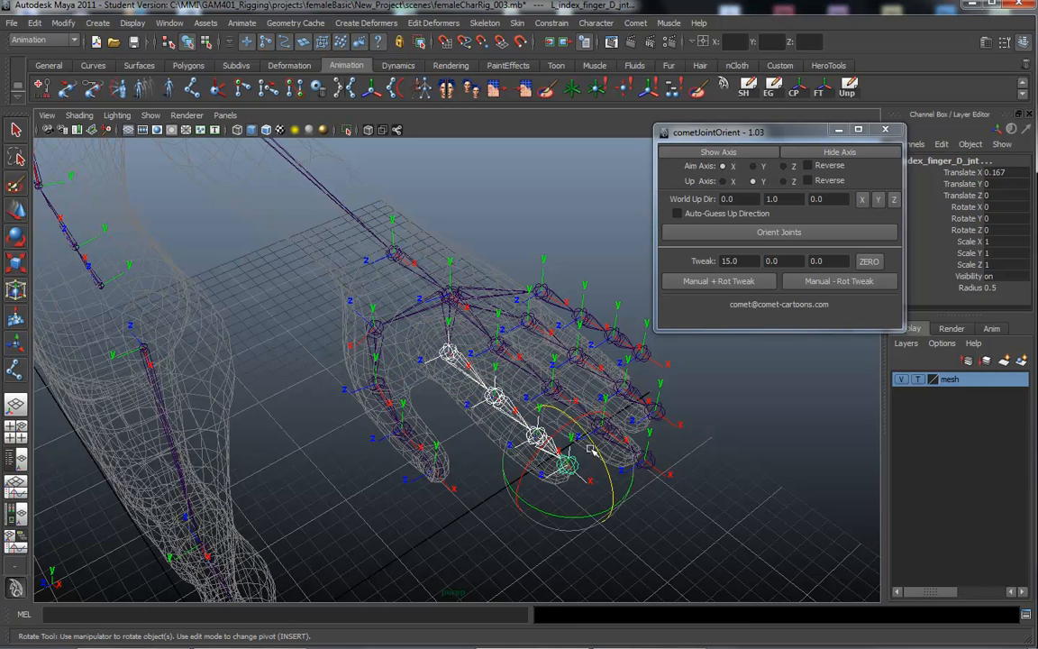
{"action": "left_click_drag", "start_coordinate": [591, 447], "coordinate": [606, 518]}
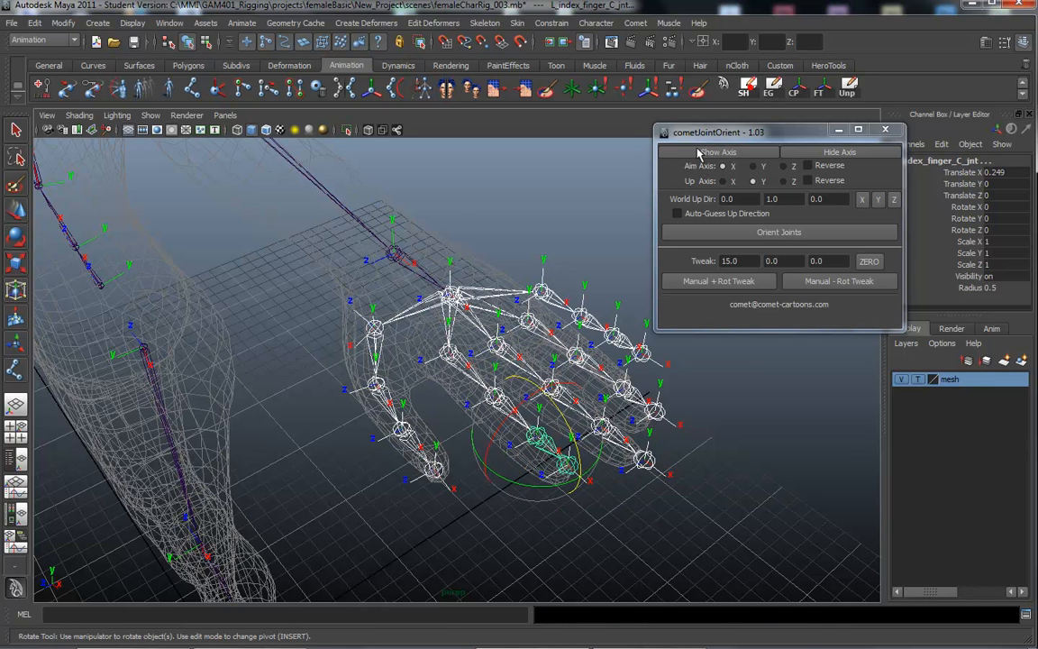
{"action": "mouse_move", "coordinate": [559, 413]}
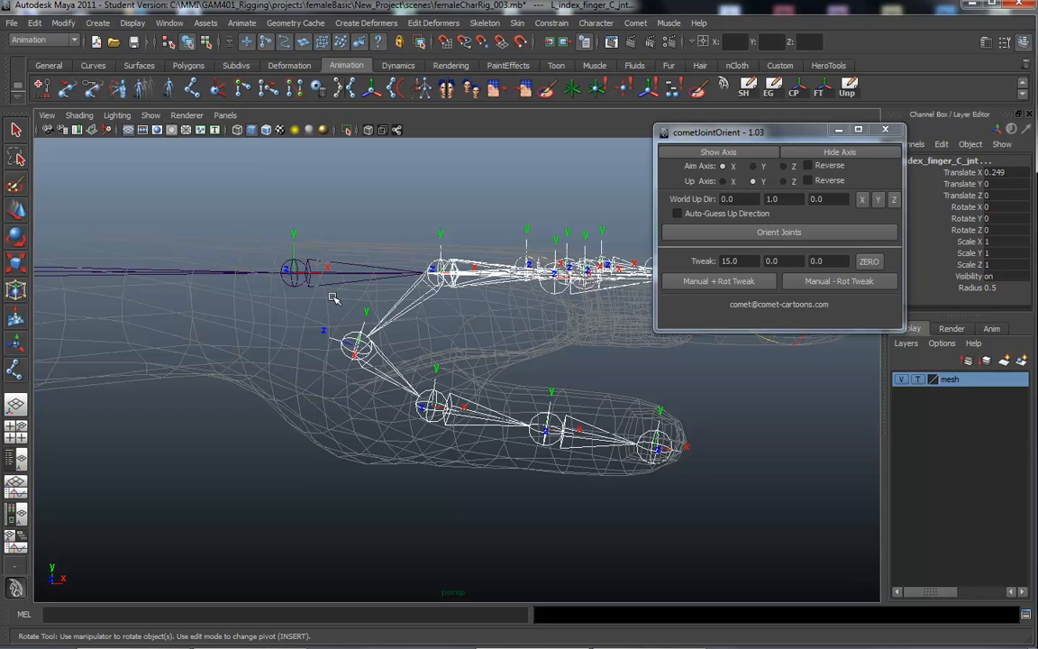
Step: Select L_thumb_A_jnt and orbit to view the thumb from above
{"action": "left_click", "coordinate": [356, 350]}
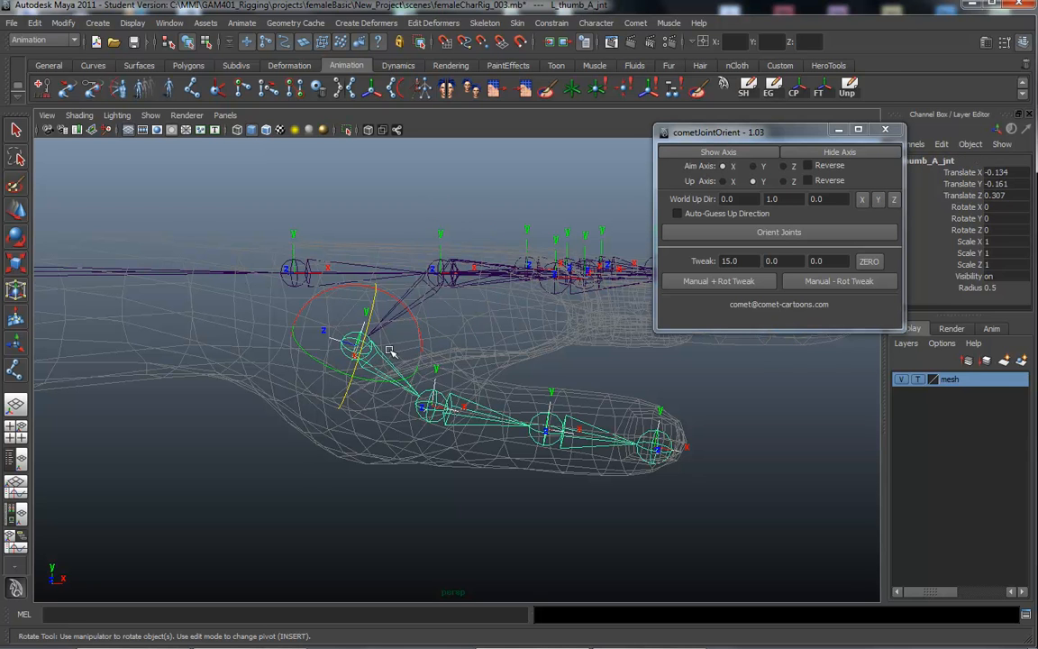
{"action": "mouse_move", "coordinate": [518, 359]}
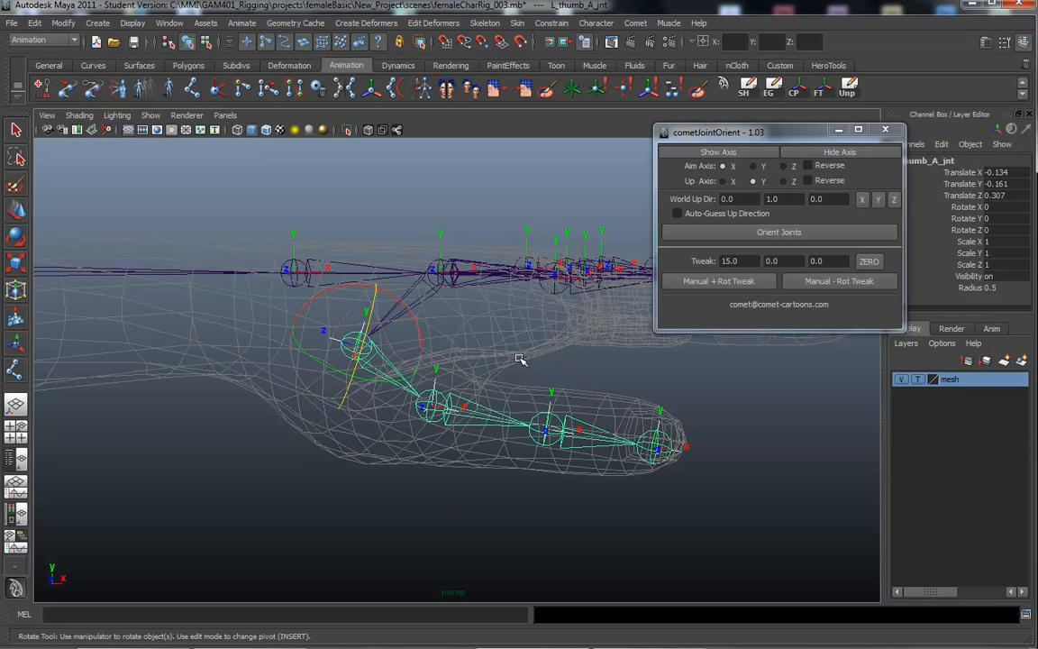
{"action": "left_click_drag", "start_coordinate": [518, 360], "coordinate": [471, 374]}
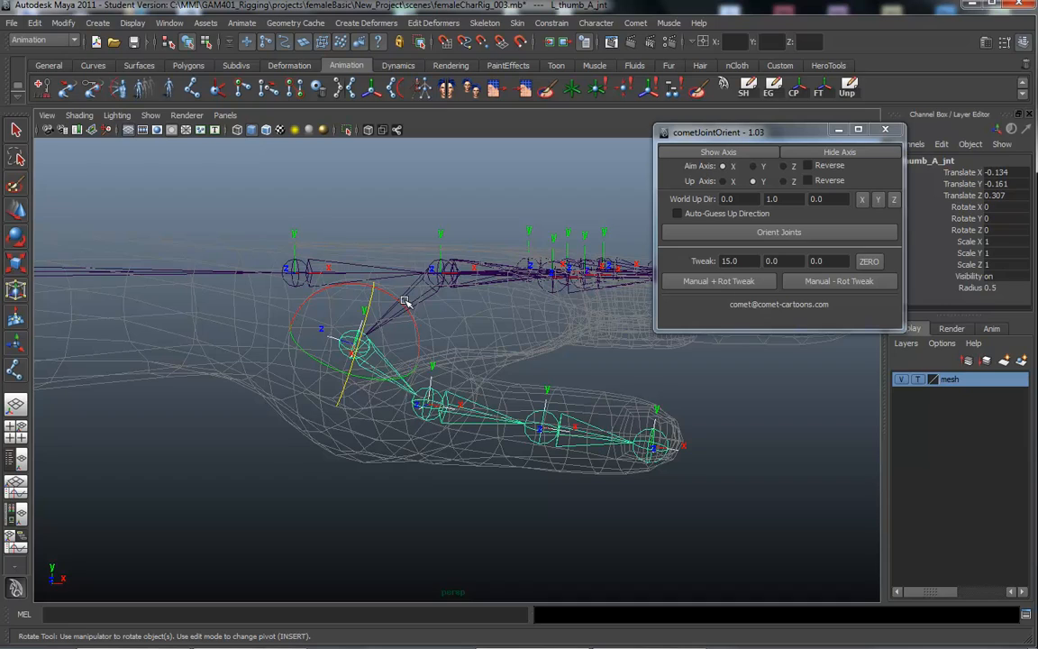
{"action": "mouse_move", "coordinate": [547, 351]}
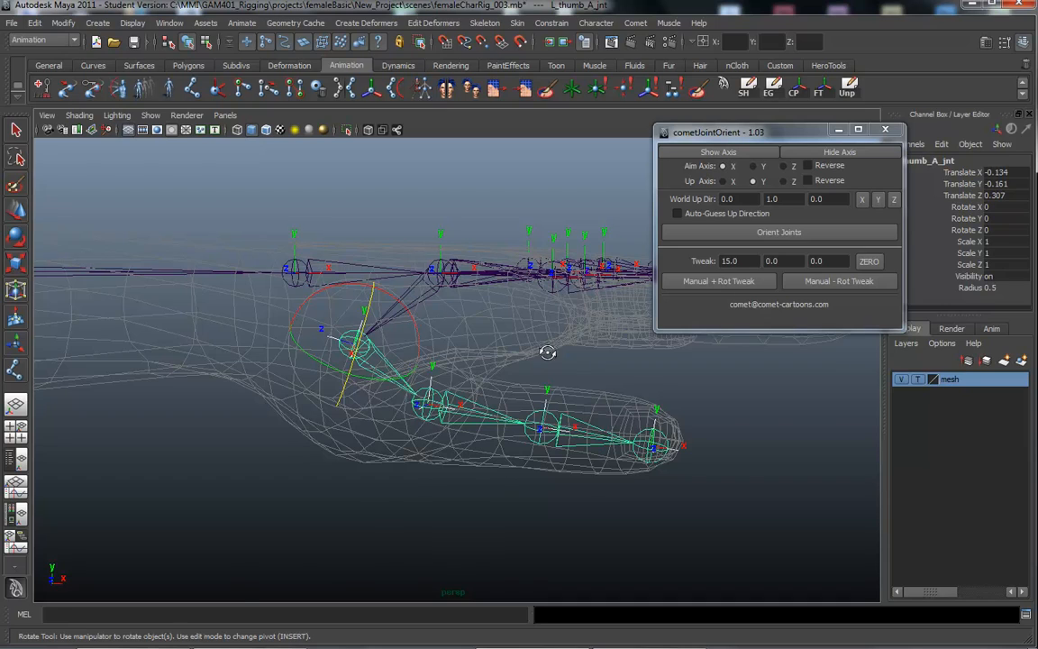
{"action": "left_click_drag", "start_coordinate": [547, 351], "coordinate": [348, 343]}
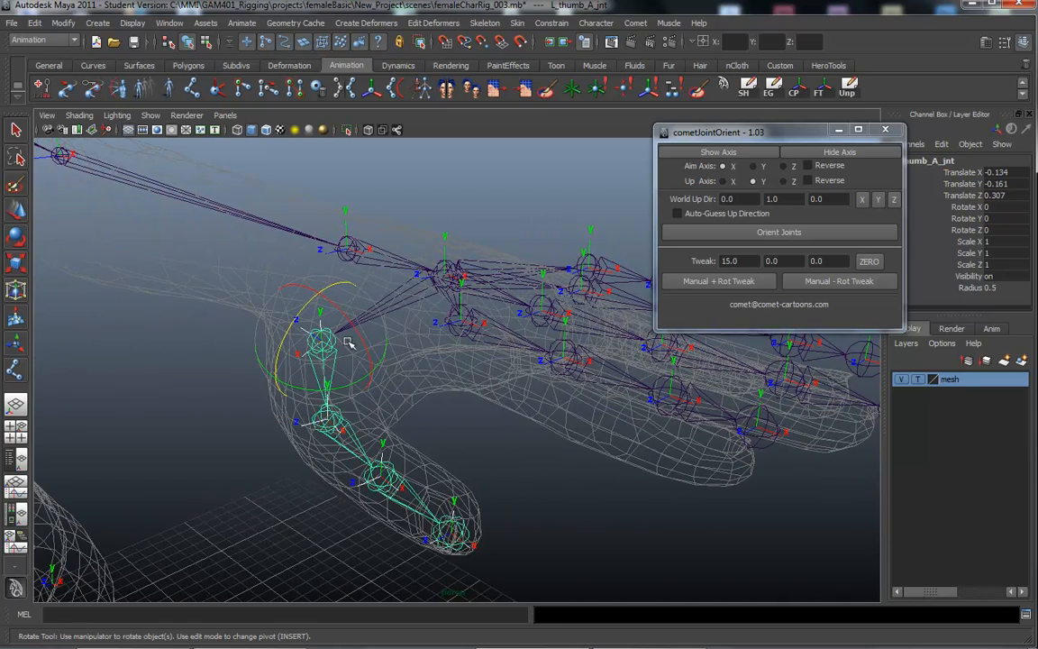
{"action": "mouse_move", "coordinate": [316, 303]}
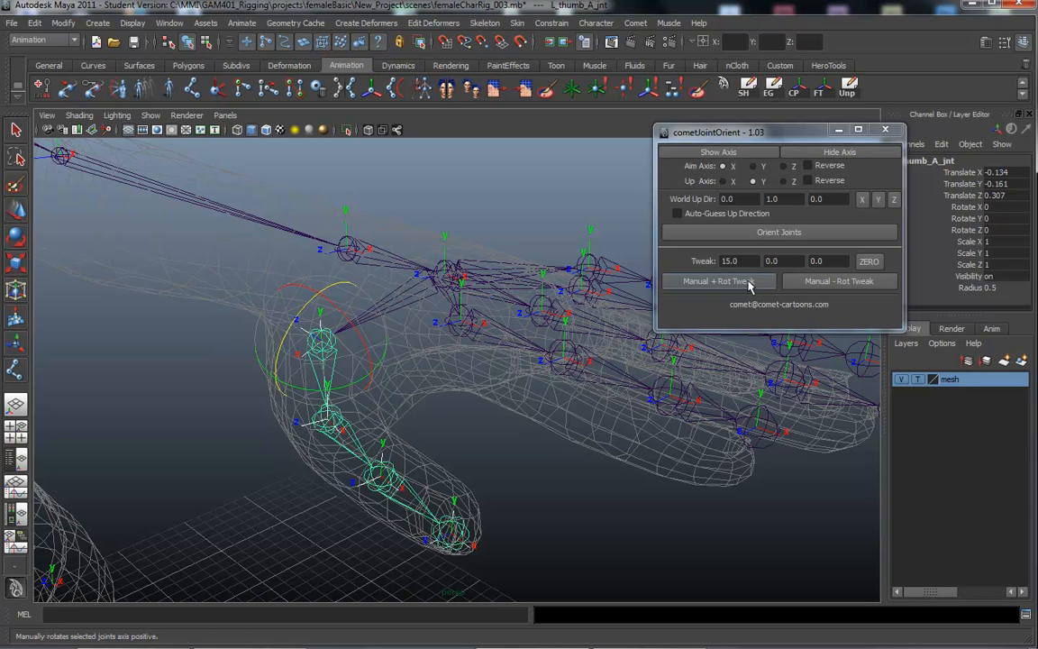
Step: Apply a 0, 0, 5 Rot Tweak to the thumb joints, then select the next thumb joint
{"action": "triple_click", "coordinate": [730, 261]}
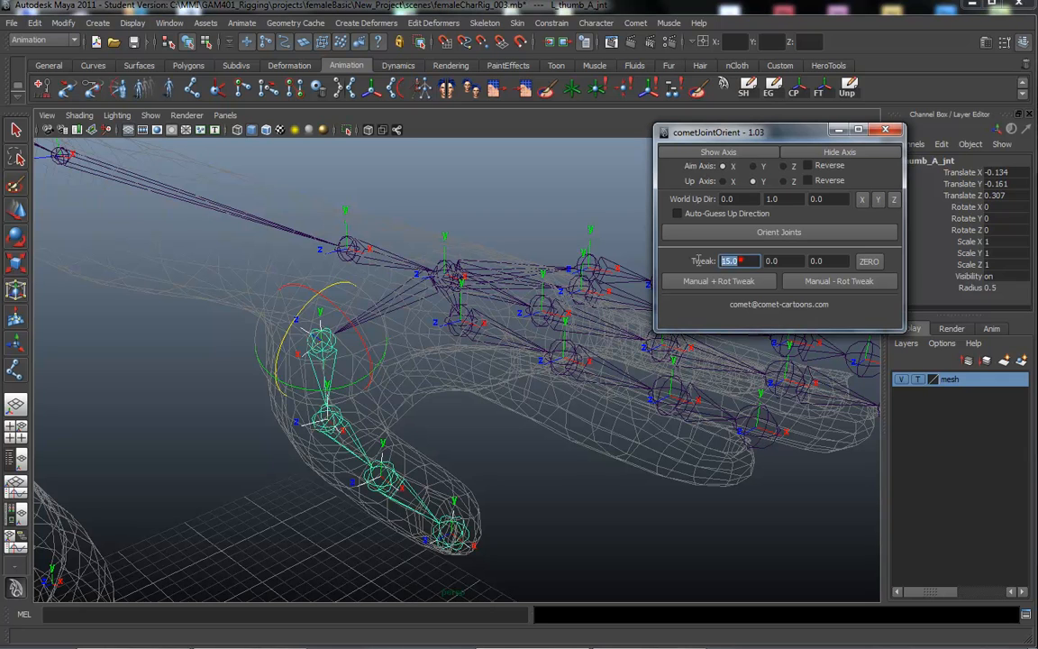
{"action": "left_click", "coordinate": [868, 261]}
{"action": "type", "text": "5"}
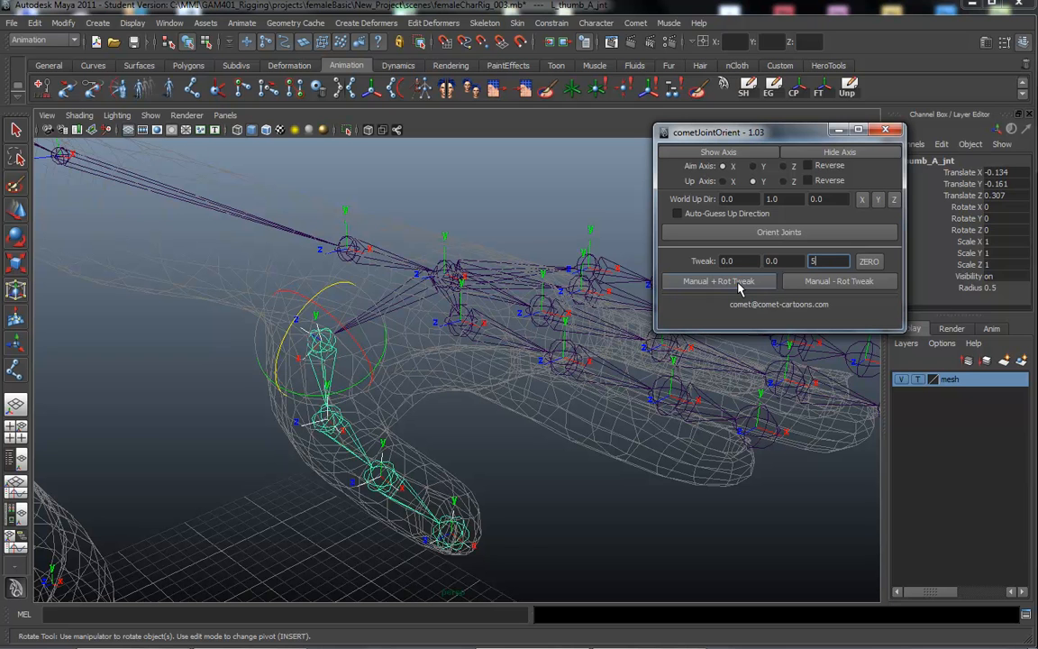
{"action": "left_click", "coordinate": [718, 280]}
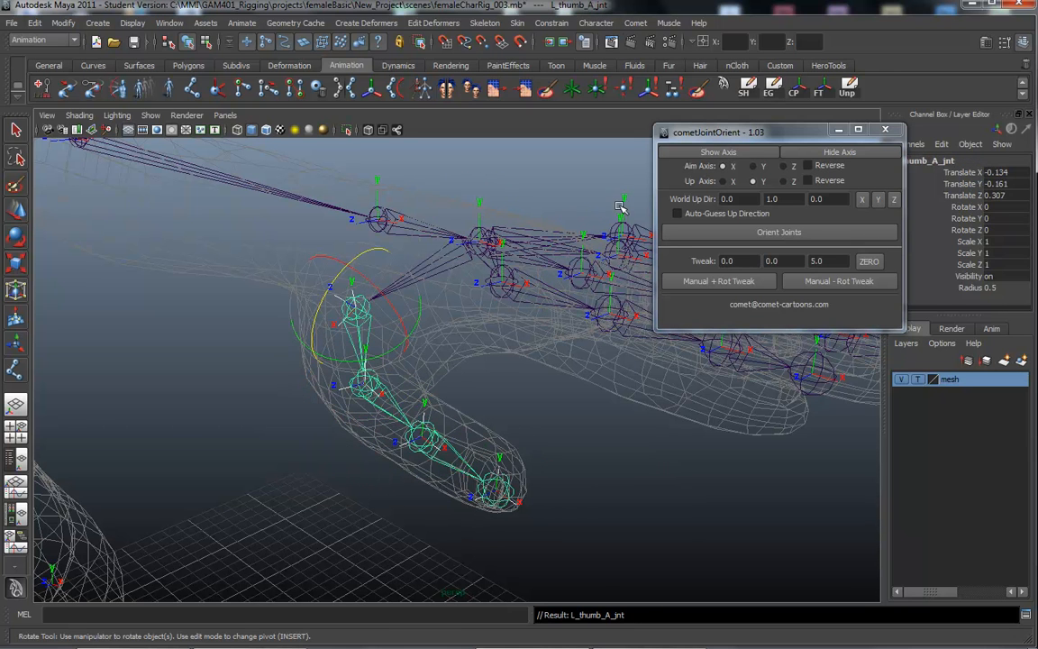
{"action": "left_click", "coordinate": [491, 487]}
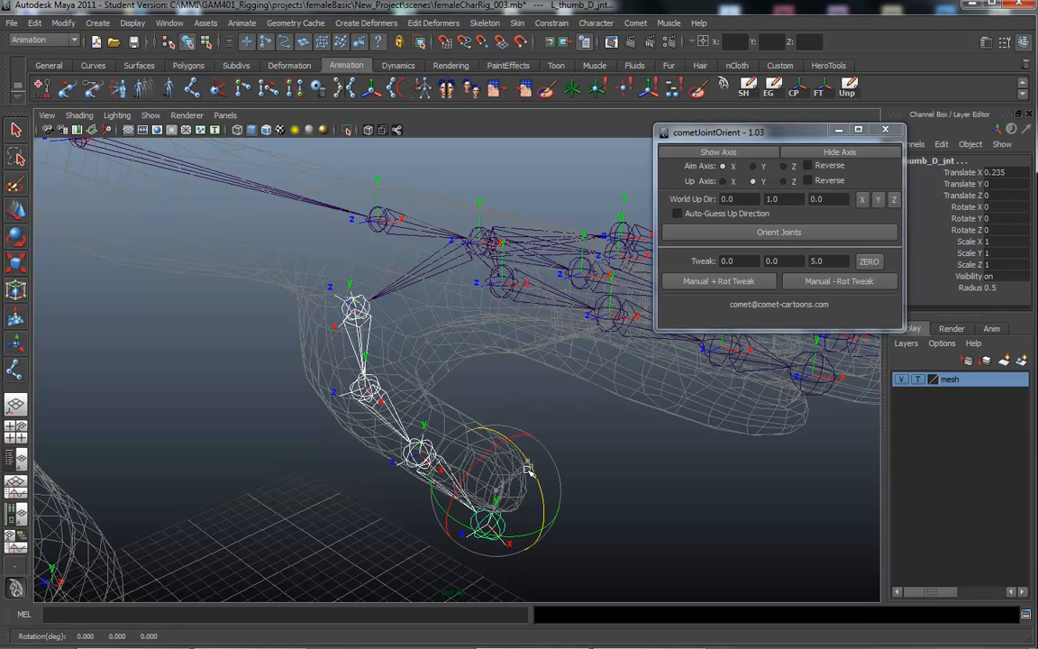
{"action": "left_click_drag", "start_coordinate": [530, 468], "coordinate": [529, 532]}
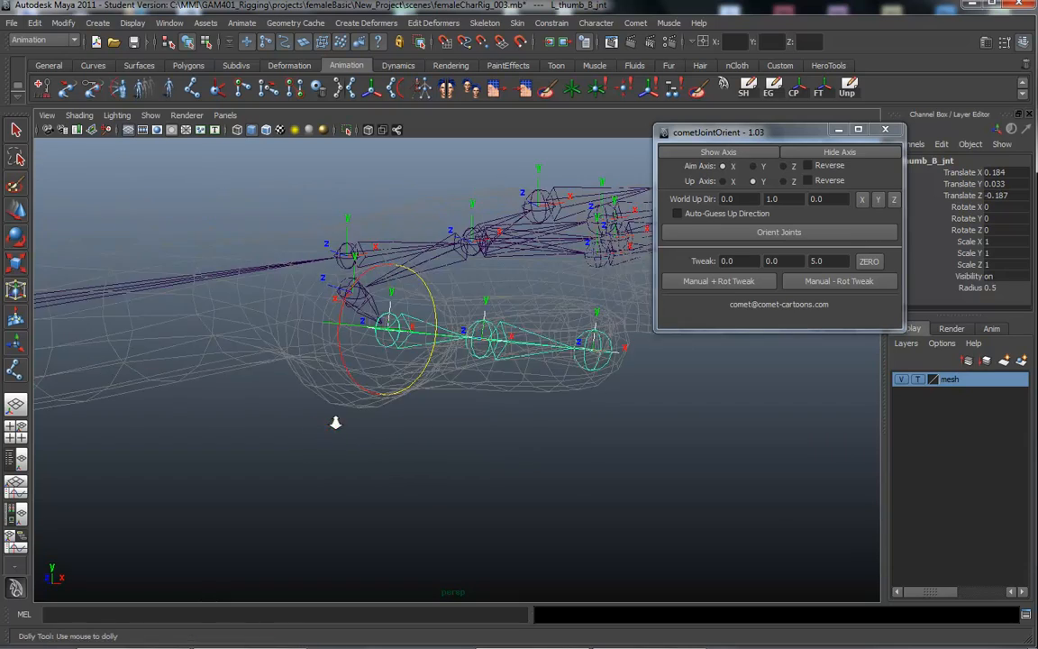
Step: Try +5 and -5 degree X twists (Tweak 5, 0, 0) on L_thumb_B_jnt
{"action": "left_click_drag", "start_coordinate": [336, 421], "coordinate": [517, 475]}
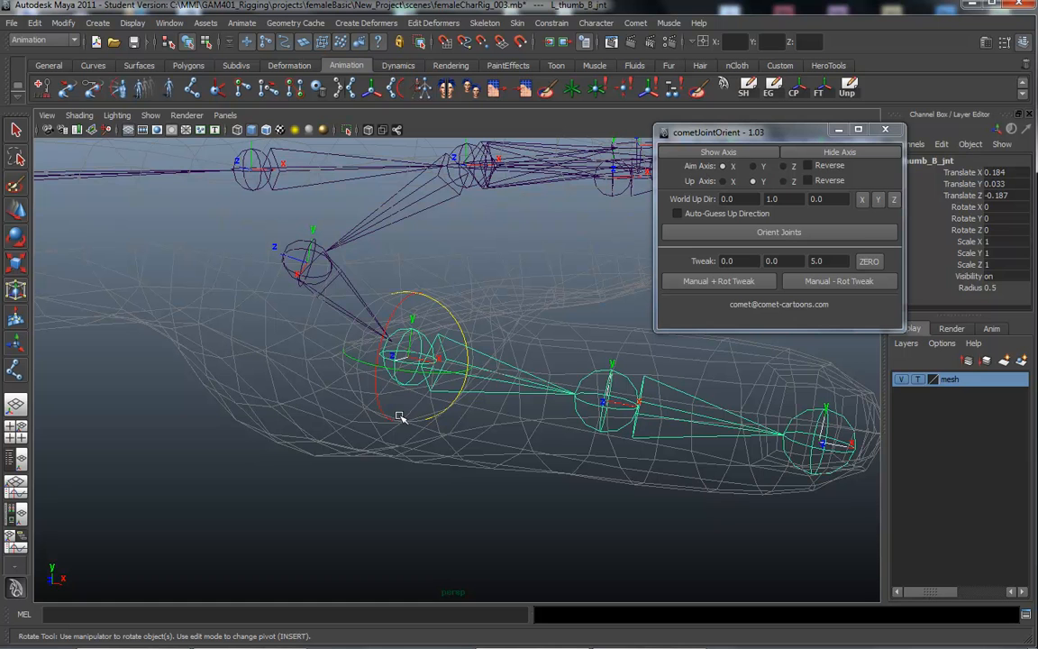
{"action": "mouse_move", "coordinate": [397, 338]}
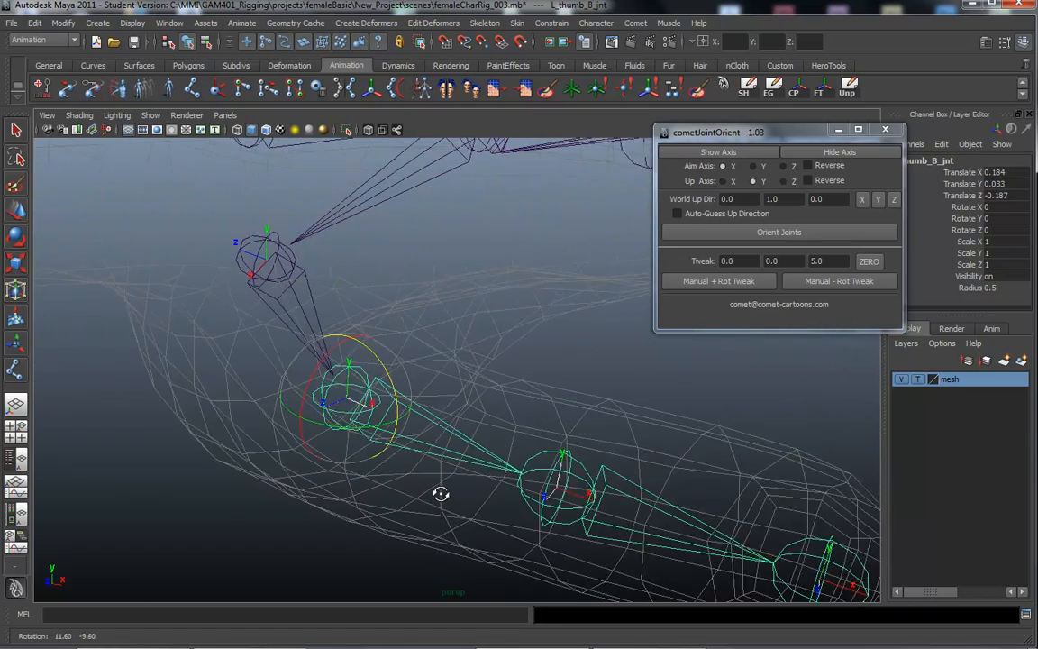
{"action": "left_click", "coordinate": [718, 280]}
{"action": "type", "text": "0"}
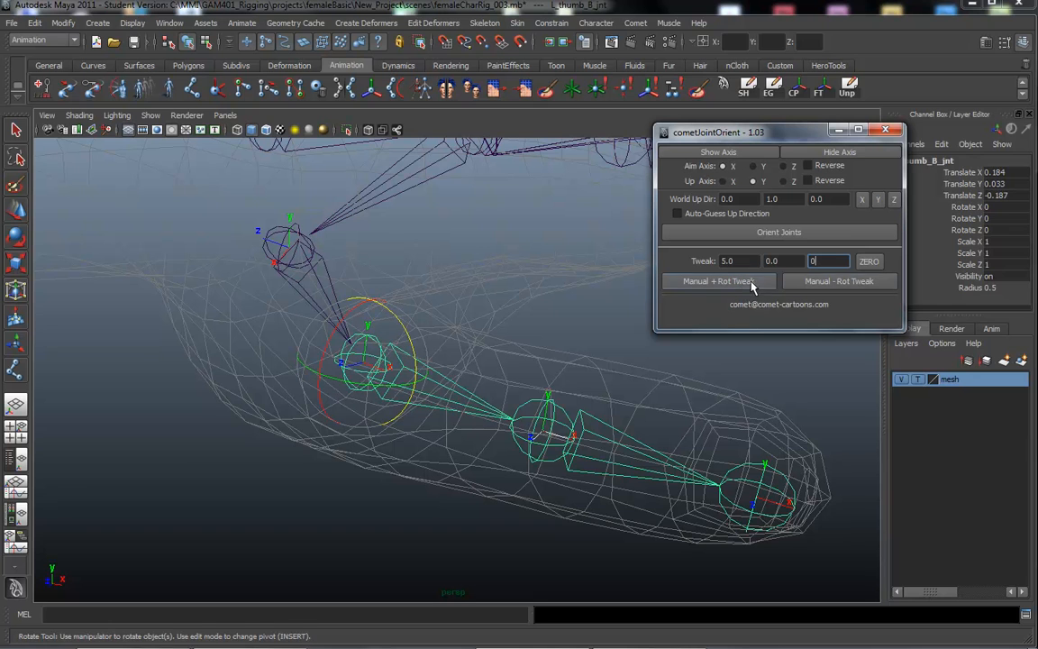
{"action": "left_click", "coordinate": [839, 280]}
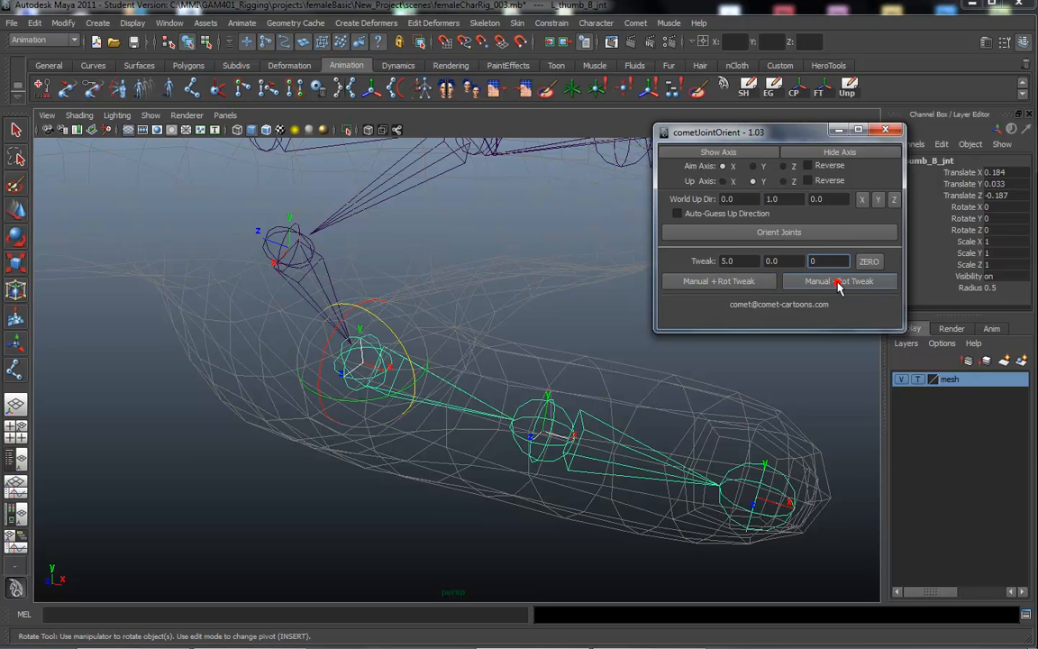
{"action": "left_click", "coordinate": [839, 281]}
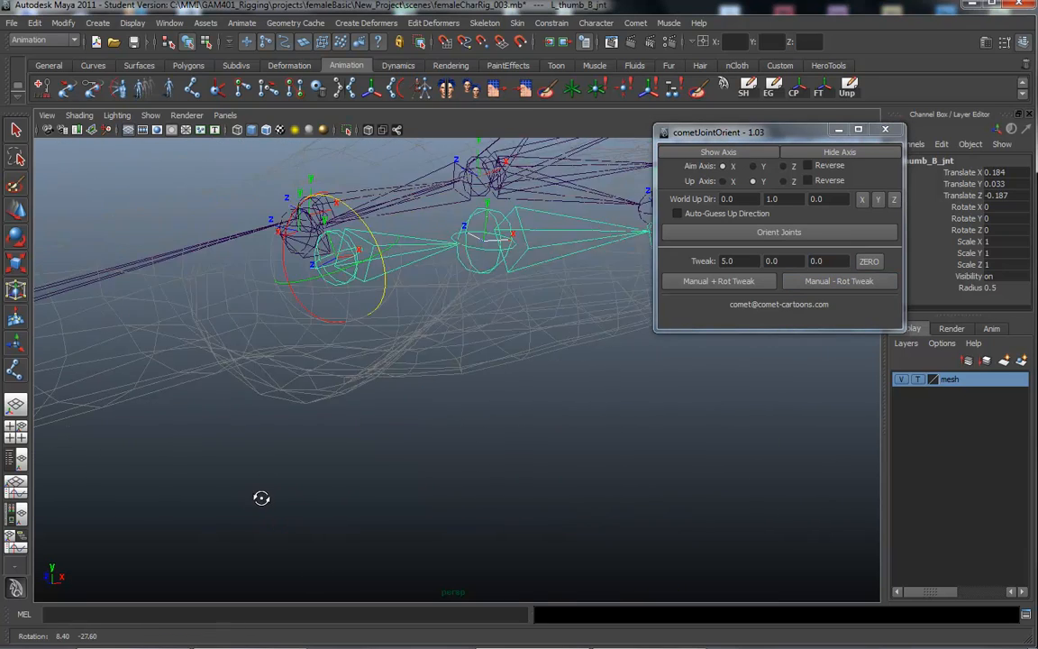
{"action": "left_click", "coordinate": [718, 280]}
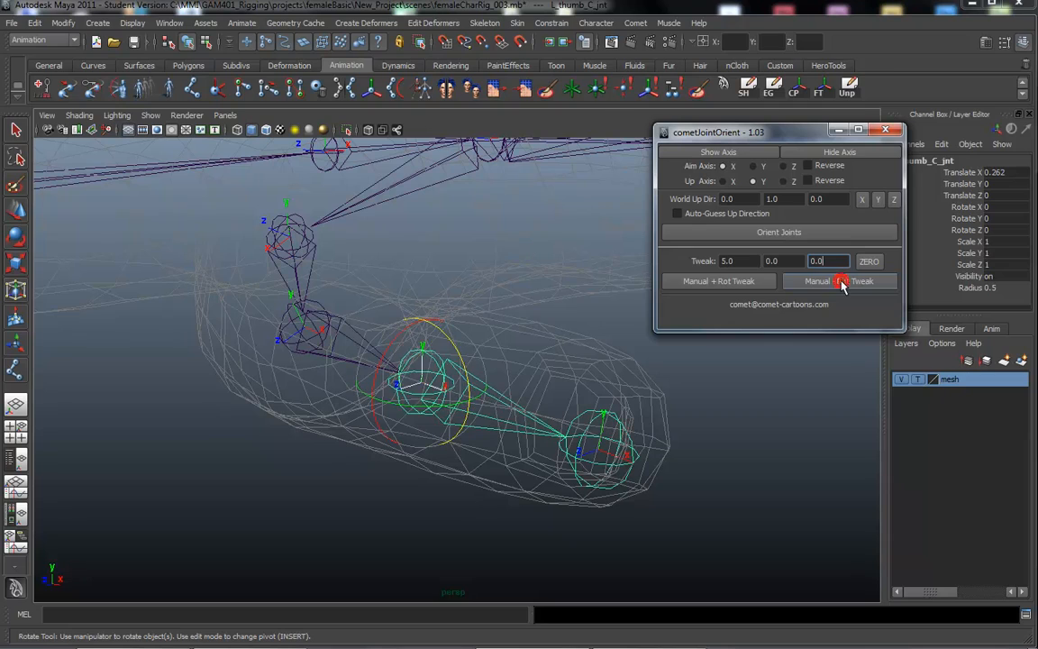
Step: Apply Manual - Rot Tweak to L_thumb_C_jnt and L_thumb_D_jnt
{"action": "left_click", "coordinate": [838, 280]}
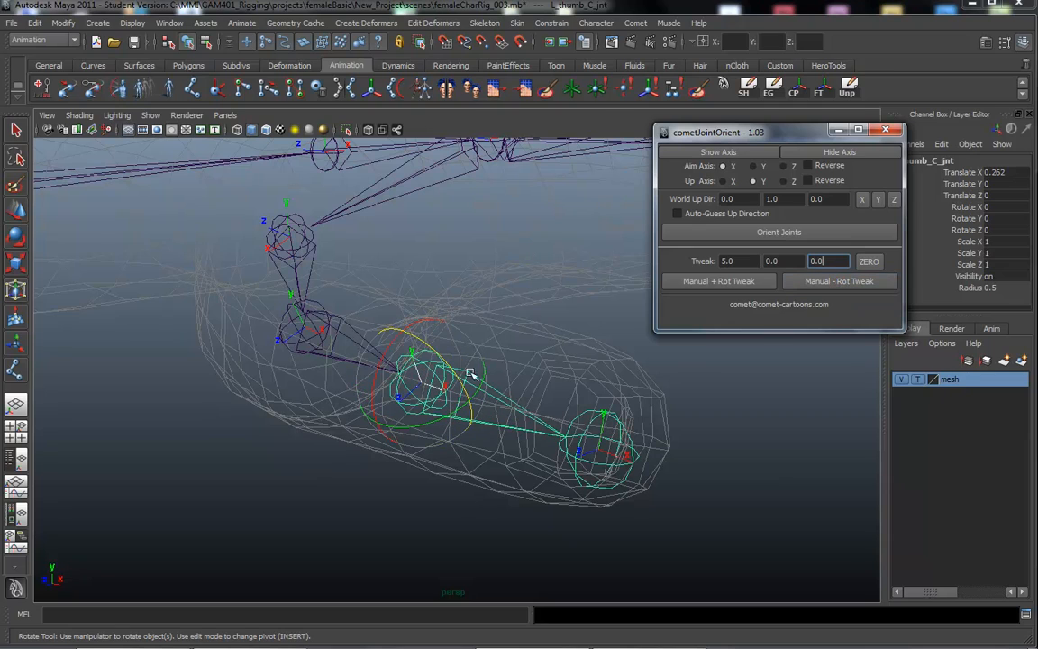
{"action": "left_click_drag", "start_coordinate": [468, 374], "coordinate": [194, 399]}
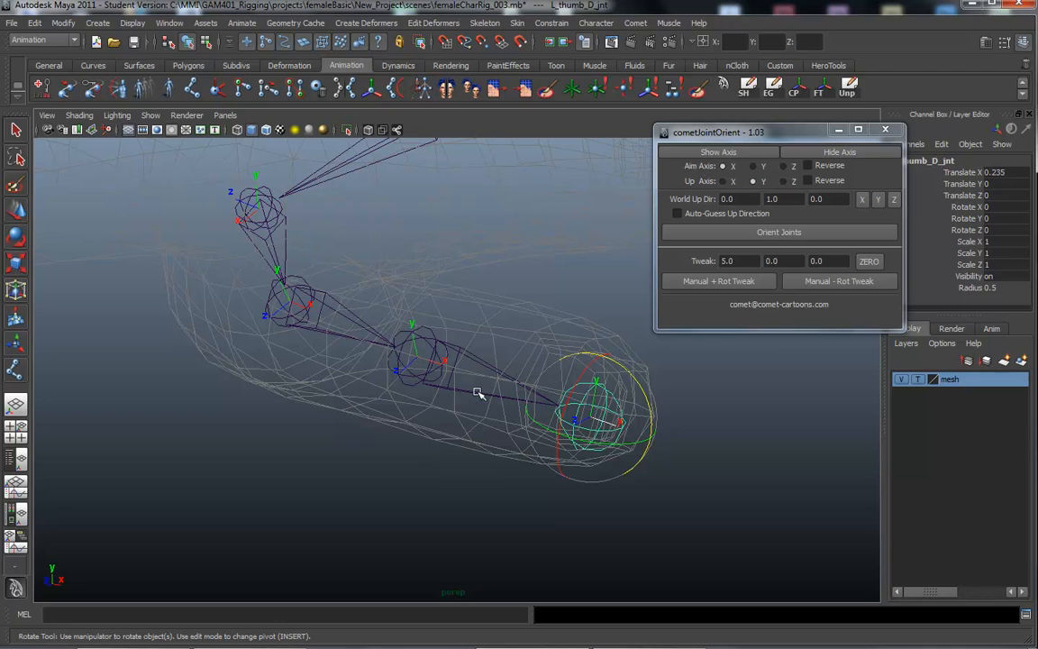
{"action": "left_click", "coordinate": [839, 280]}
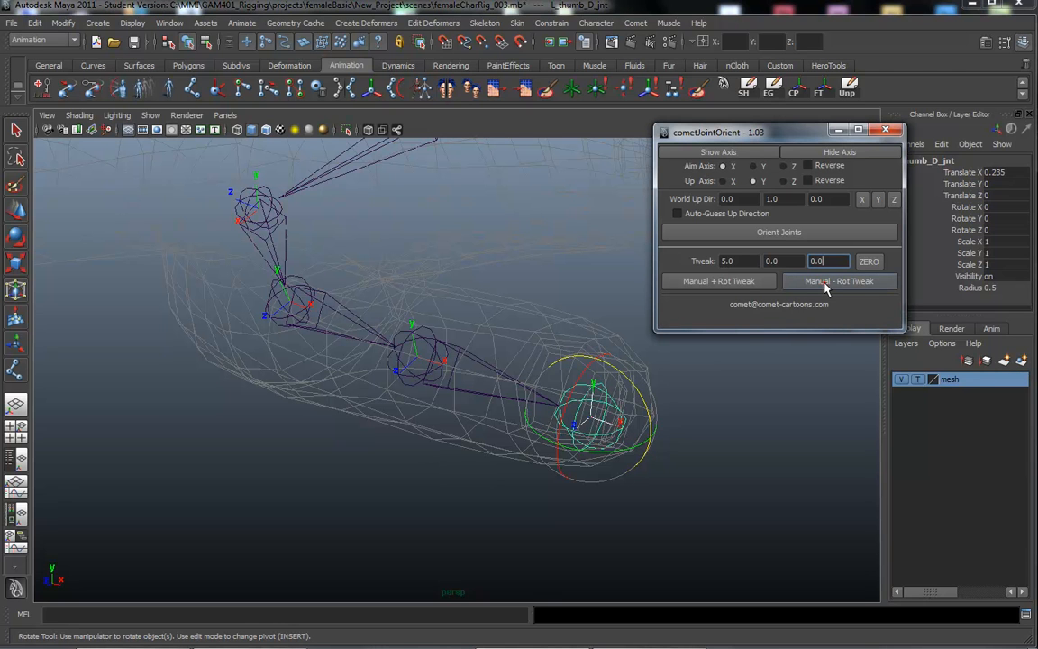
{"action": "left_click", "coordinate": [839, 280]}
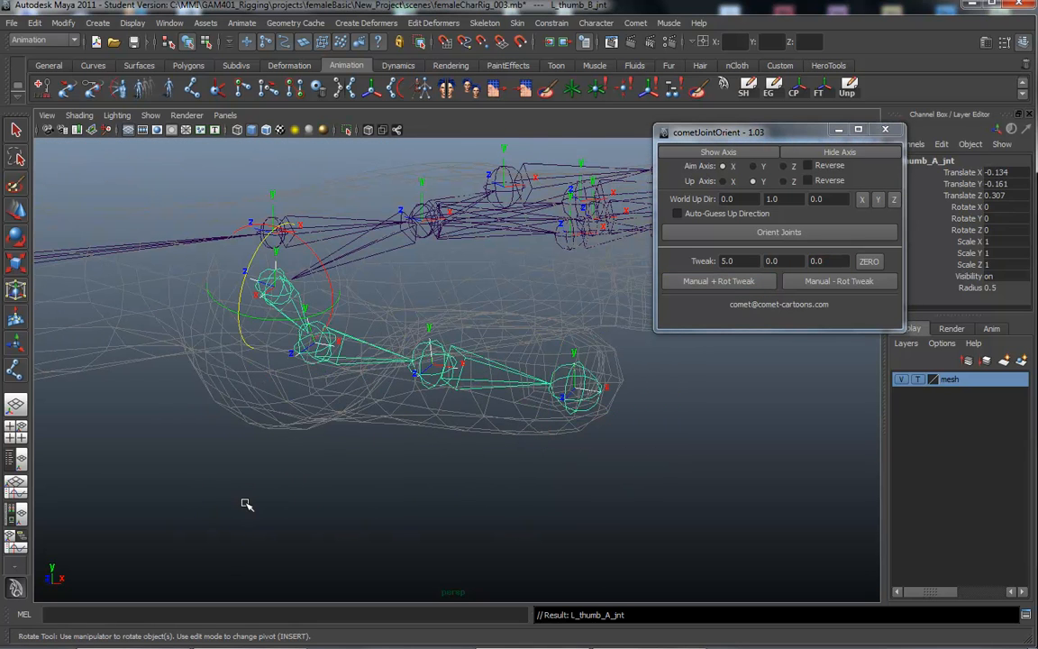
Step: Bend L_thumb_D_jnt around its Z axis with the Rotate tool as a test
{"action": "left_click", "coordinate": [567, 383]}
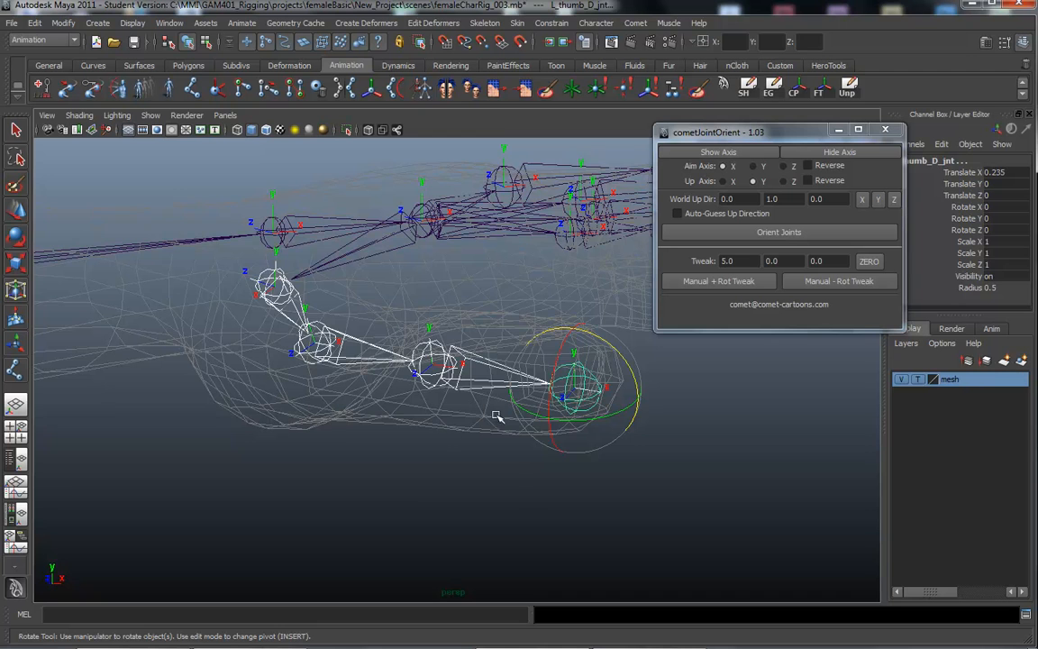
{"action": "left_click_drag", "start_coordinate": [496, 415], "coordinate": [486, 388]}
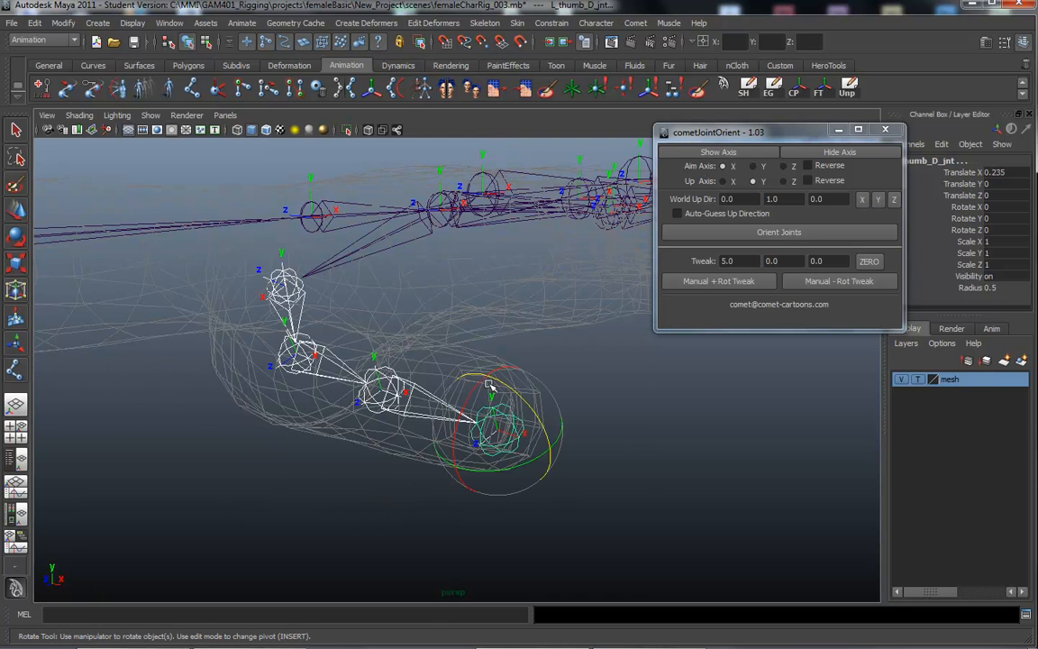
{"action": "left_click_drag", "start_coordinate": [491, 383], "coordinate": [534, 453]}
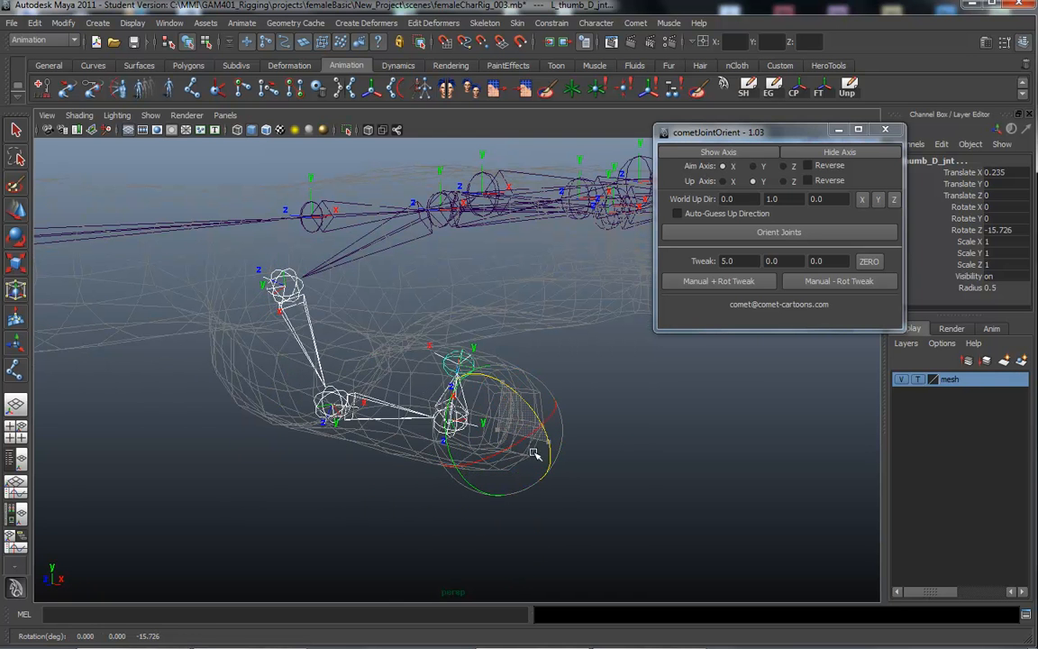
{"action": "left_click_drag", "start_coordinate": [536, 454], "coordinate": [521, 475]}
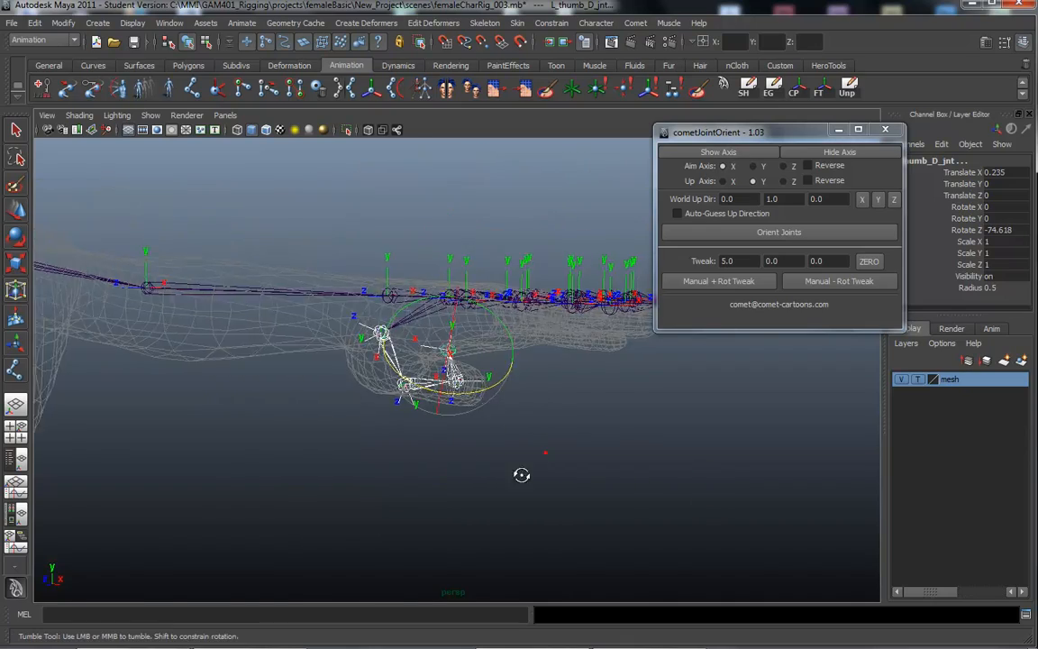
{"action": "left_click_drag", "start_coordinate": [521, 475], "coordinate": [581, 459]}
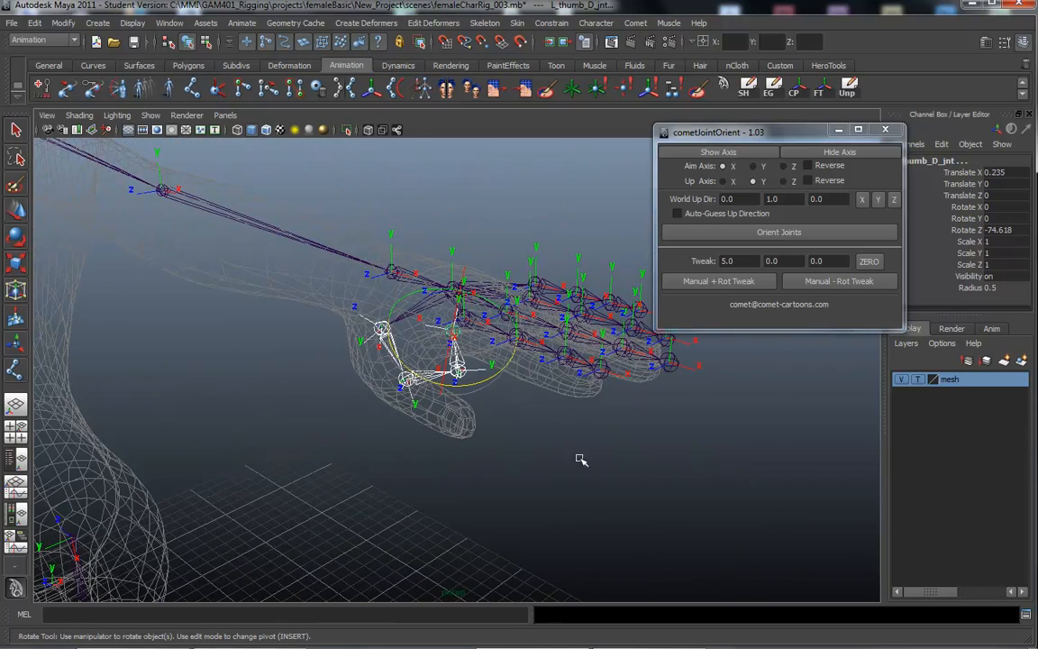
{"action": "left_click_drag", "start_coordinate": [581, 460], "coordinate": [596, 496]}
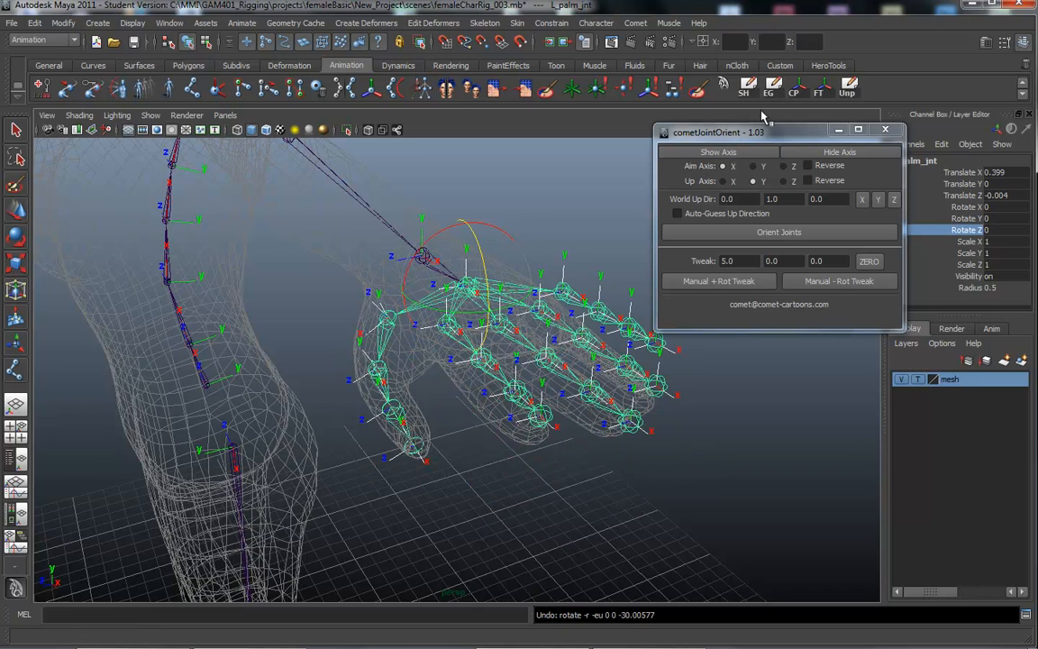
Step: Reselect the thumb tip joint with its Rotate Z back at 0
{"action": "left_click", "coordinate": [389, 410]}
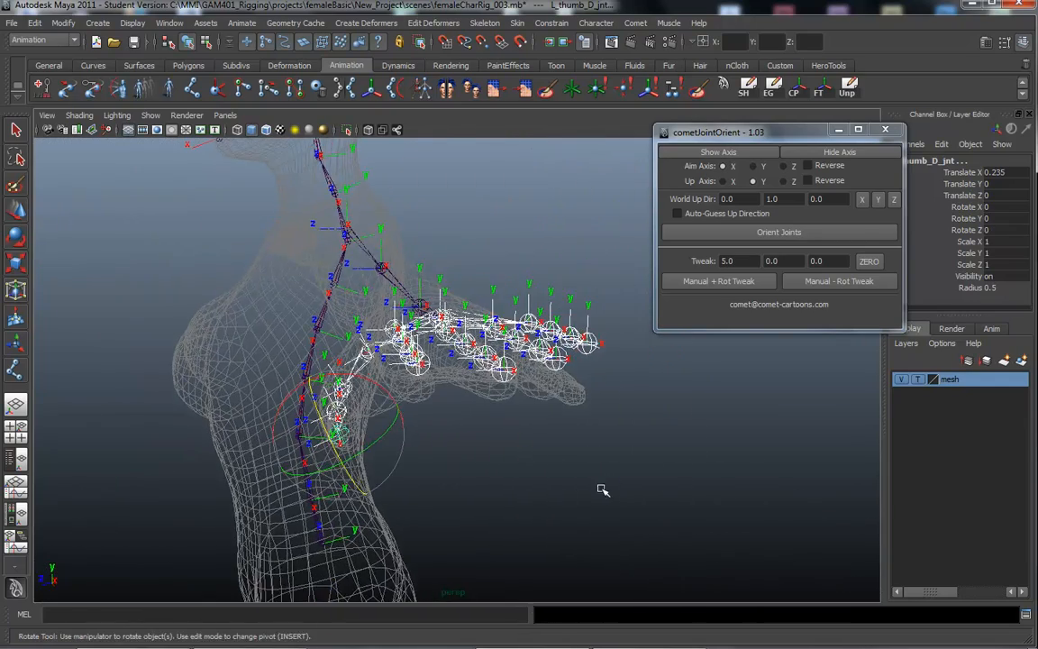
Step: Tumble the view to face the hand joints from the front
{"action": "left_click_drag", "start_coordinate": [603, 489], "coordinate": [548, 473]}
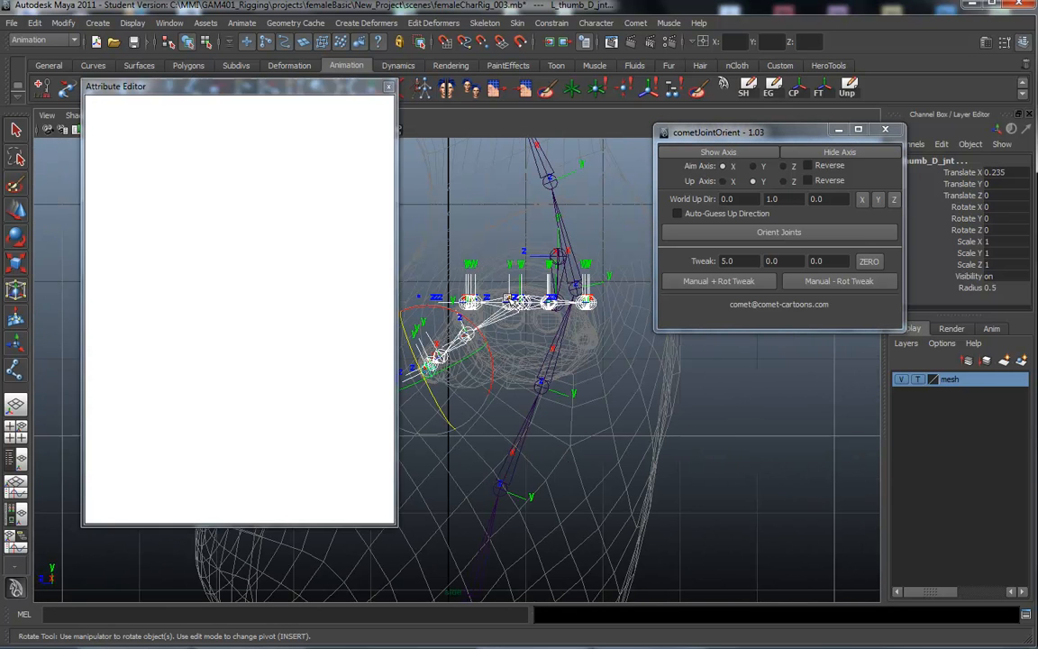
Step: Close the Attribute Editor and move L_pinky_finger_A_jnt to a new spot in the hand
{"action": "left_click", "coordinate": [389, 87]}
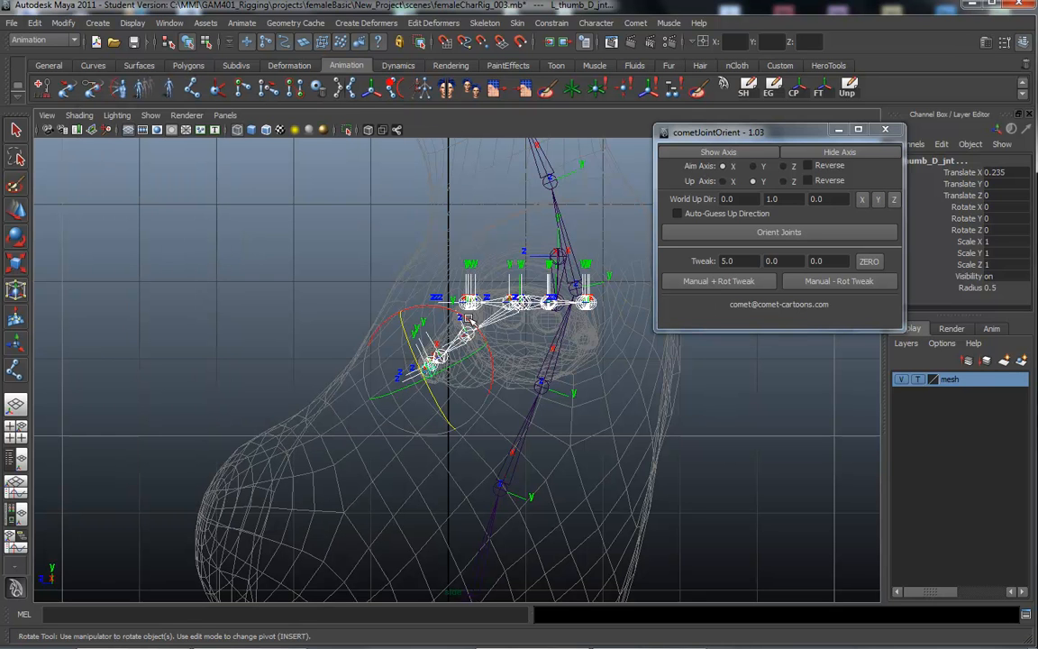
{"action": "mouse_move", "coordinate": [619, 447]}
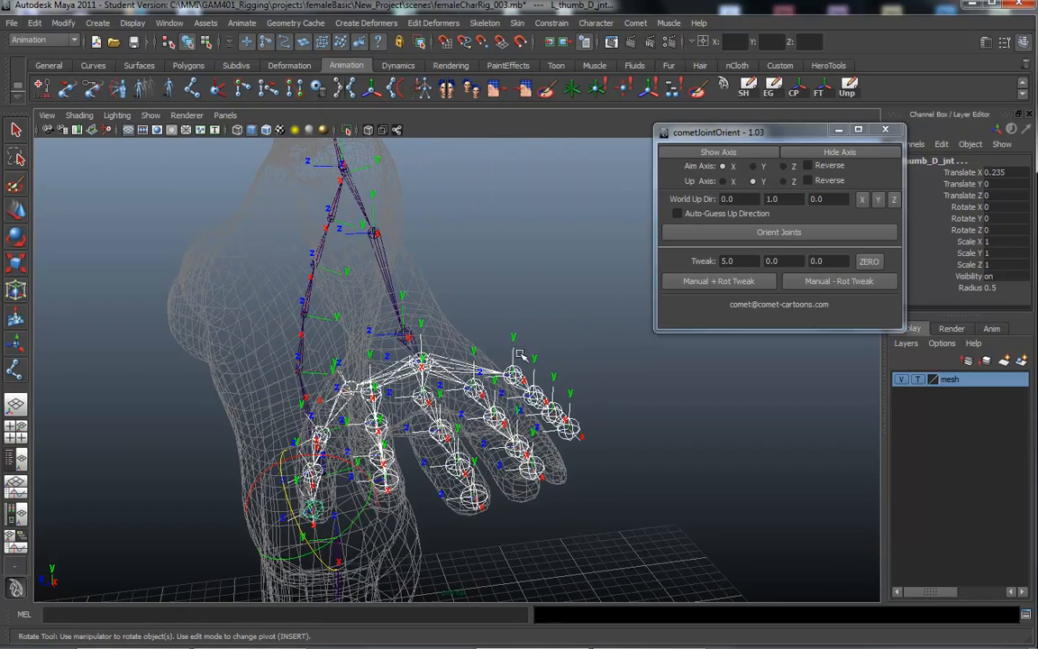
{"action": "left_click", "coordinate": [513, 369]}
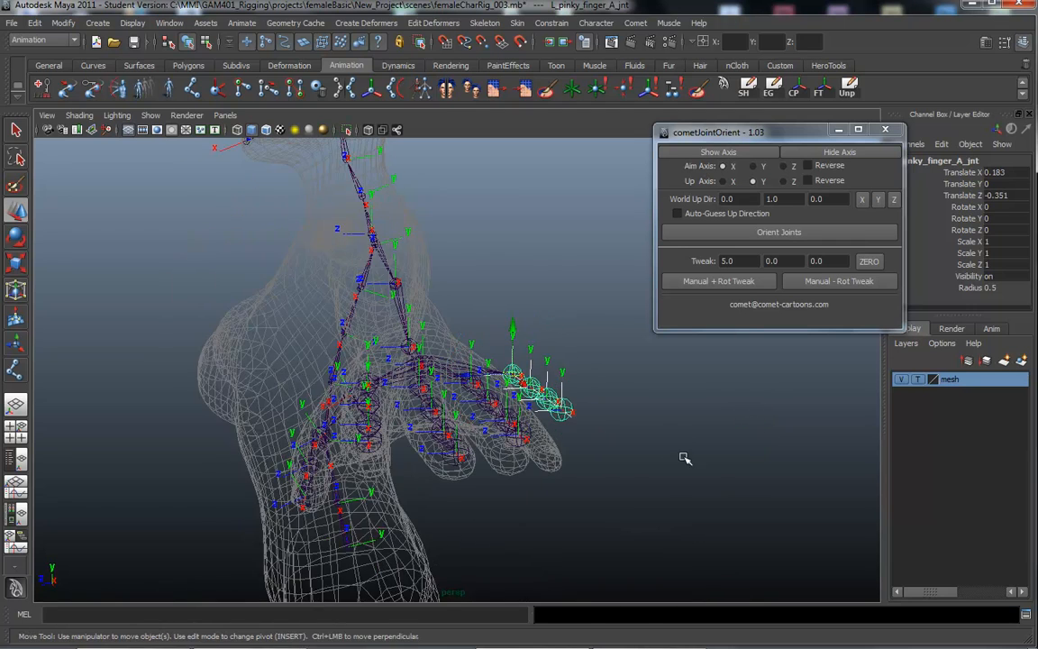
{"action": "left_click_drag", "start_coordinate": [685, 459], "coordinate": [578, 328]}
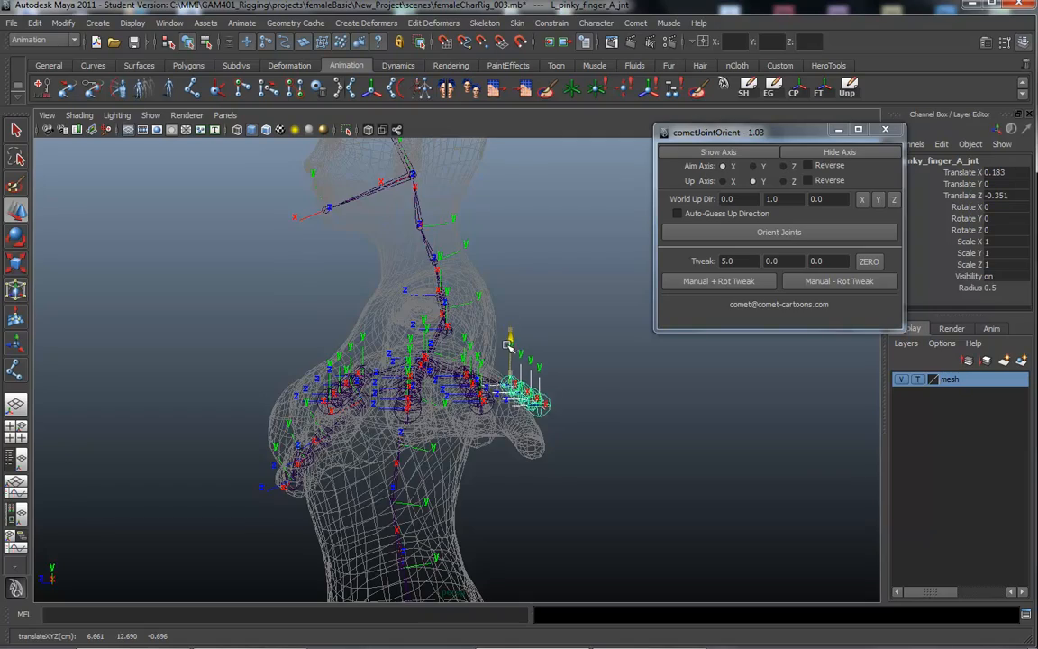
{"action": "left_click_drag", "start_coordinate": [509, 347], "coordinate": [630, 437]}
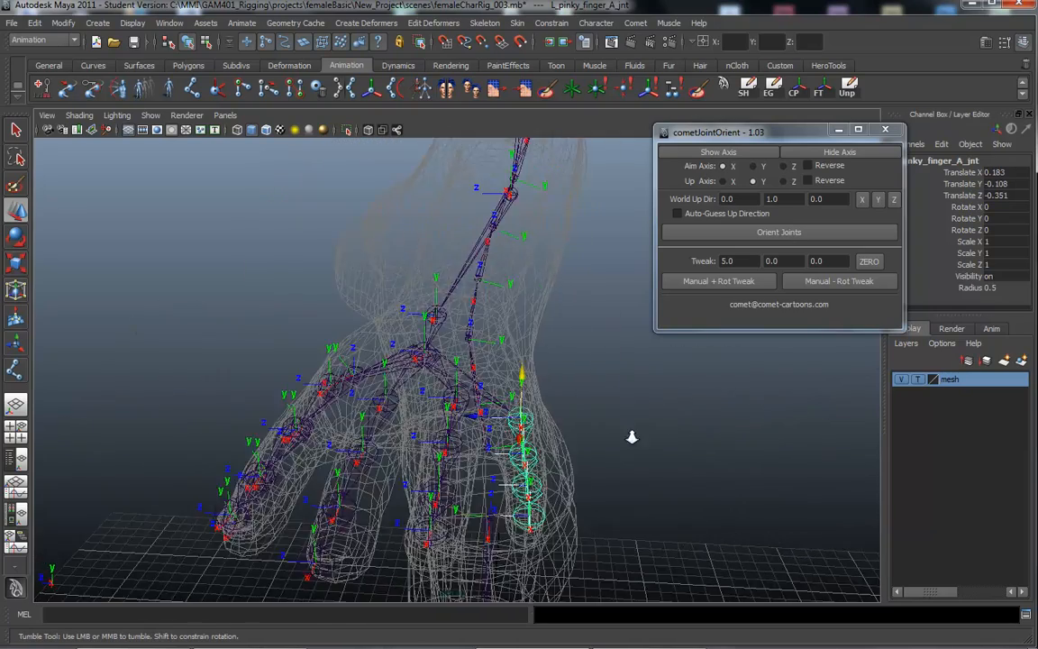
{"action": "left_click_drag", "start_coordinate": [631, 437], "coordinate": [507, 338]}
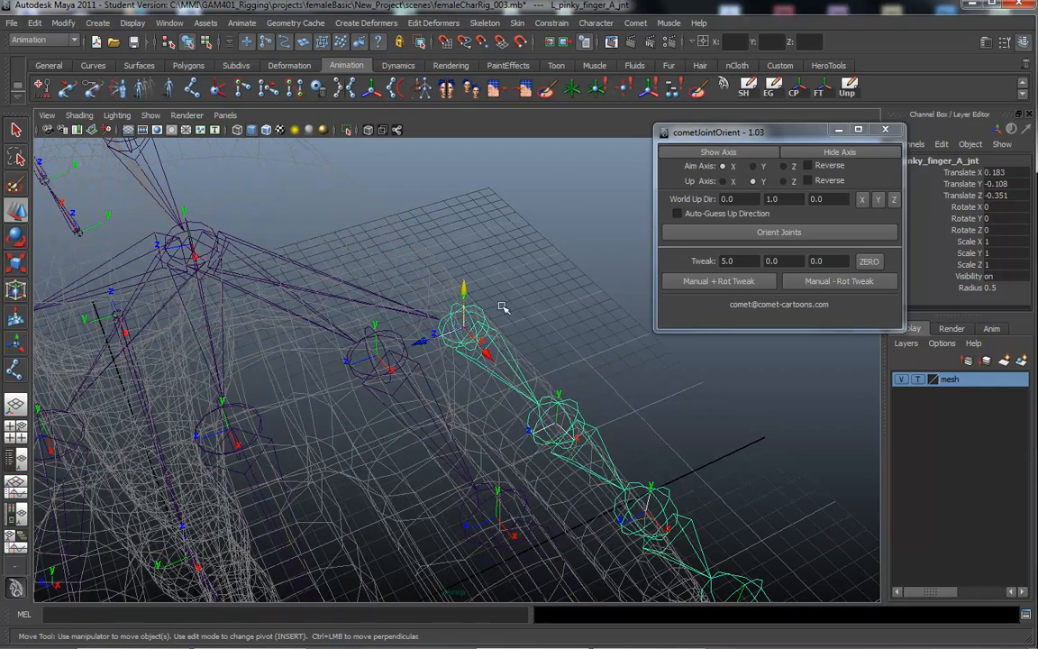
{"action": "left_click_drag", "start_coordinate": [504, 306], "coordinate": [554, 277]}
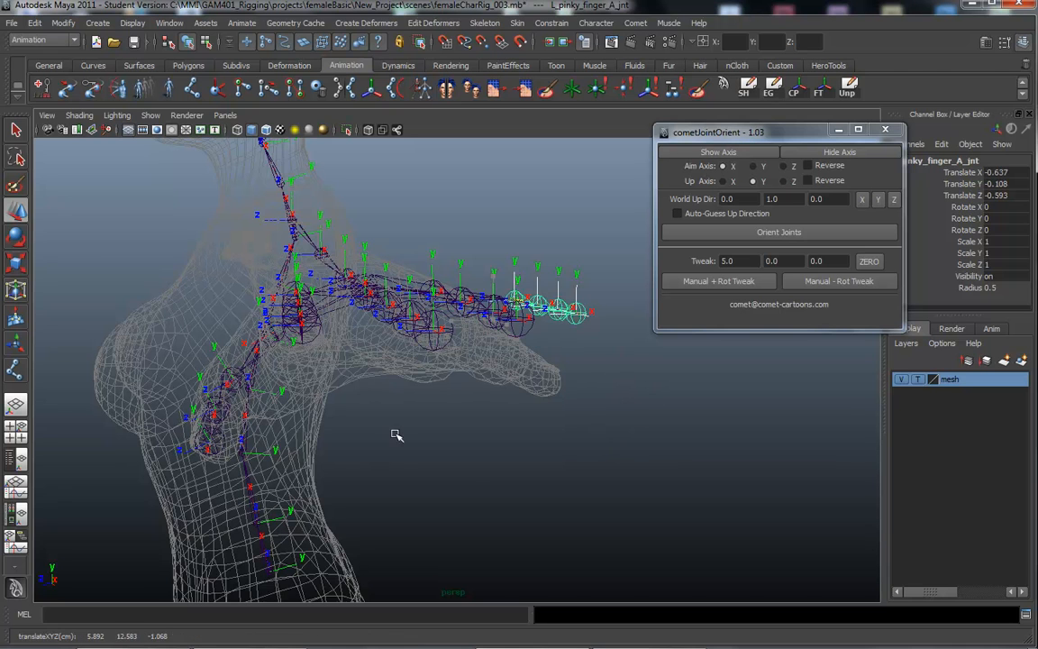
Step: Move the pinky base joint back and drag its second joint into line with the finger
{"action": "left_click_drag", "start_coordinate": [396, 436], "coordinate": [451, 448]}
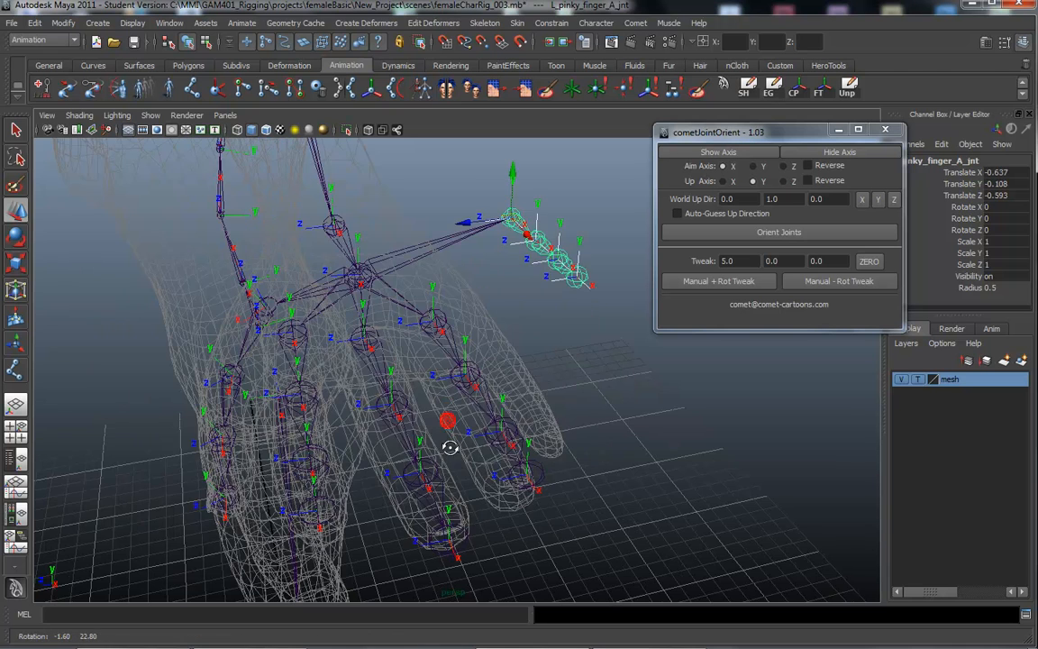
{"action": "left_click_drag", "start_coordinate": [451, 448], "coordinate": [568, 410]}
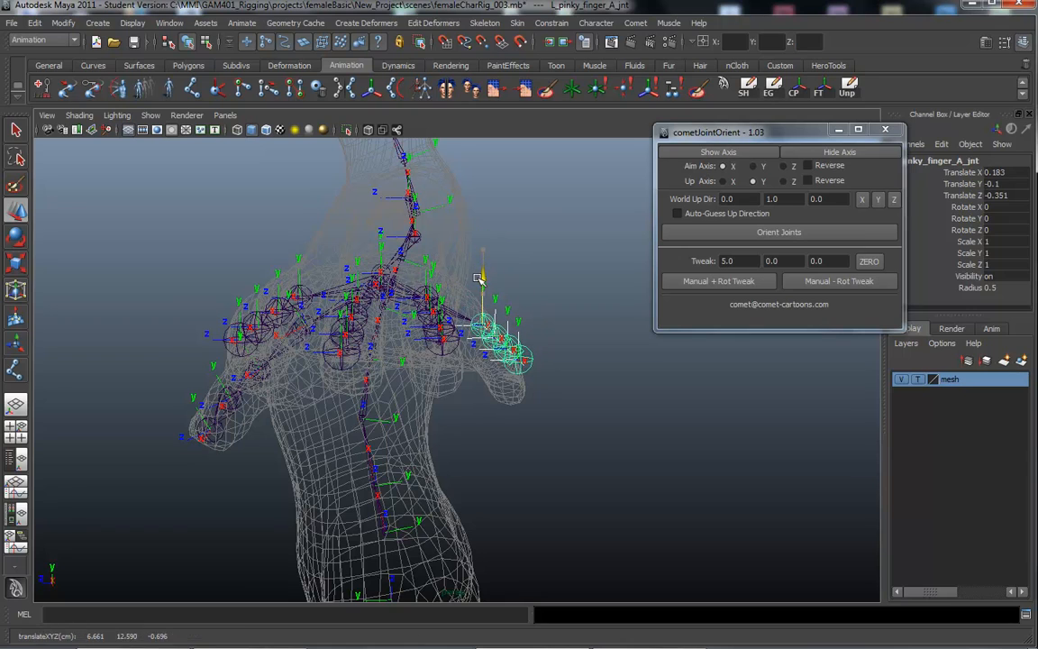
{"action": "left_click_drag", "start_coordinate": [478, 280], "coordinate": [628, 349]}
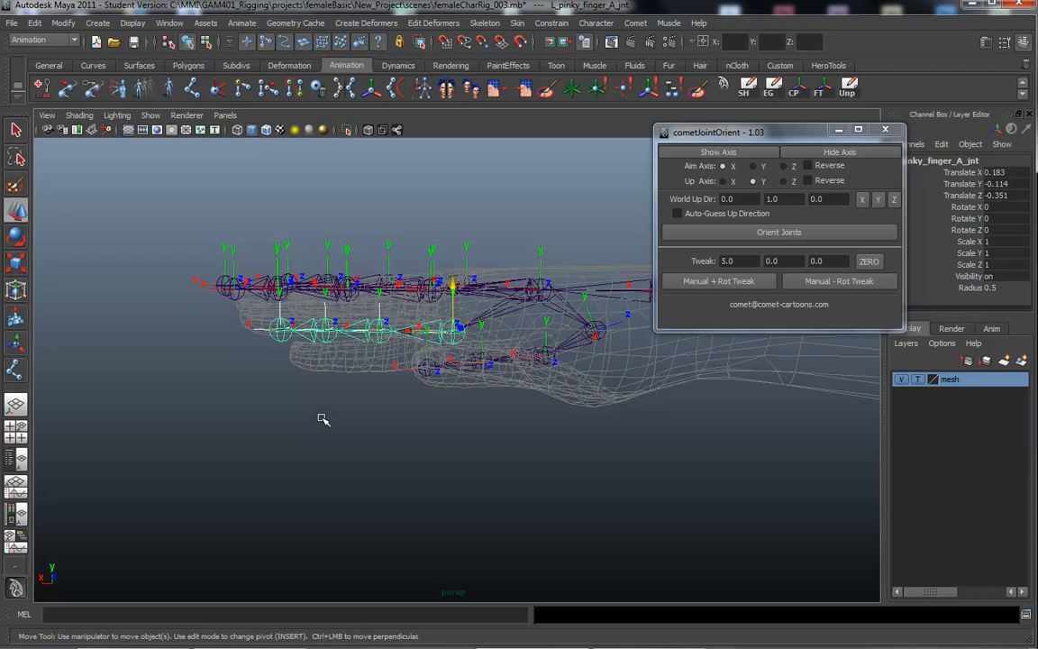
{"action": "left_click", "coordinate": [377, 287]}
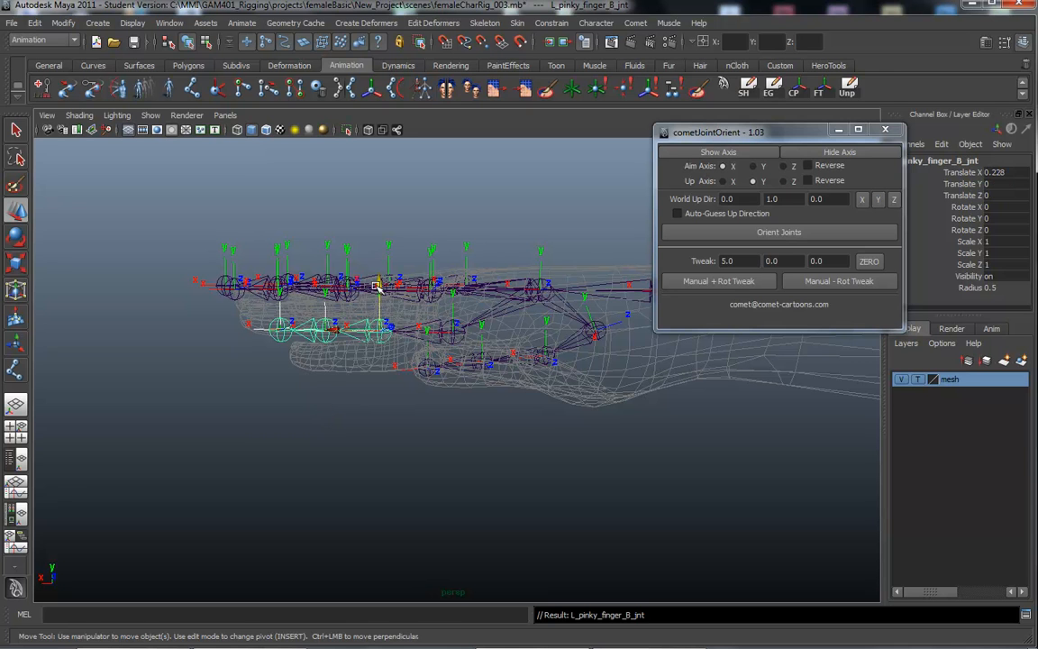
{"action": "left_click_drag", "start_coordinate": [376, 287], "coordinate": [376, 309]}
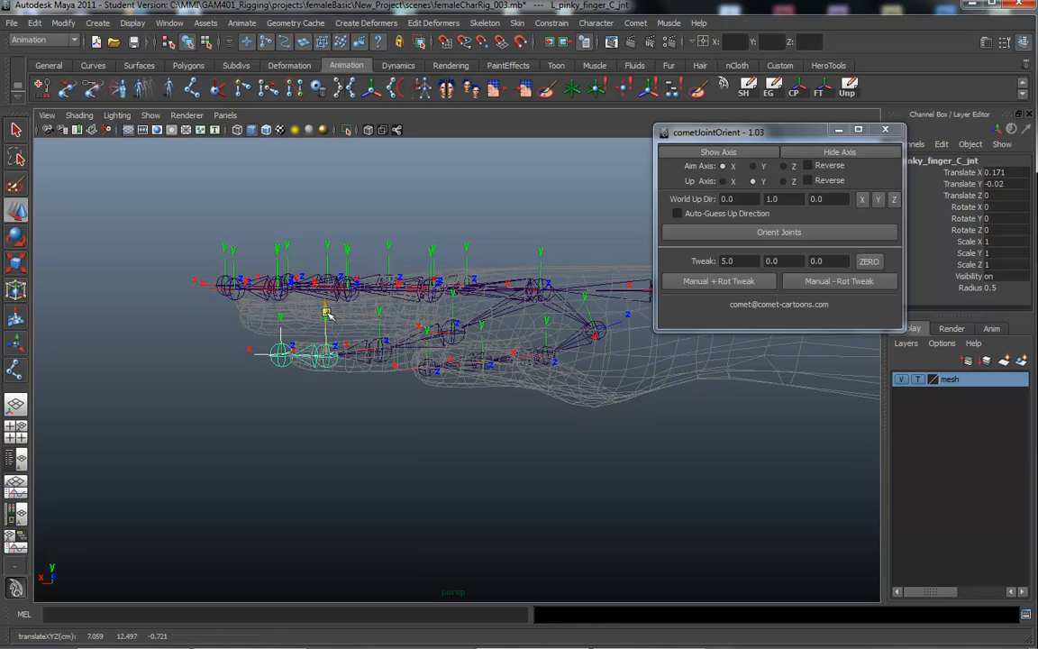
{"action": "left_click", "coordinate": [282, 355]}
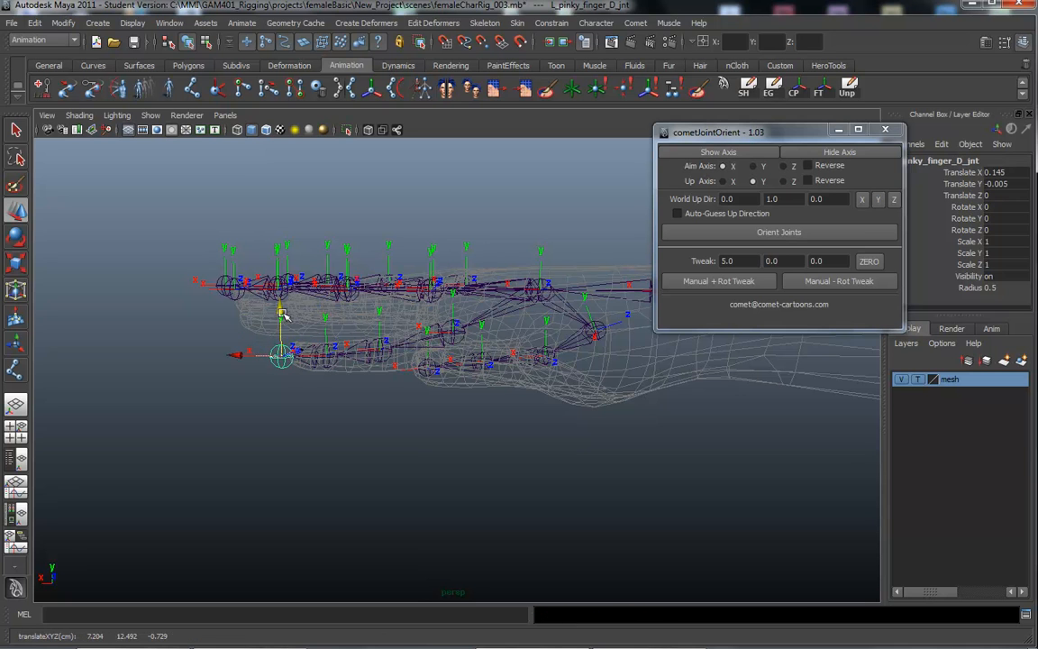
{"action": "left_click", "coordinate": [451, 288]}
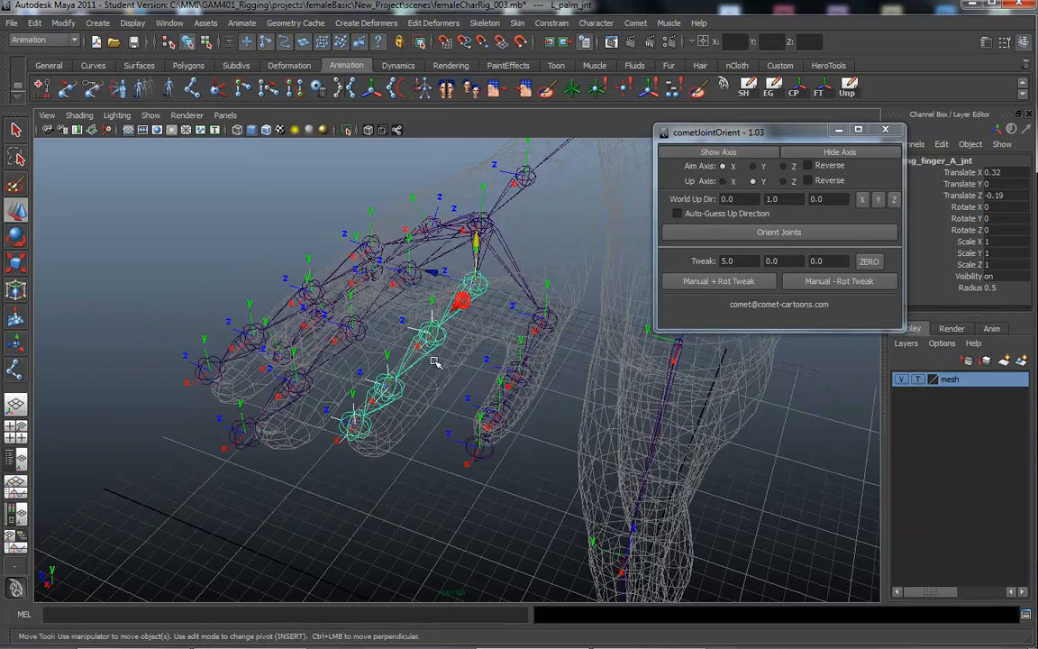
Step: Lower L_ring_finger_A_jnt in two nudges, orbiting to check its placement
{"action": "left_click_drag", "start_coordinate": [432, 360], "coordinate": [559, 366]}
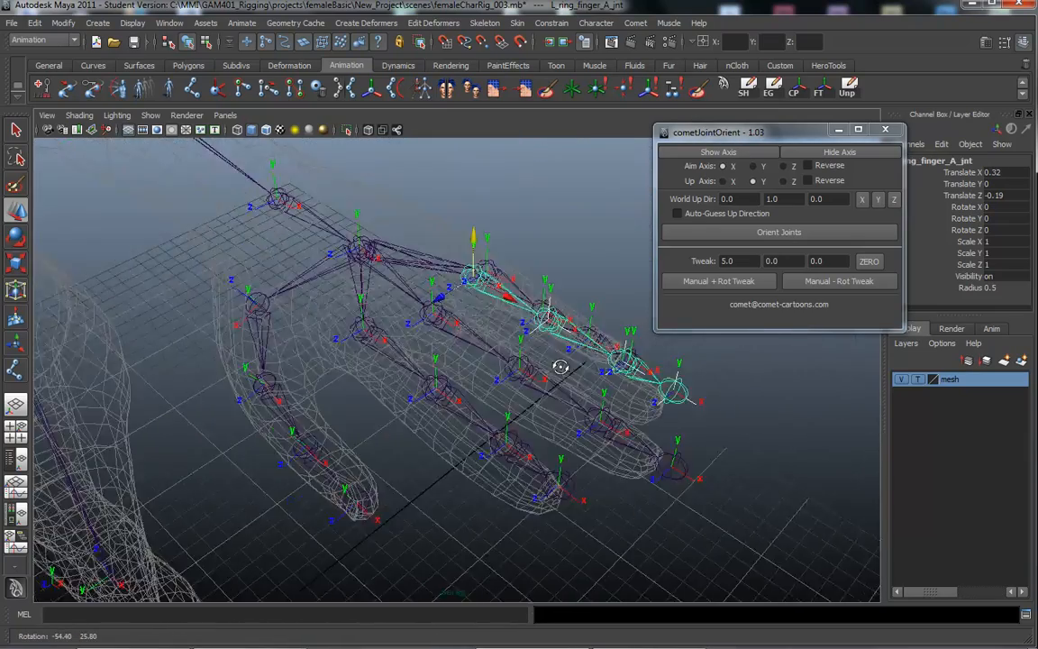
{"action": "left_click_drag", "start_coordinate": [558, 367], "coordinate": [276, 362]}
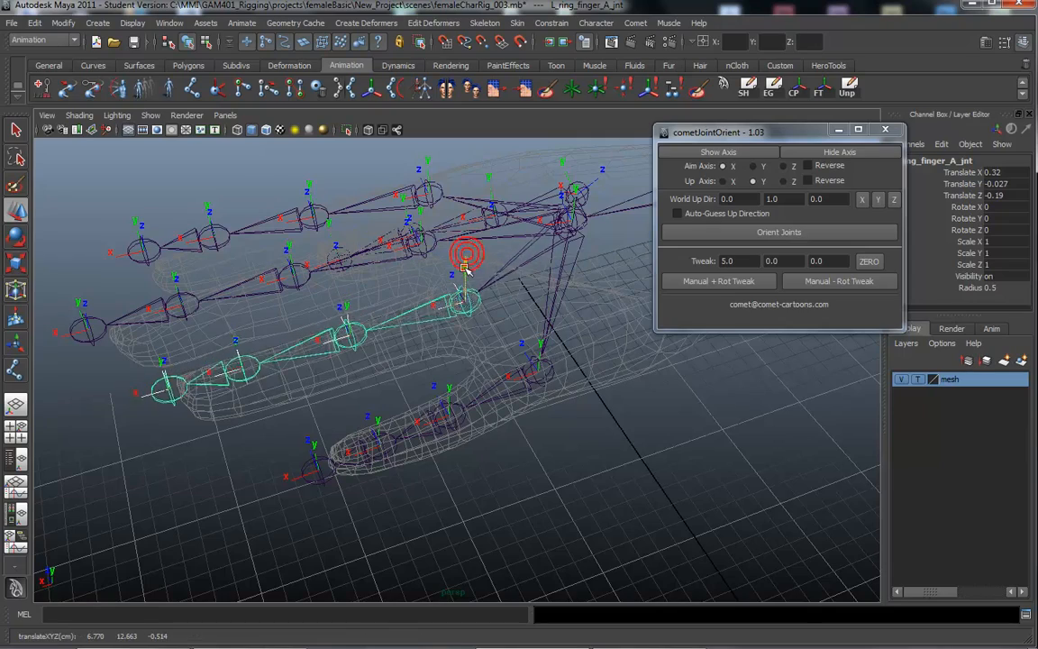
{"action": "left_click_drag", "start_coordinate": [467, 262], "coordinate": [398, 318]}
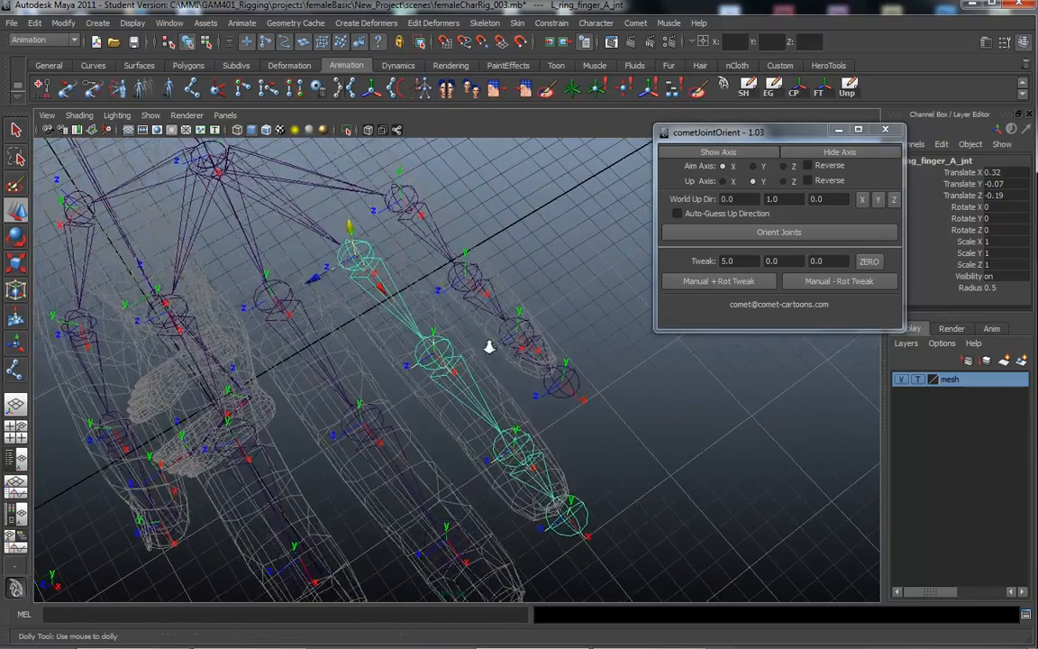
{"action": "left_click_drag", "start_coordinate": [487, 347], "coordinate": [475, 345]}
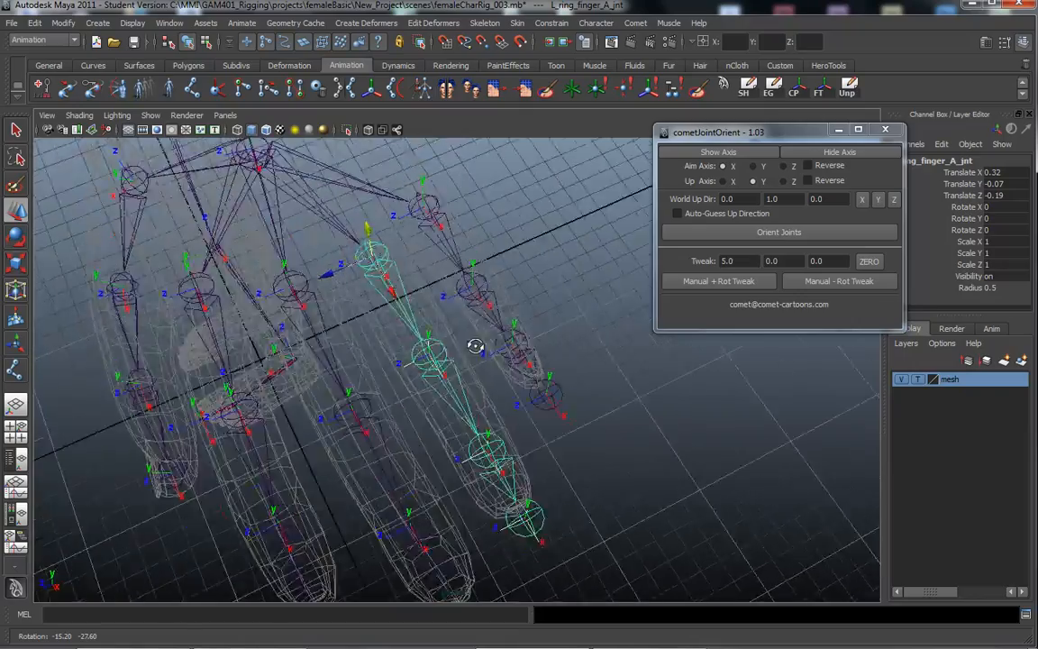
{"action": "left_click_drag", "start_coordinate": [475, 347], "coordinate": [545, 314]}
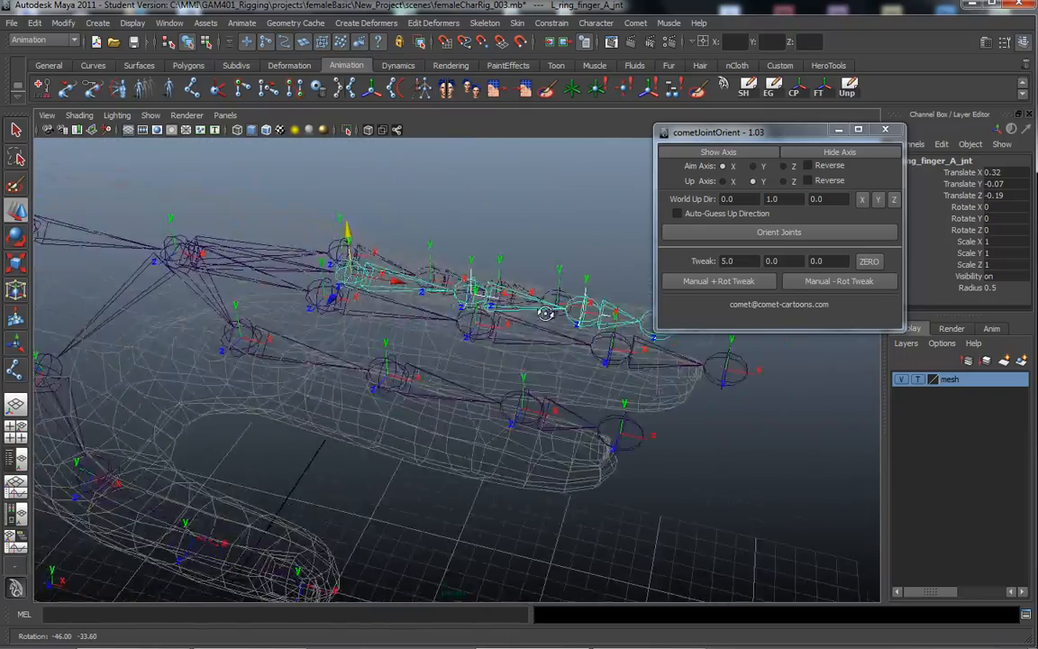
{"action": "left_click_drag", "start_coordinate": [540, 315], "coordinate": [433, 284]}
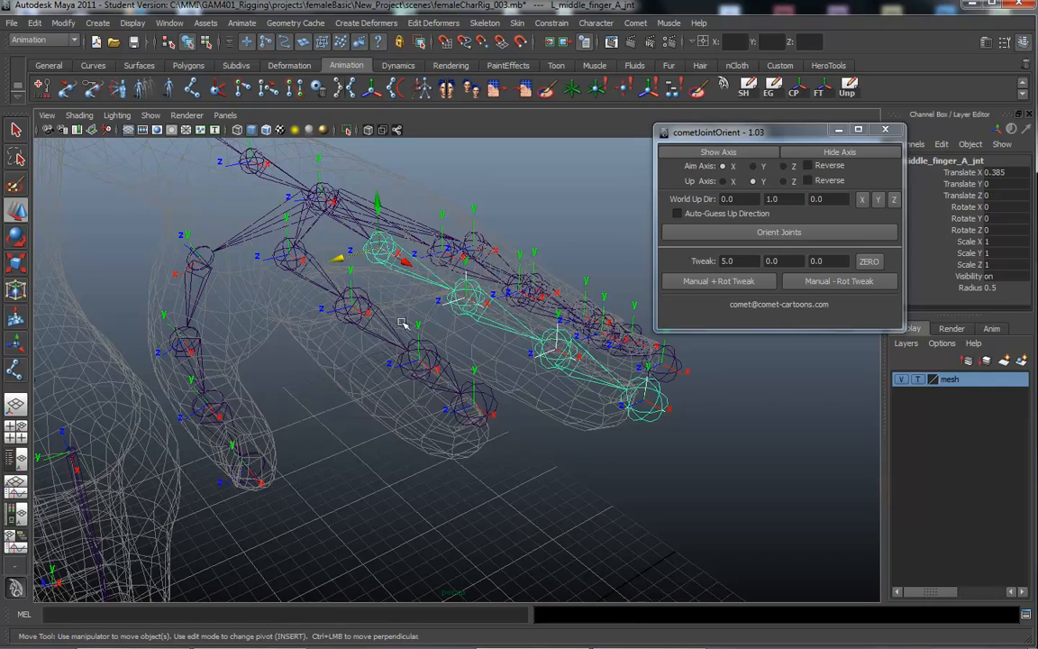
Step: Orbit around the left middle finger joints to check their axes from the side and below
{"action": "left_click_drag", "start_coordinate": [401, 322], "coordinate": [405, 290]}
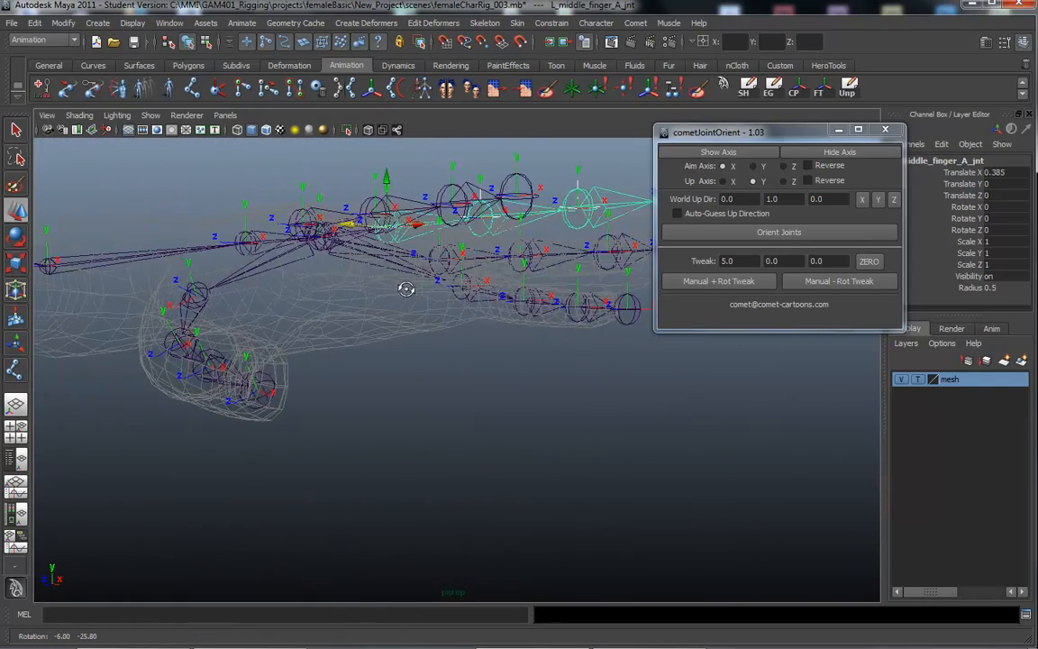
{"action": "left_click_drag", "start_coordinate": [405, 288], "coordinate": [428, 389]}
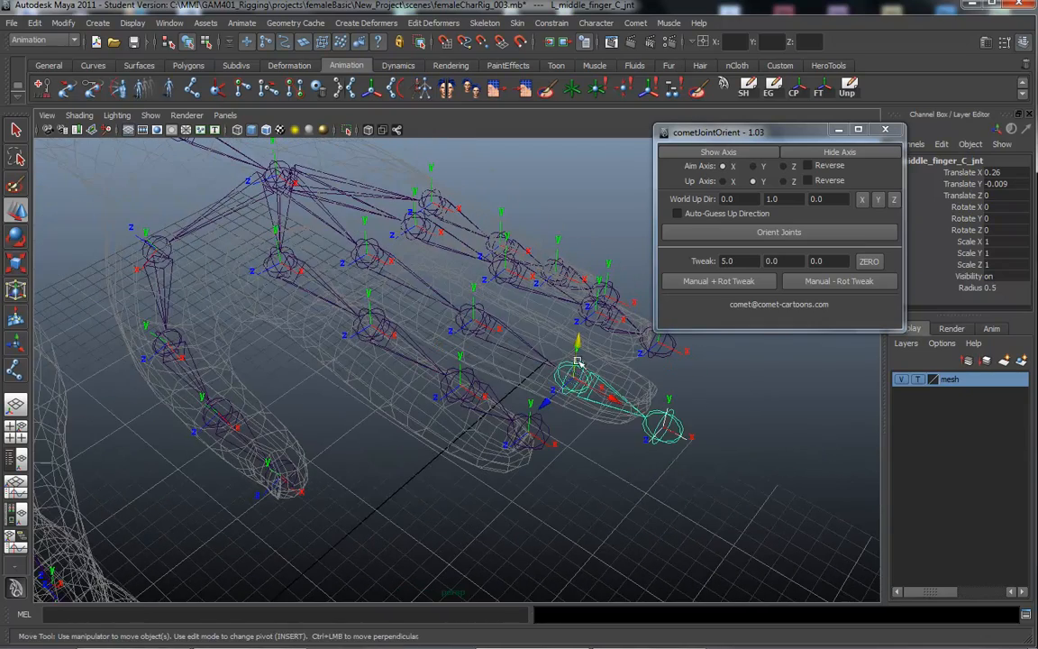
{"action": "mouse_move", "coordinate": [400, 315]}
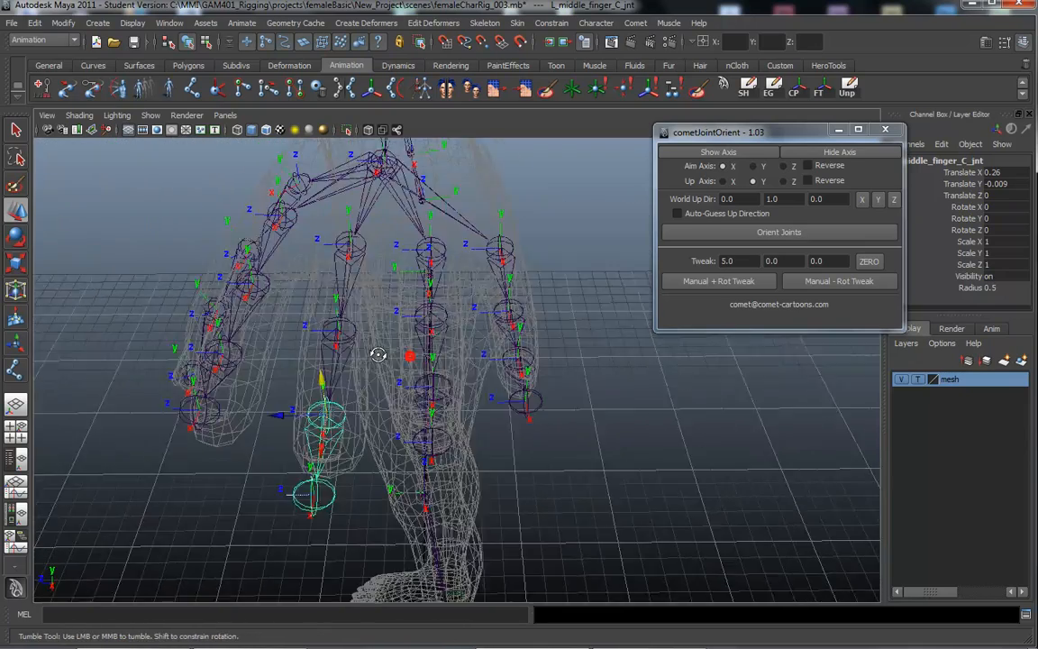
{"action": "left_click_drag", "start_coordinate": [378, 354], "coordinate": [432, 354]}
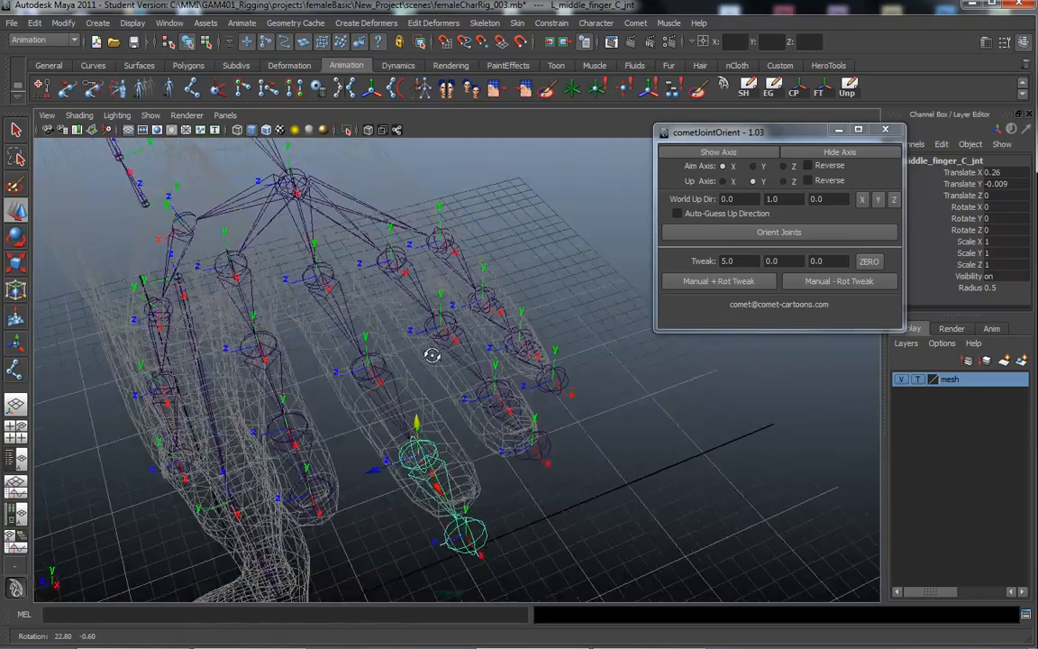
{"action": "left_click_drag", "start_coordinate": [432, 355], "coordinate": [419, 365]}
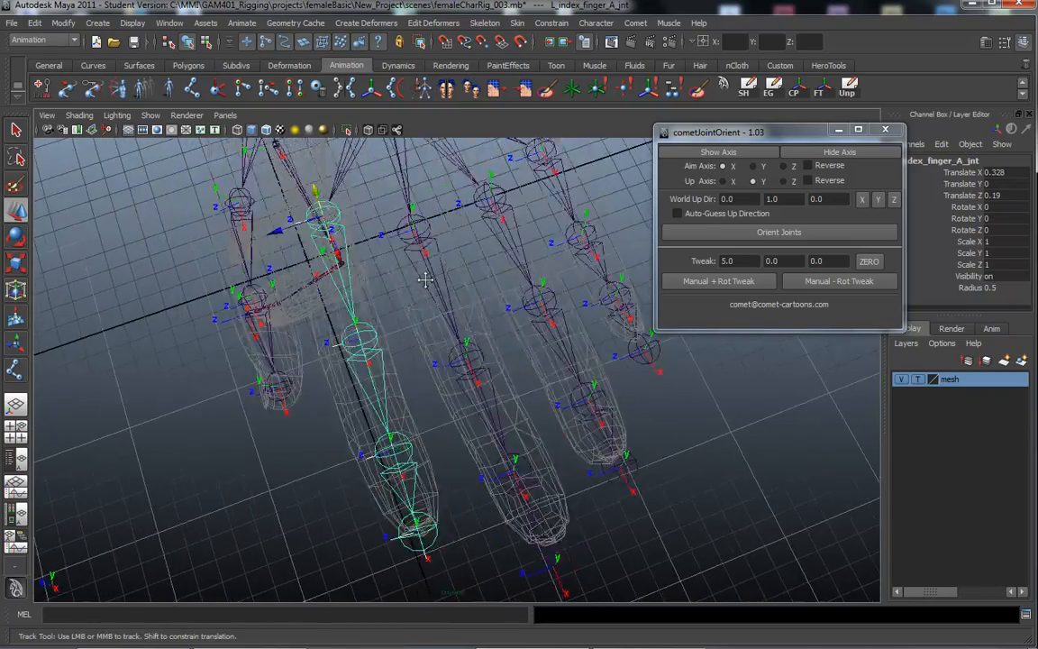
Step: Orbit around the left index finger chain to view its axes from the side and end-on
{"action": "left_click_drag", "start_coordinate": [425, 280], "coordinate": [432, 314]}
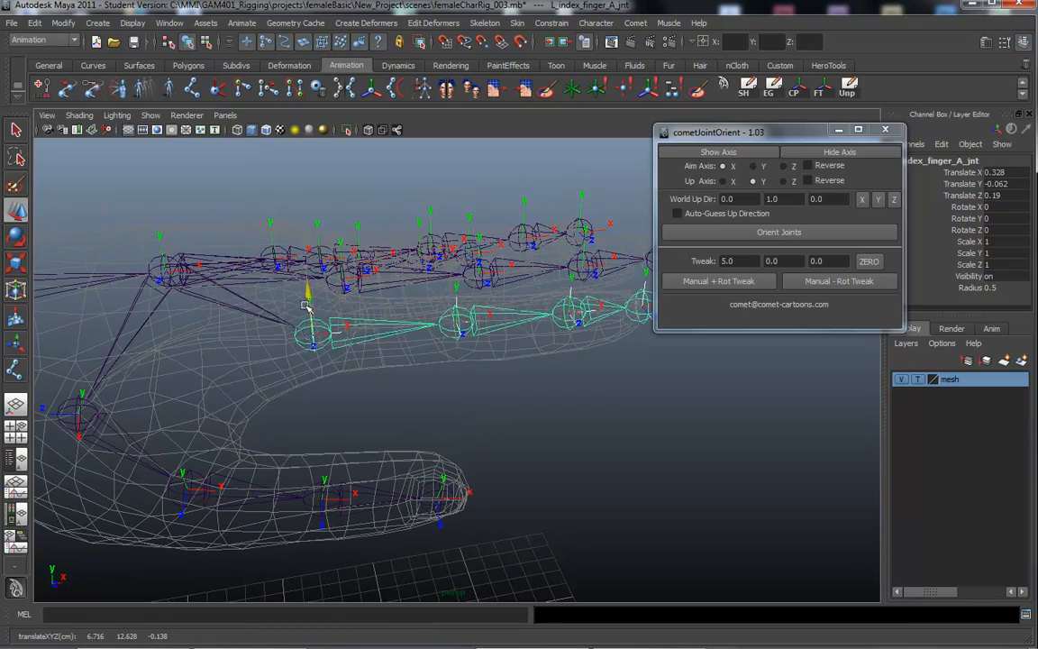
{"action": "left_click_drag", "start_coordinate": [360, 315], "coordinate": [554, 374]}
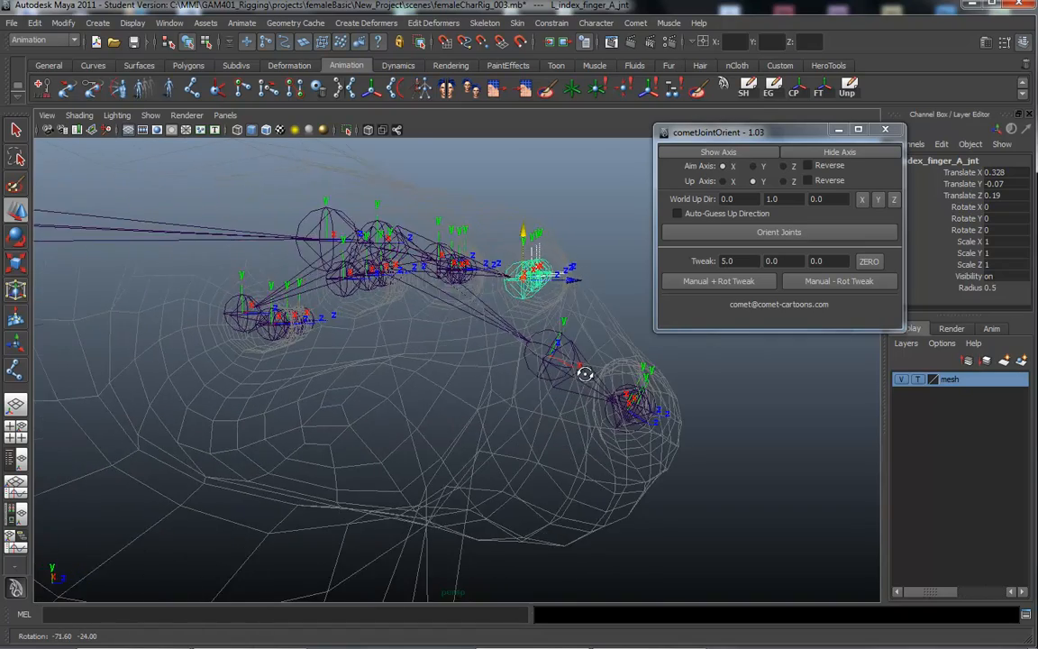
{"action": "left_click_drag", "start_coordinate": [584, 373], "coordinate": [364, 383]}
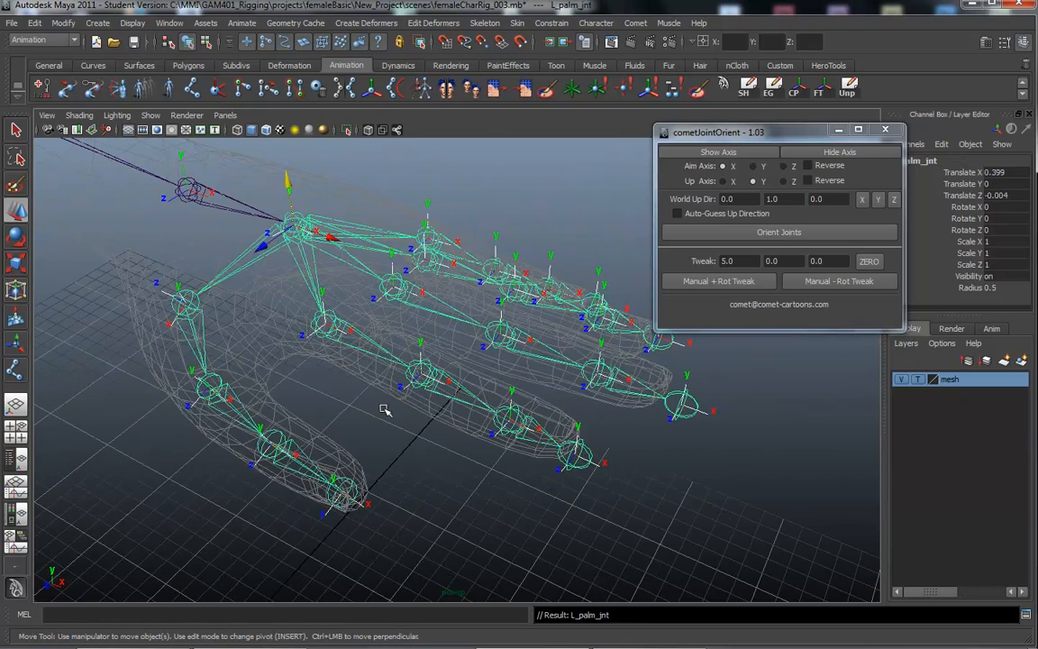
Step: Orient the left index finger joints and its fingertip with Aim X and Up Y
{"action": "left_click", "coordinate": [325, 320]}
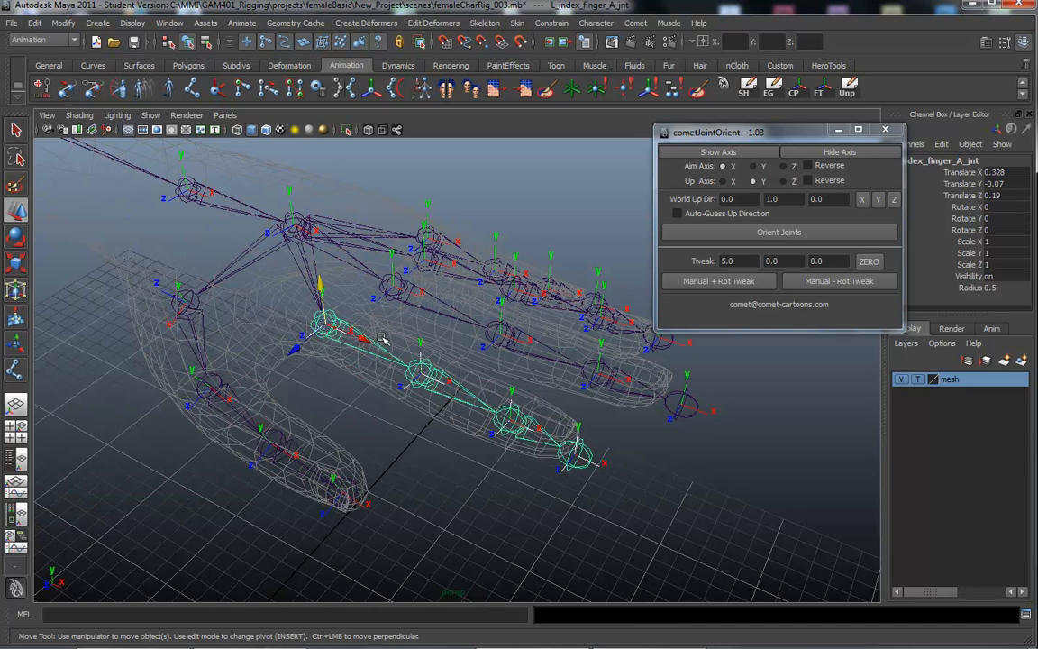
{"action": "left_click", "coordinate": [753, 181]}
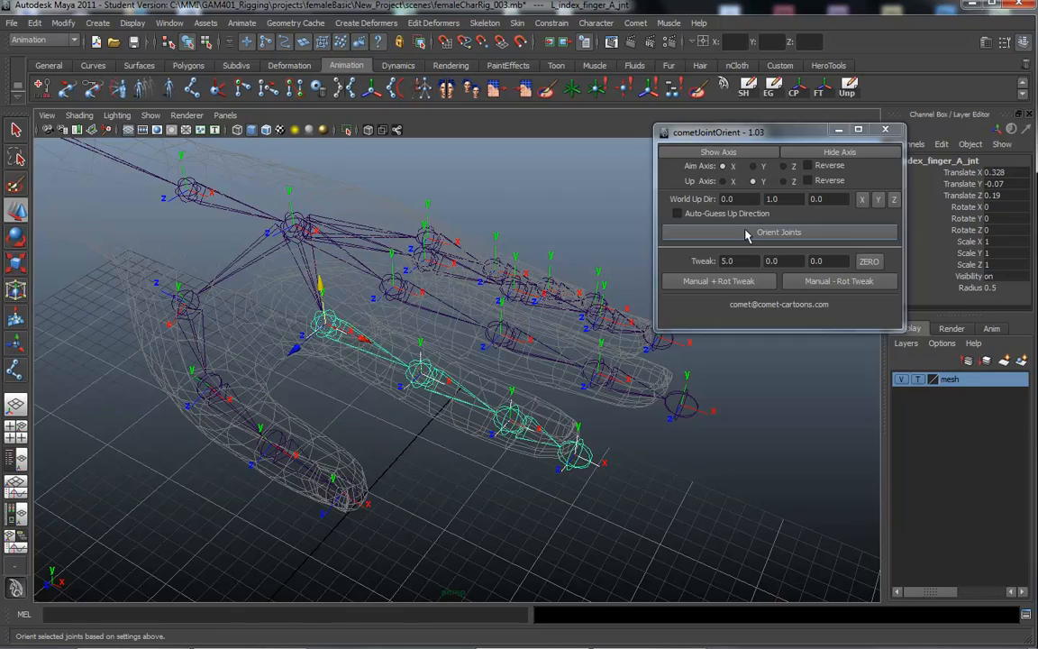
{"action": "left_click_drag", "start_coordinate": [540, 361], "coordinate": [419, 448]}
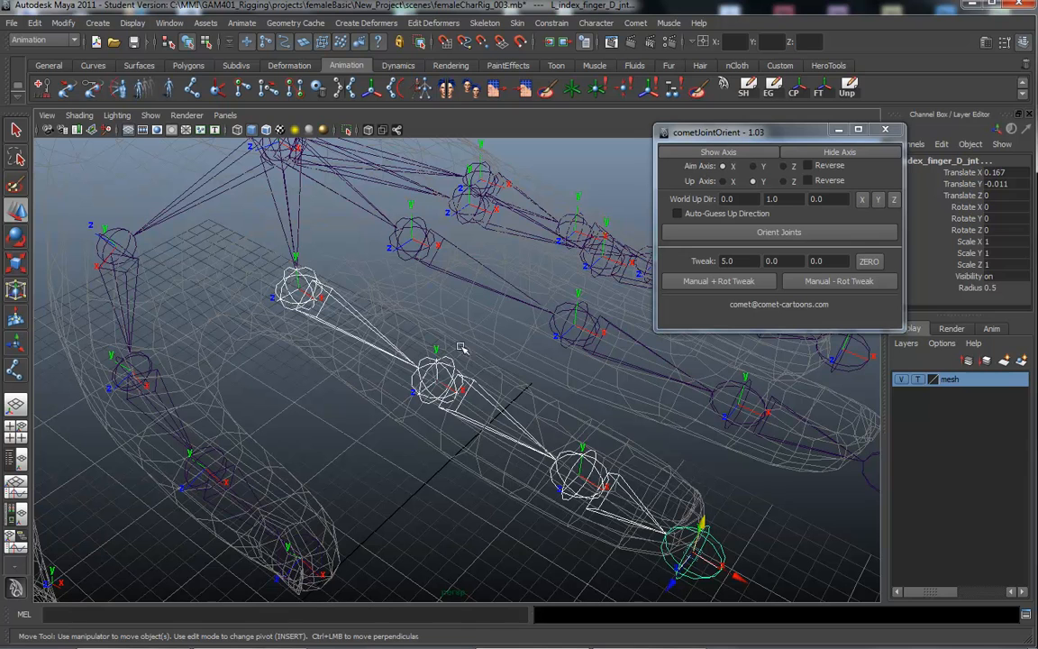
{"action": "left_click", "coordinate": [779, 232]}
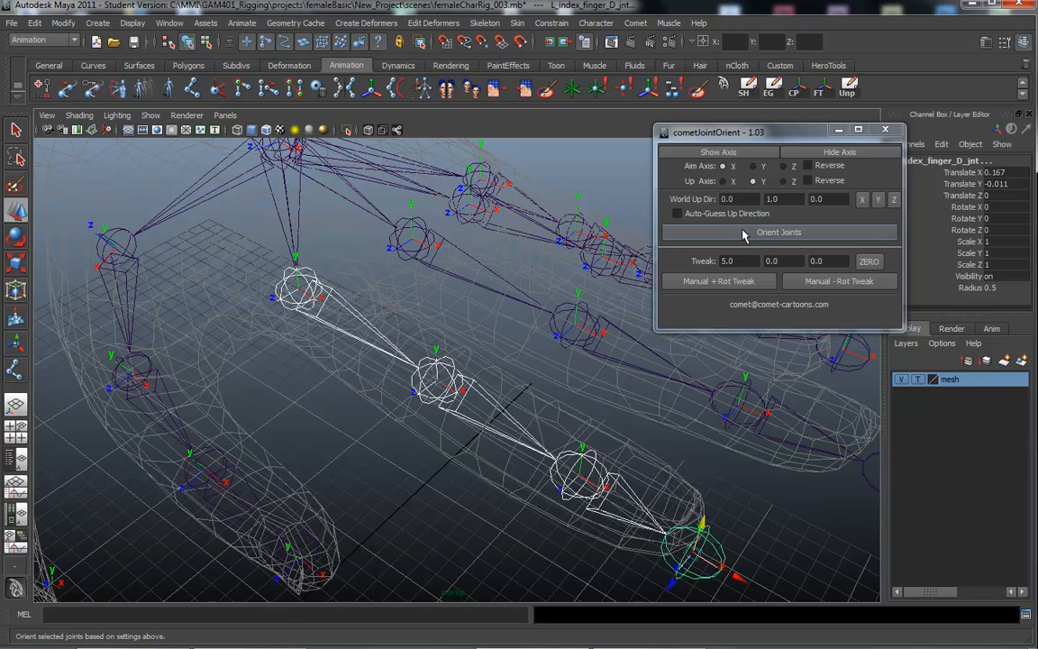
{"action": "left_click", "coordinate": [777, 232]}
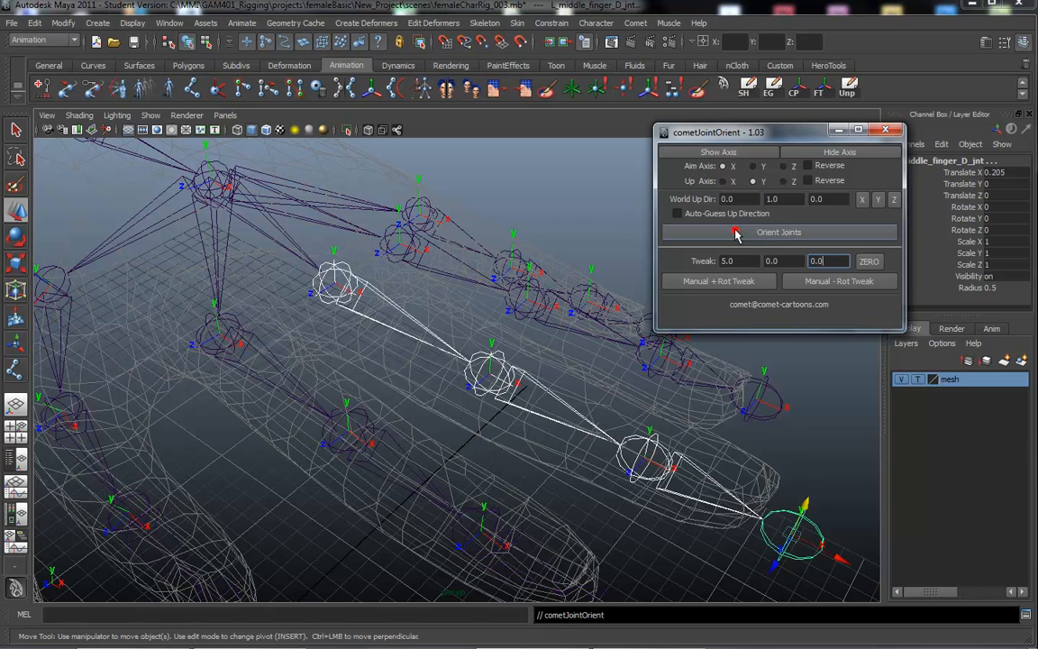
Step: Reorient the middle and ring fingertip joints, then select the pinky fingertip joint
{"action": "left_click", "coordinate": [778, 231]}
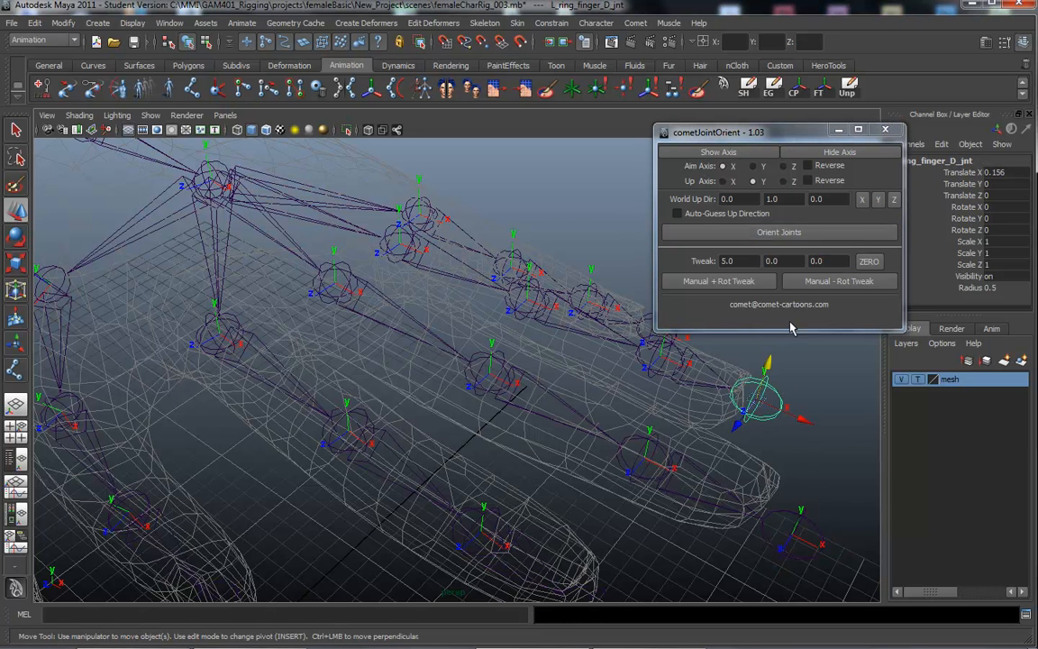
{"action": "left_click", "coordinate": [718, 152]}
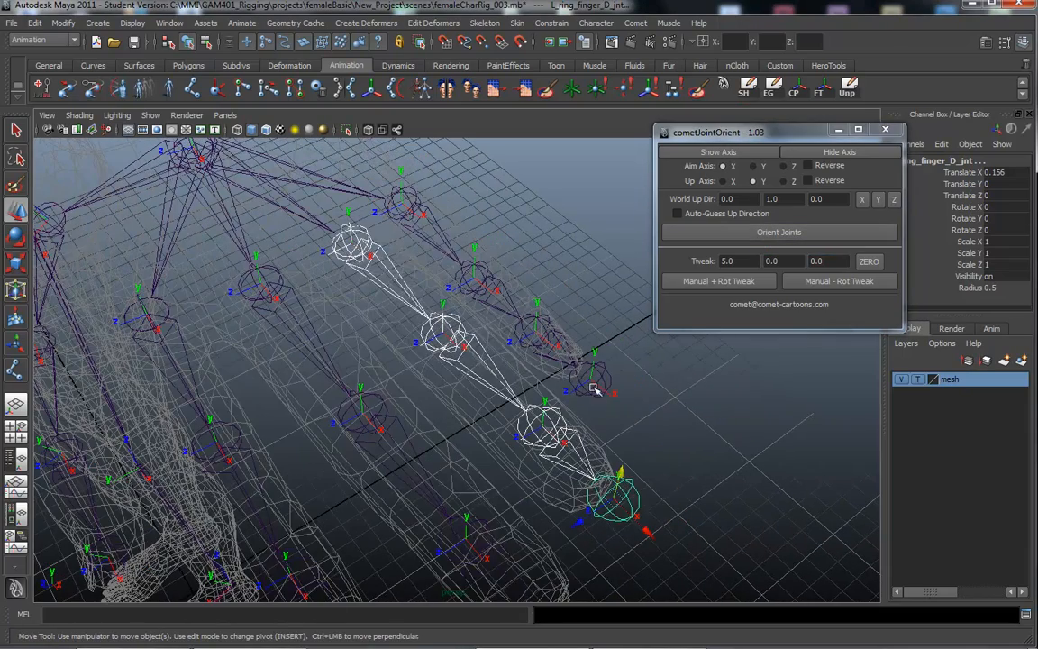
{"action": "left_click", "coordinate": [595, 383]}
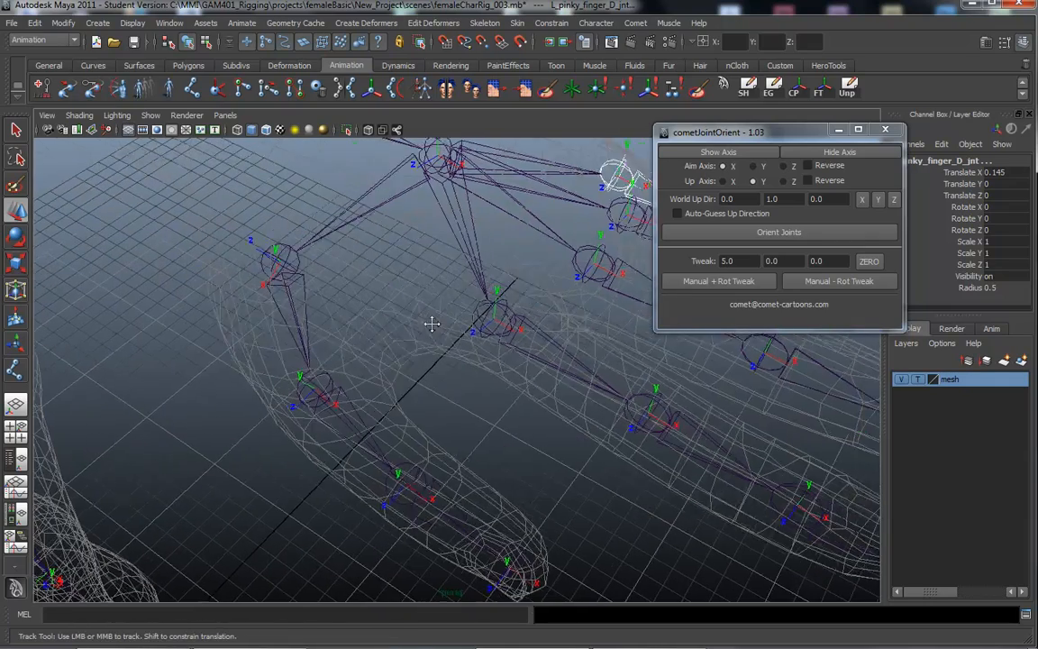
Step: Orbit around the left thumb from the side, front and above to inspect its joint axes
{"action": "left_click_drag", "start_coordinate": [433, 324], "coordinate": [410, 327]}
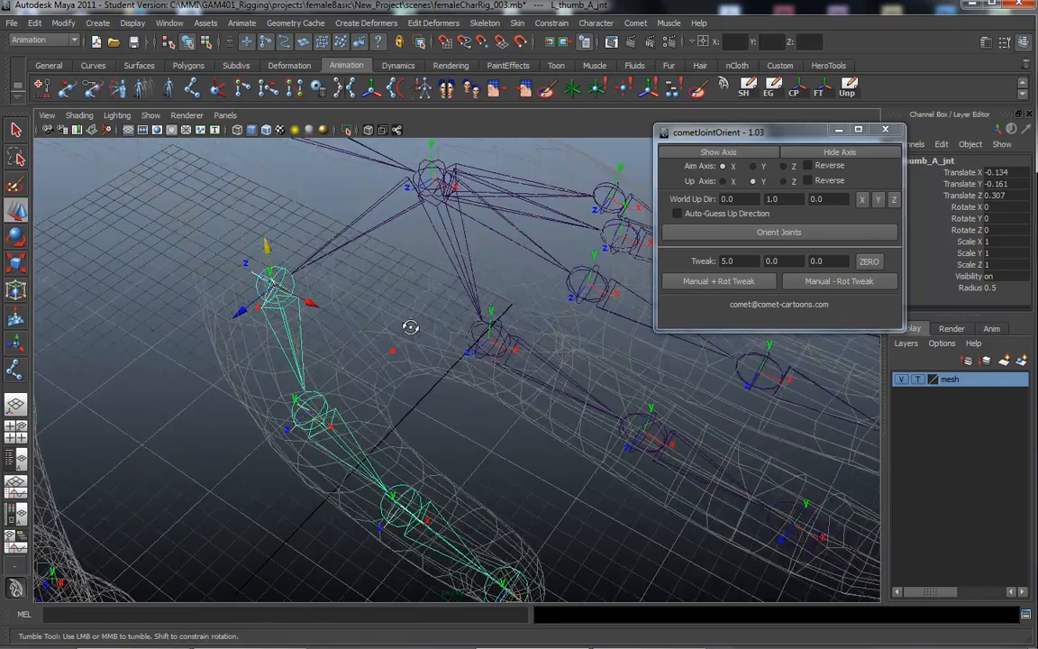
{"action": "left_click_drag", "start_coordinate": [410, 327], "coordinate": [505, 349]}
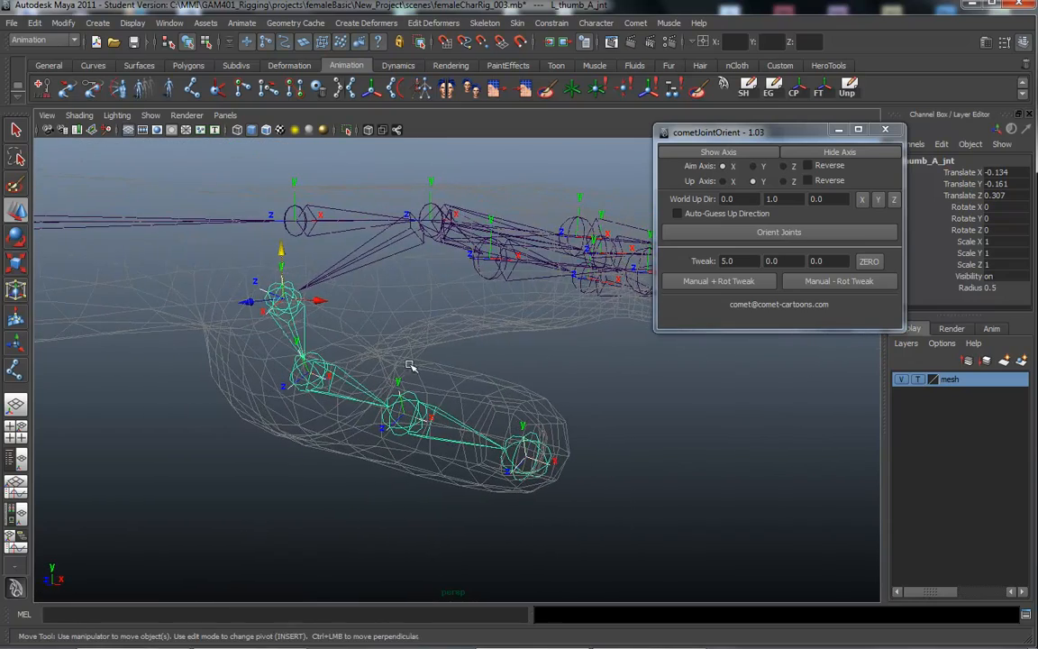
{"action": "left_click_drag", "start_coordinate": [410, 365], "coordinate": [394, 419]}
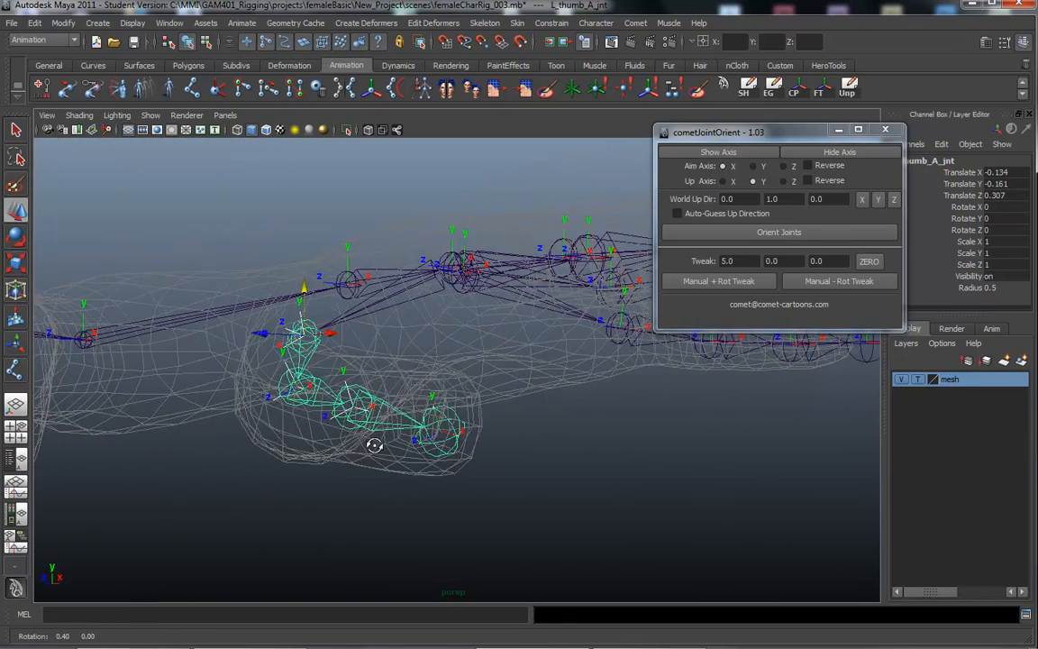
{"action": "left_click_drag", "start_coordinate": [374, 445], "coordinate": [421, 448]}
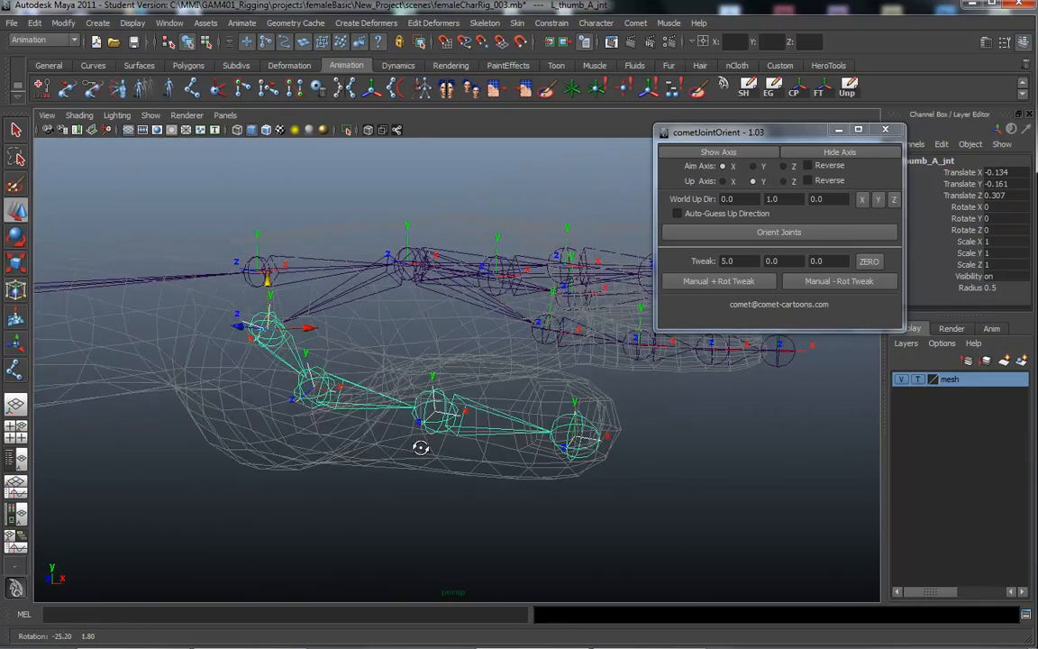
{"action": "left_click_drag", "start_coordinate": [421, 448], "coordinate": [571, 403]}
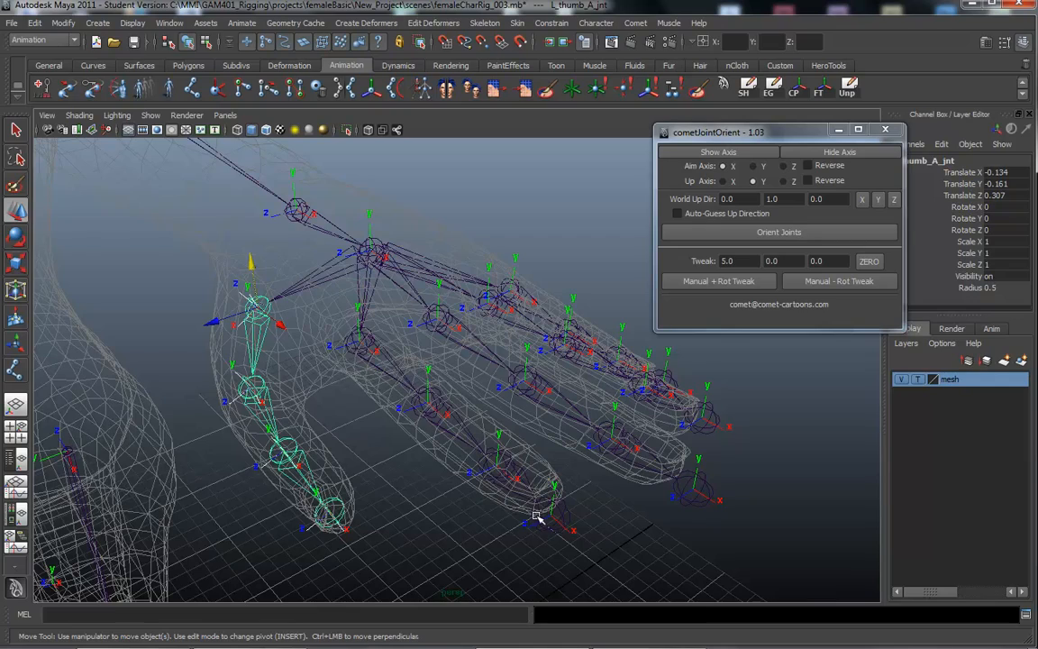
{"action": "left_click_drag", "start_coordinate": [536, 518], "coordinate": [421, 487]}
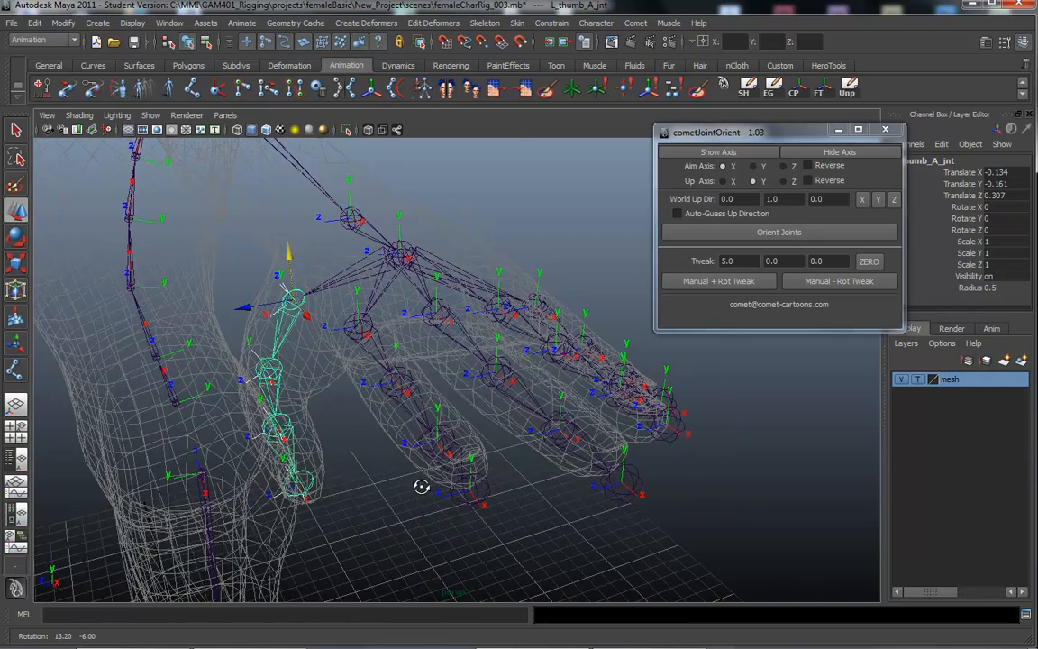
{"action": "left_click_drag", "start_coordinate": [422, 486], "coordinate": [566, 351]}
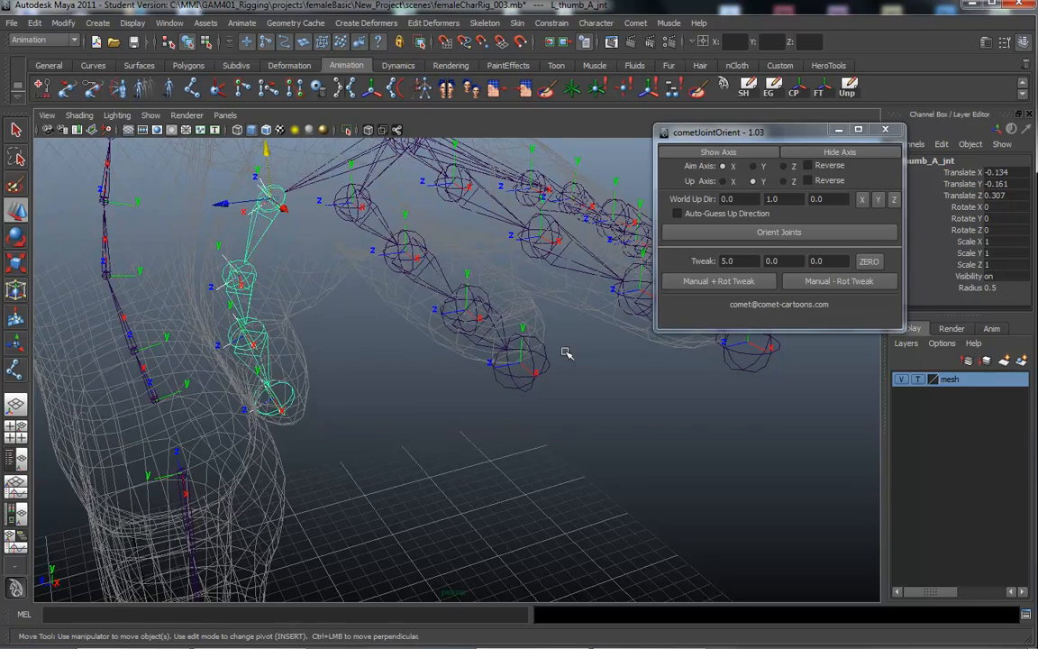
{"action": "left_click_drag", "start_coordinate": [568, 351], "coordinate": [562, 424]}
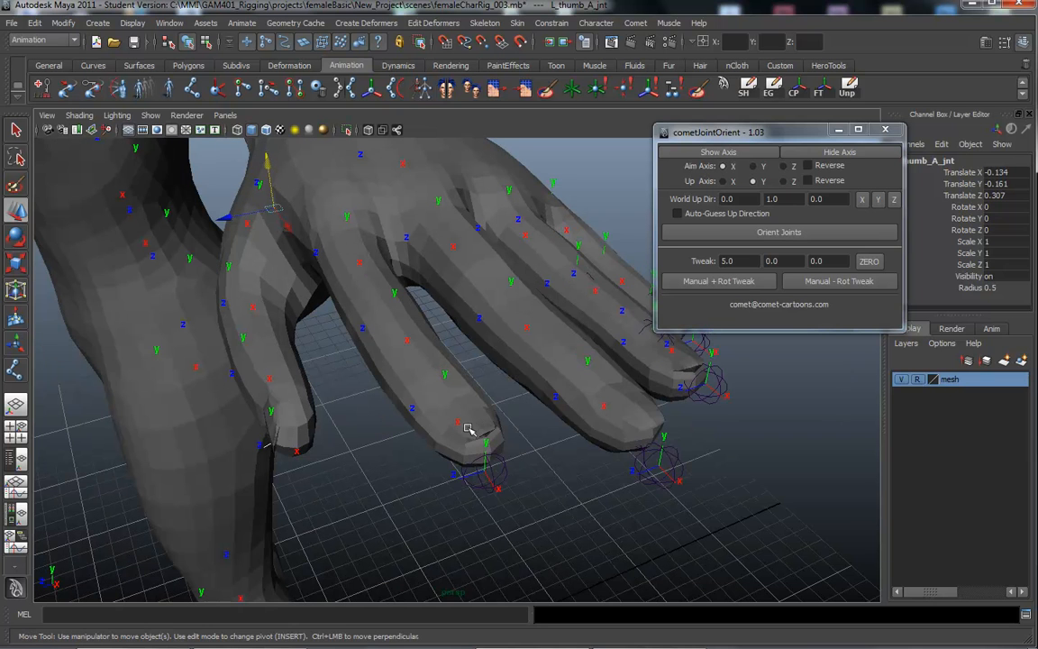
Step: Move in close to the thumb tip axes, then set the mesh layer back to Template
{"action": "left_click_drag", "start_coordinate": [469, 430], "coordinate": [635, 433]}
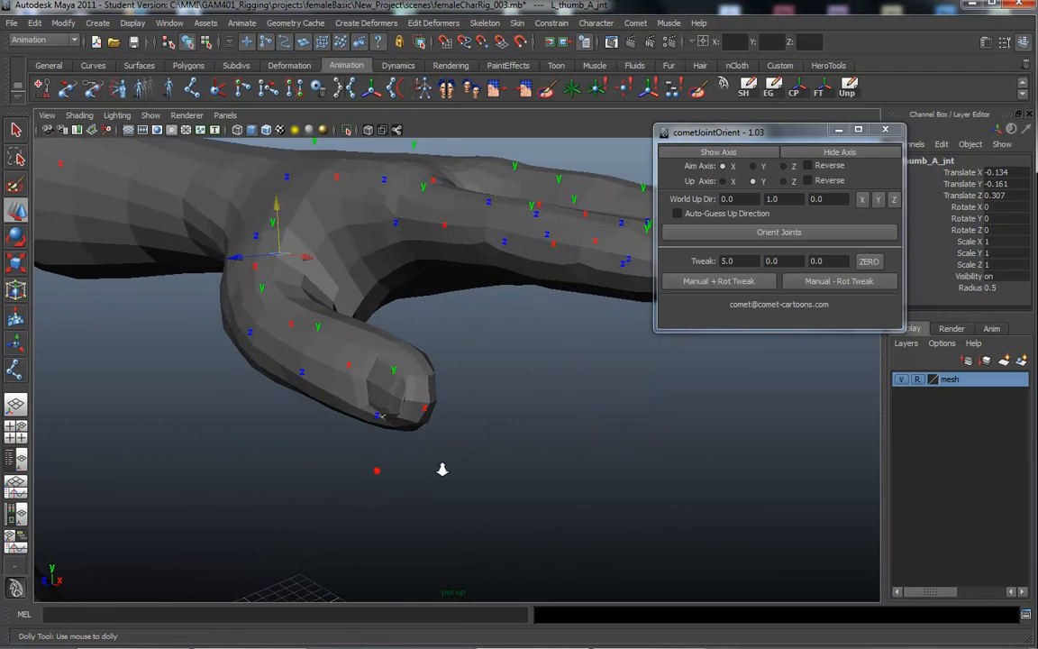
{"action": "left_click_drag", "start_coordinate": [442, 469], "coordinate": [392, 476]}
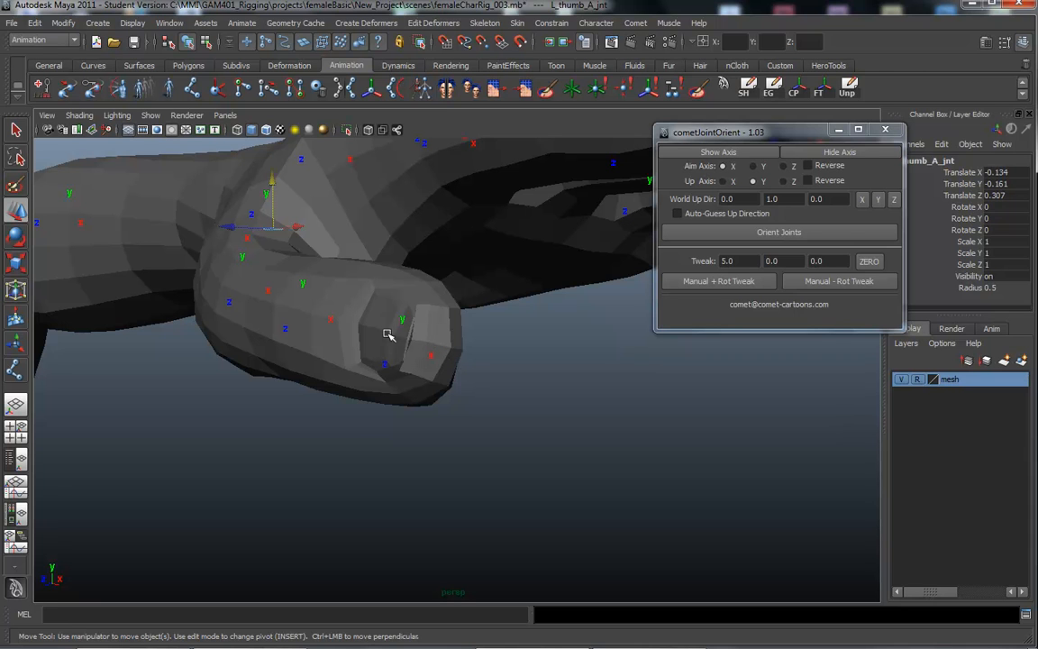
{"action": "mouse_move", "coordinate": [890, 403]}
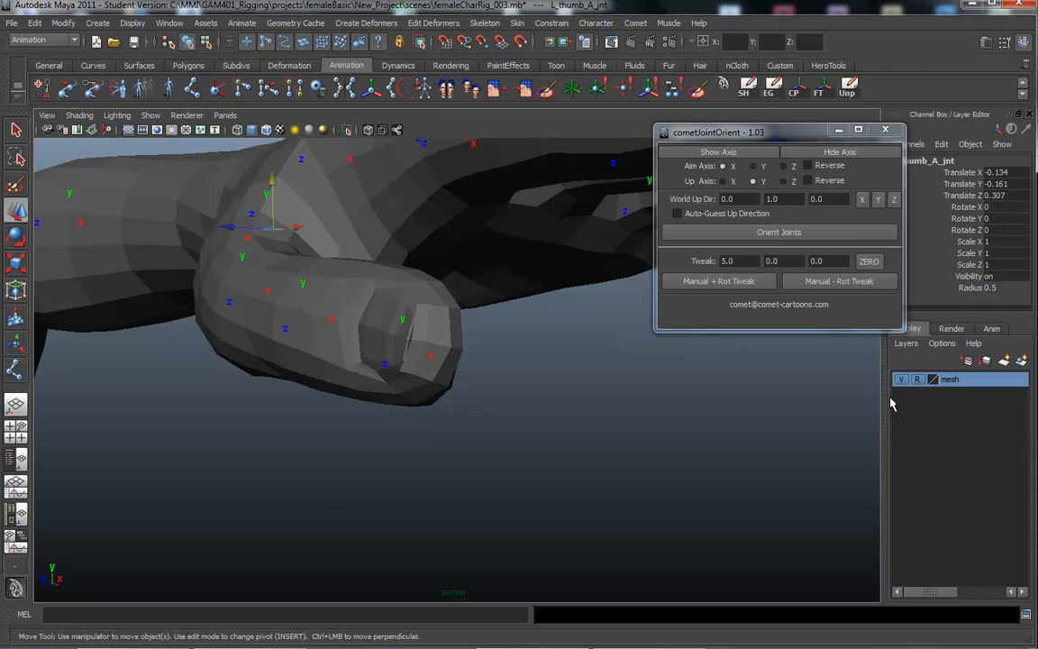
{"action": "left_click", "coordinate": [917, 379]}
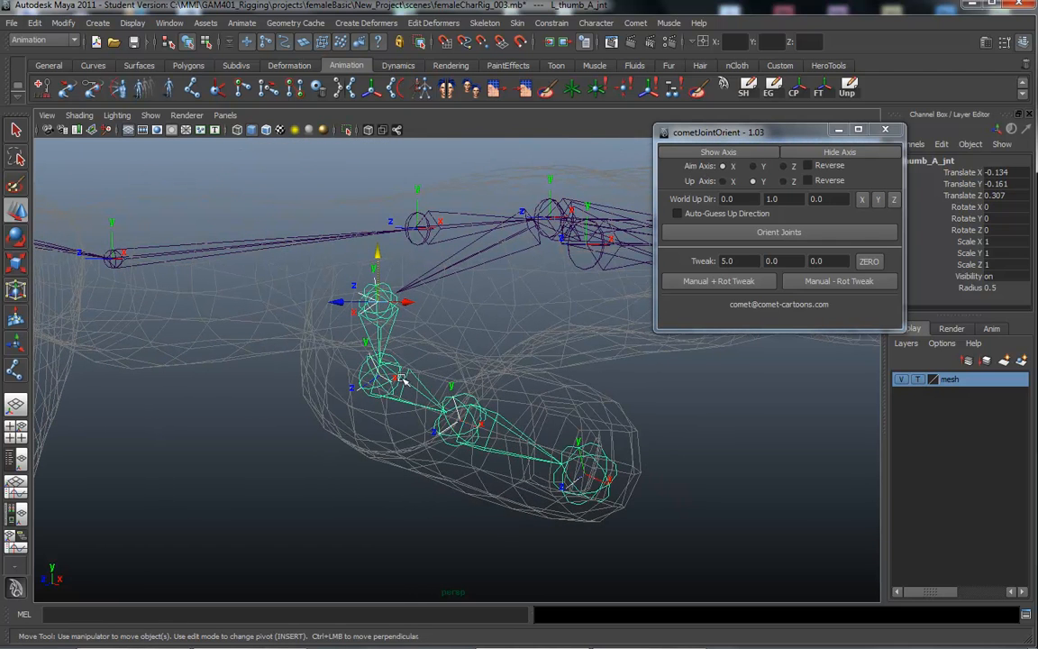
Step: Select L_thumb_D_jnt and apply negative Manual Rot Tweak rotations to its axis
{"action": "left_click", "coordinate": [718, 280]}
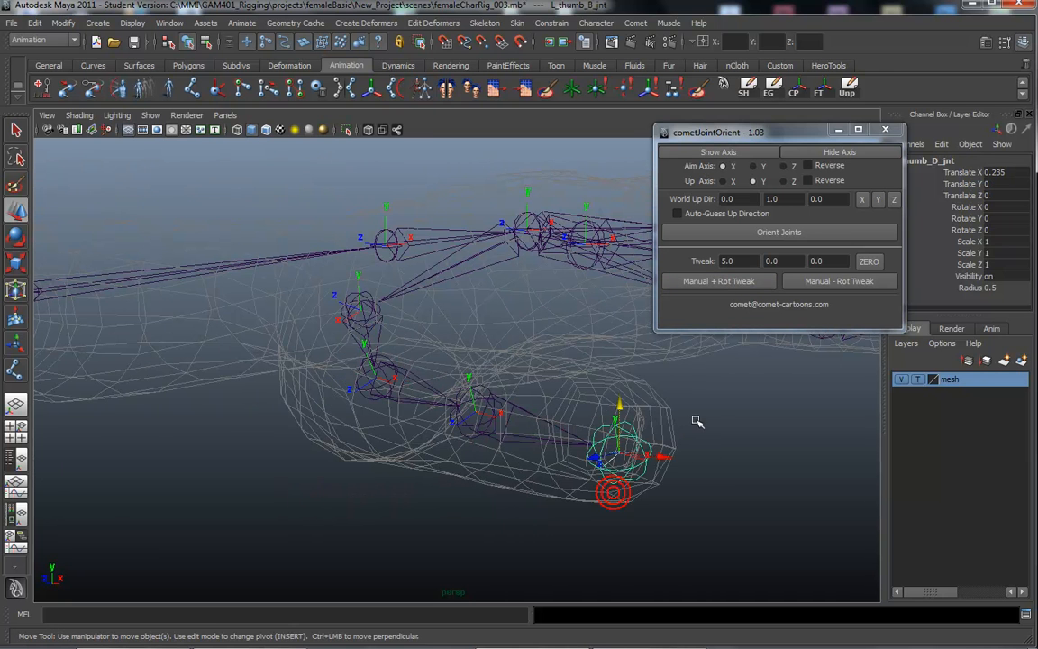
{"action": "left_click", "coordinate": [839, 281]}
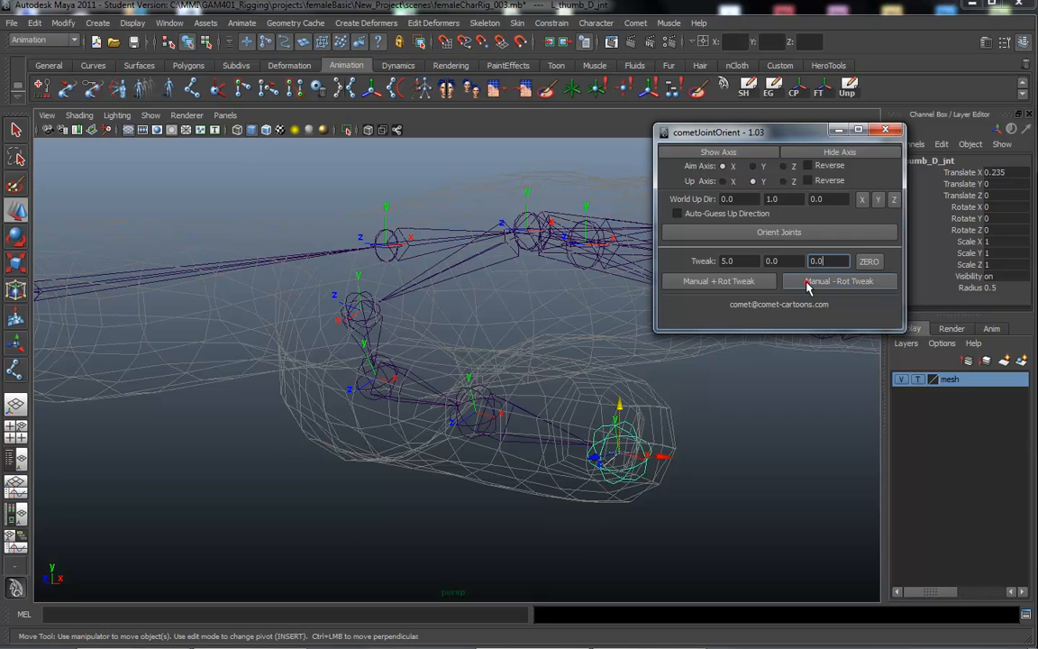
{"action": "left_click", "coordinate": [839, 280]}
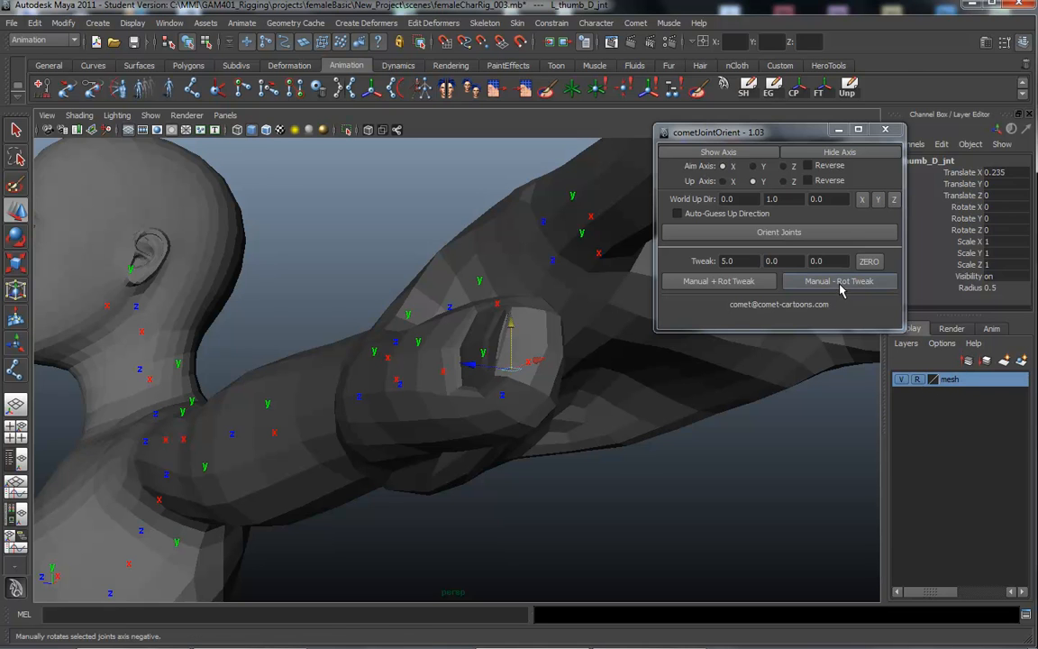
{"action": "left_click", "coordinate": [827, 261]}
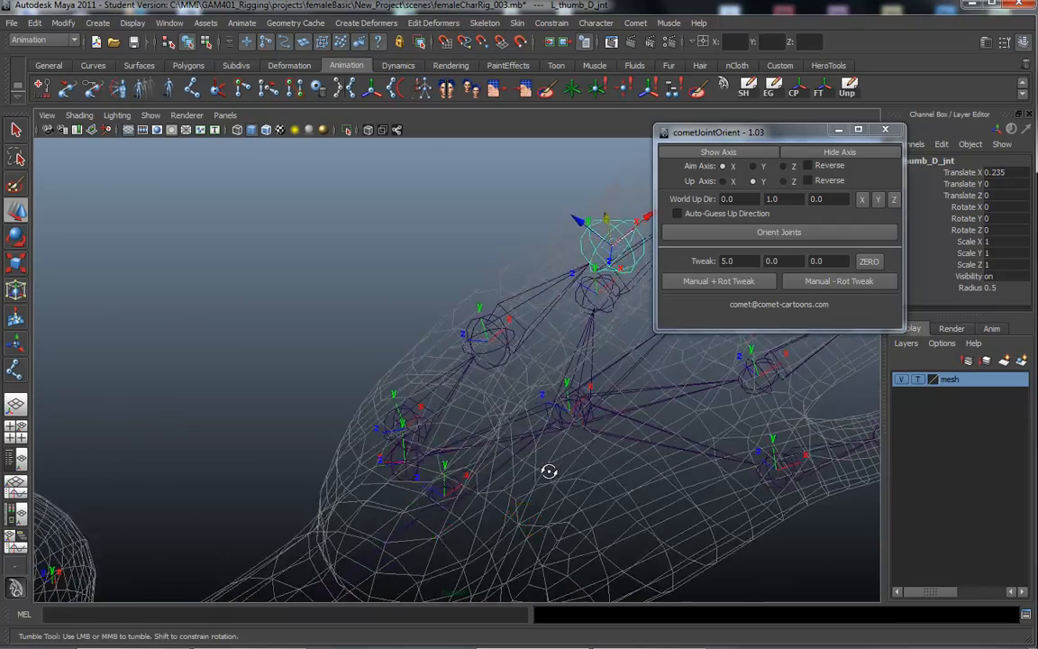
Step: Inspect the thumb joints and apply a -5 X rotation tweak to L_thumb_C_jnt
{"action": "left_click_drag", "start_coordinate": [549, 471], "coordinate": [555, 410]}
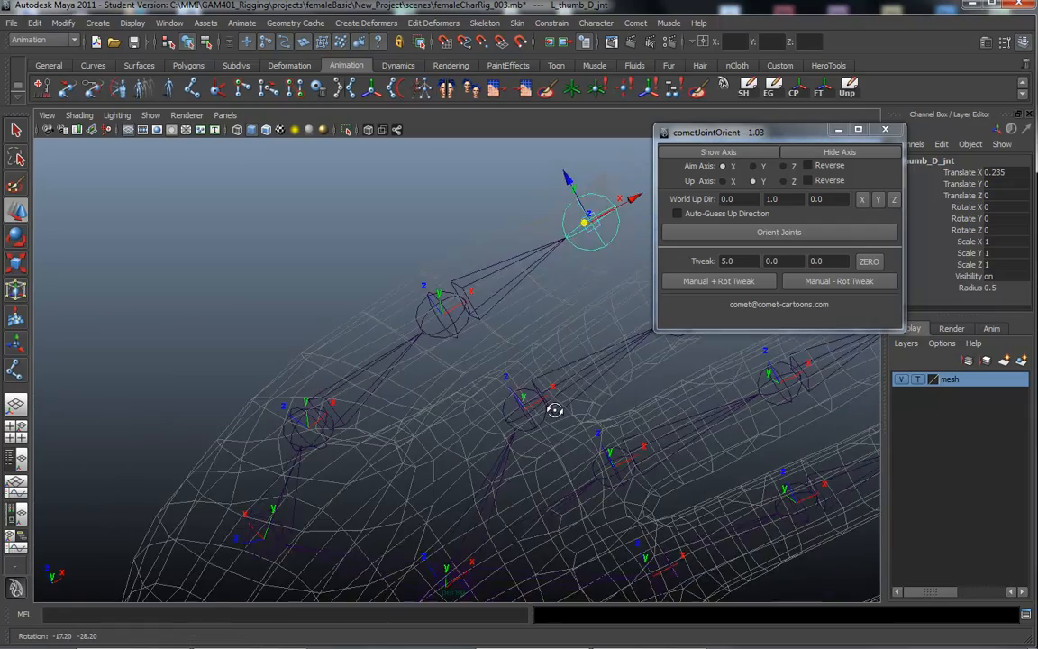
{"action": "left_click_drag", "start_coordinate": [554, 410], "coordinate": [509, 513]}
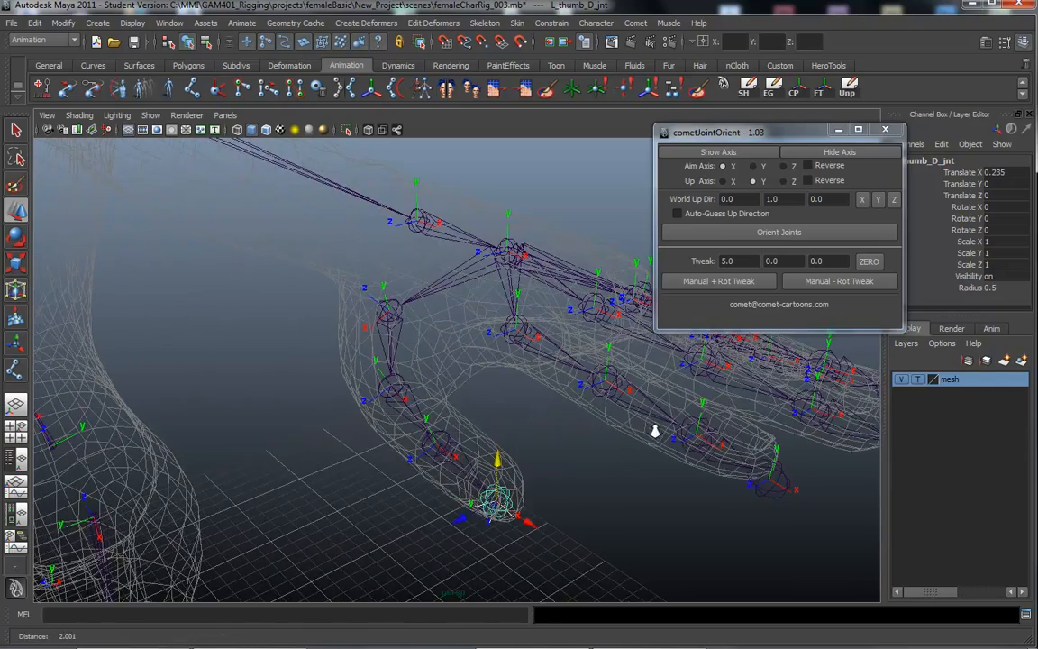
{"action": "left_click_drag", "start_coordinate": [655, 431], "coordinate": [535, 393]}
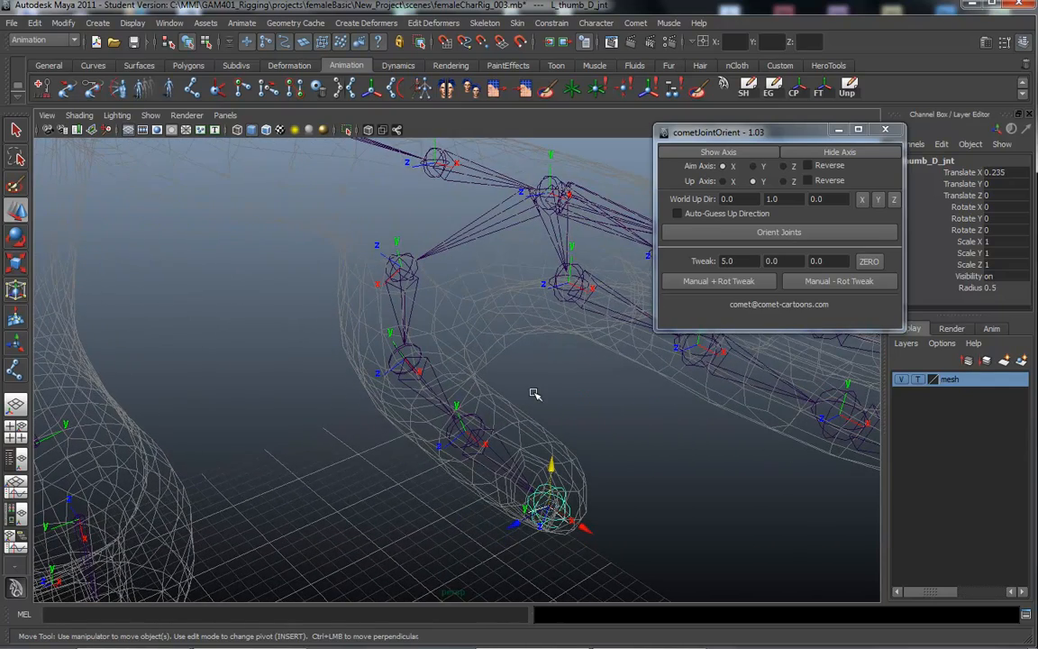
{"action": "mouse_move", "coordinate": [515, 437]}
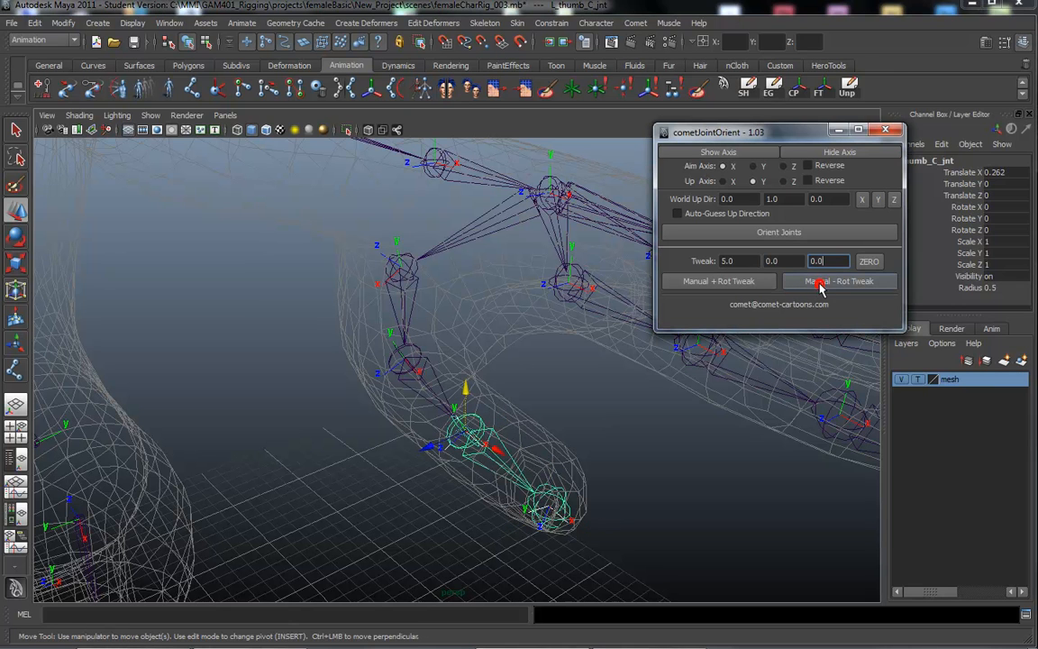
{"action": "left_click", "coordinate": [839, 281]}
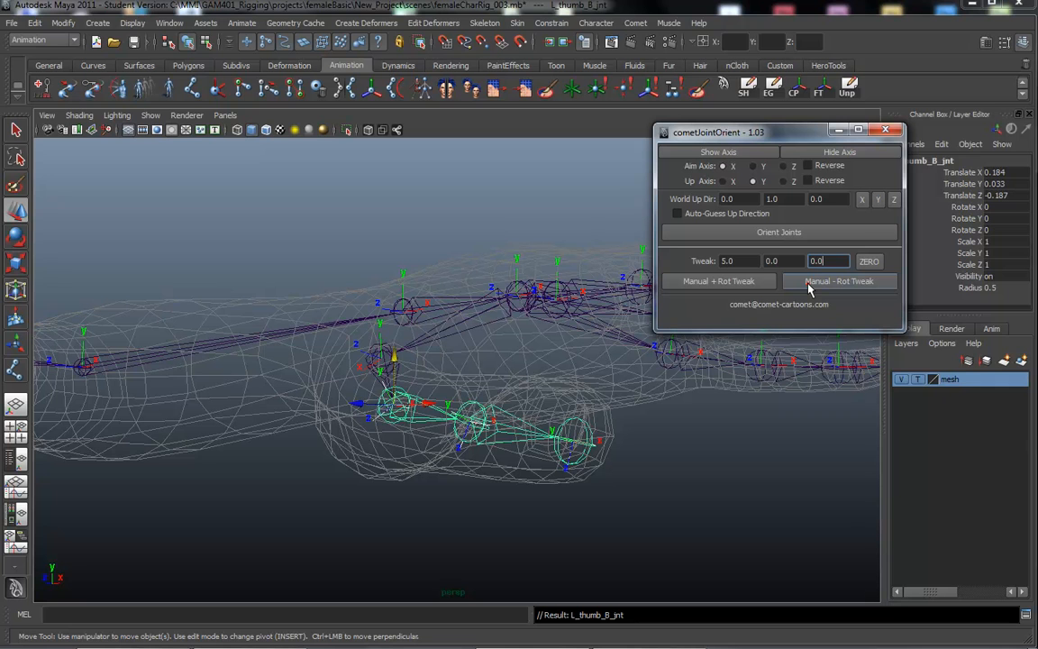
Step: Apply -5 X rotation tweaks to L_thumb_B_jnt and L_thumb_A_jnt, then review the hand
{"action": "left_click", "coordinate": [837, 280]}
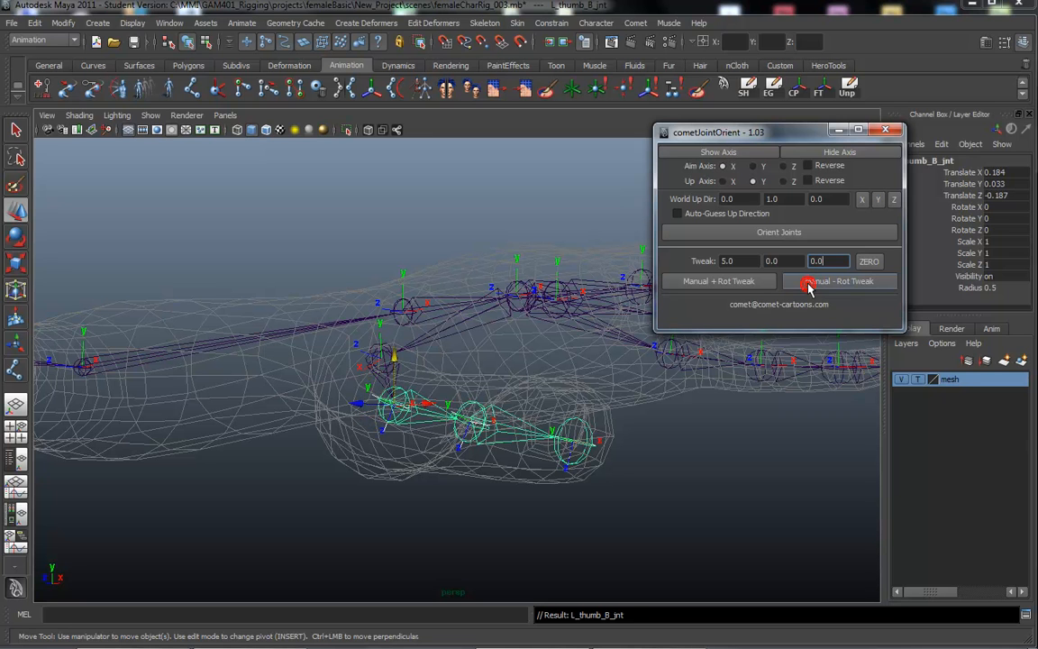
{"action": "left_click", "coordinate": [839, 280]}
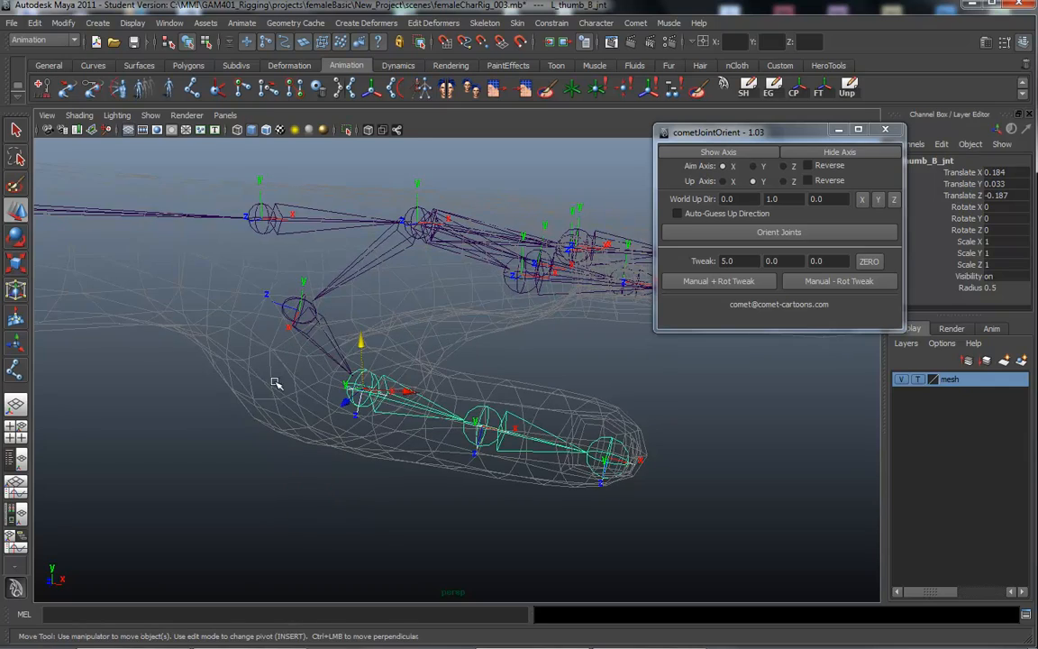
{"action": "left_click_drag", "start_coordinate": [276, 383], "coordinate": [332, 355]}
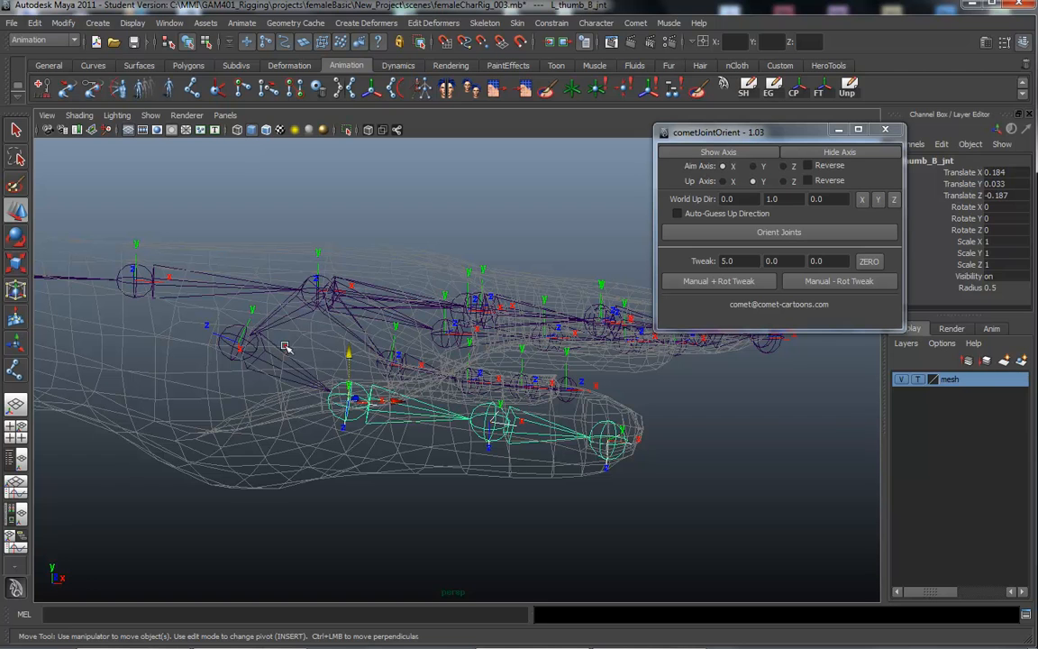
{"action": "left_click", "coordinate": [839, 280]}
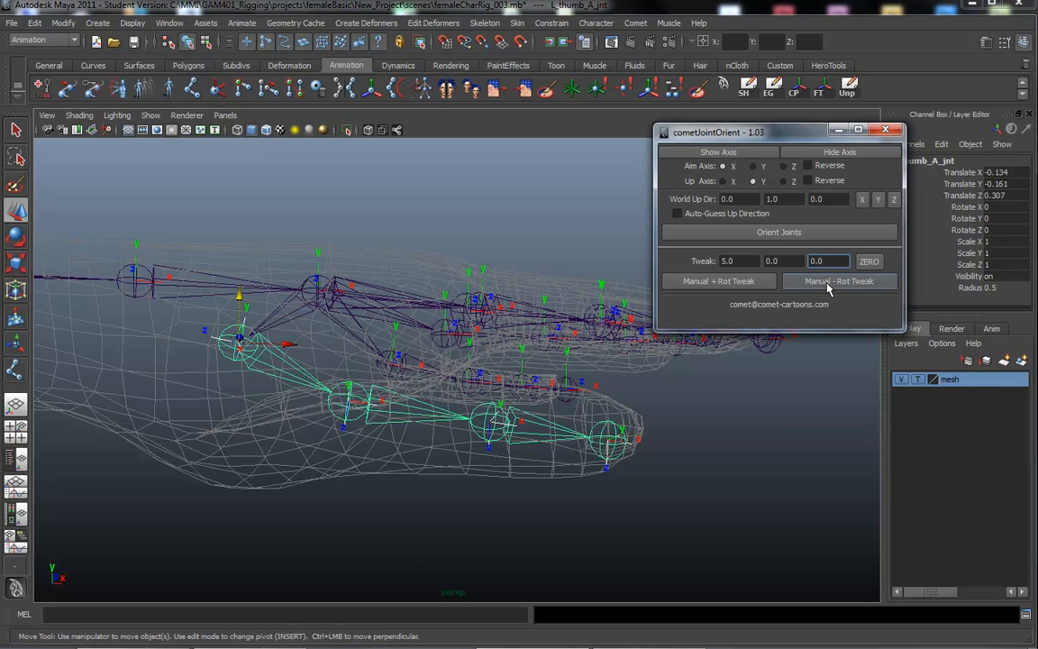
{"action": "left_click_drag", "start_coordinate": [451, 361], "coordinate": [316, 351]}
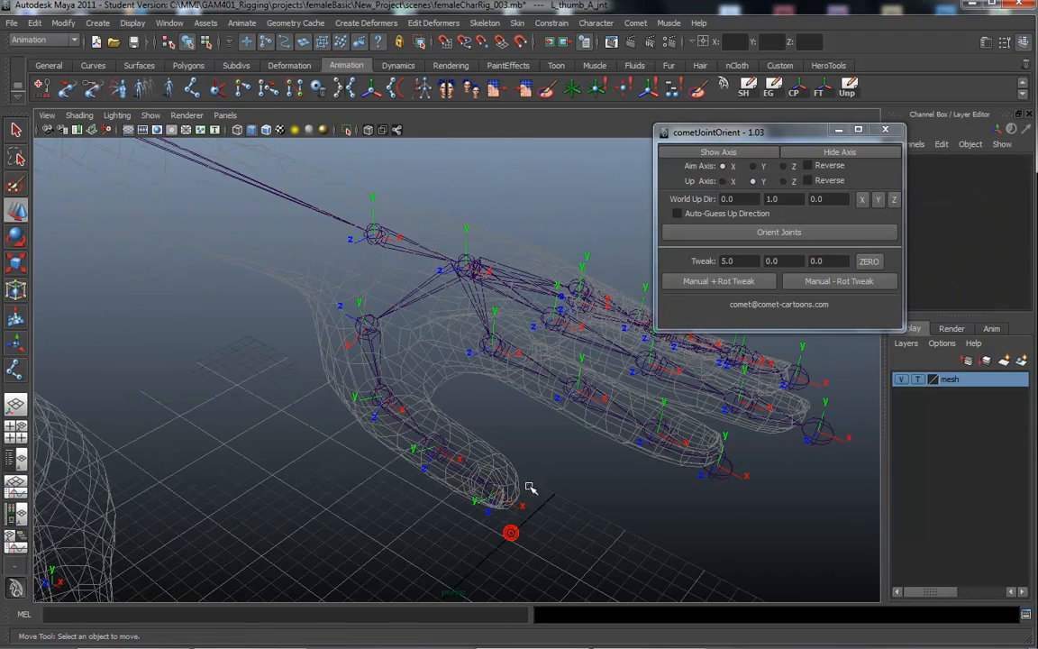
{"action": "left_click", "coordinate": [365, 321]}
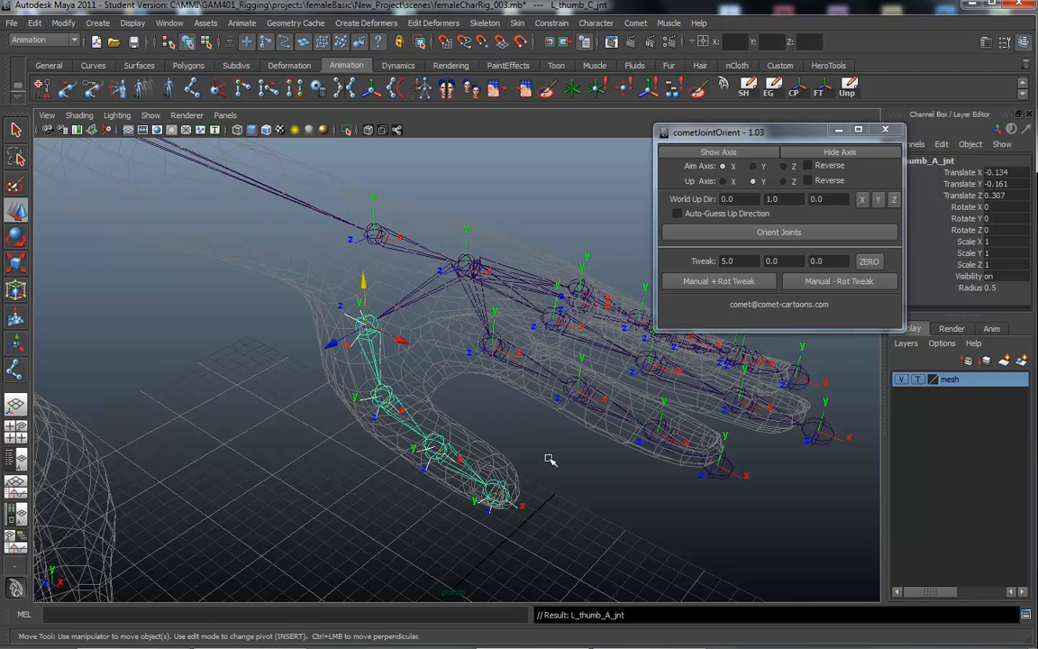
{"action": "left_click", "coordinate": [491, 496]}
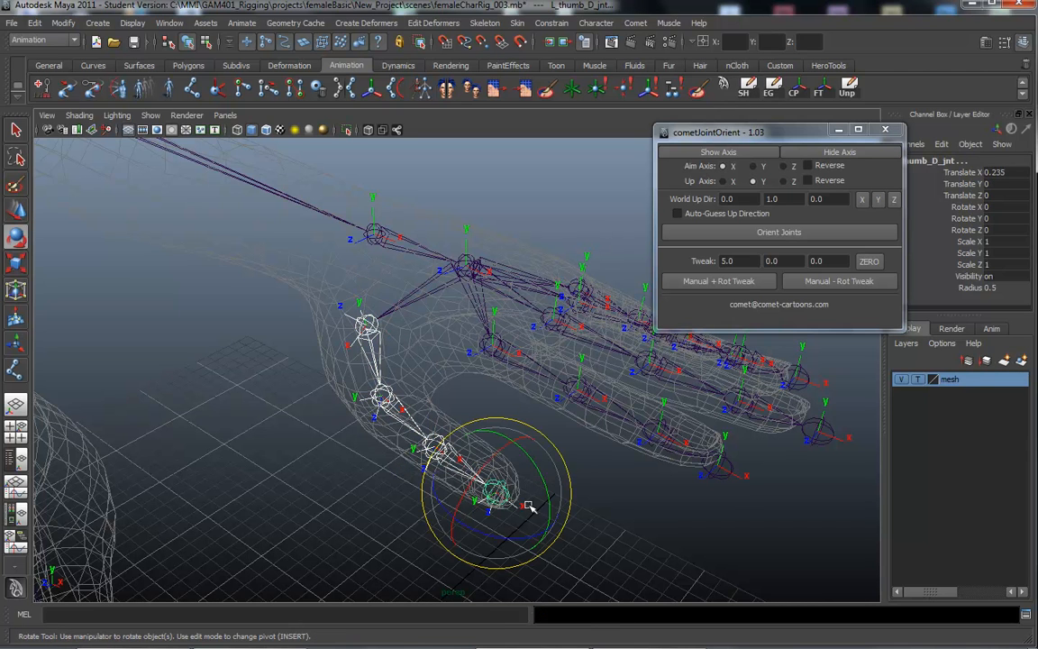
{"action": "left_click_drag", "start_coordinate": [528, 504], "coordinate": [682, 509]}
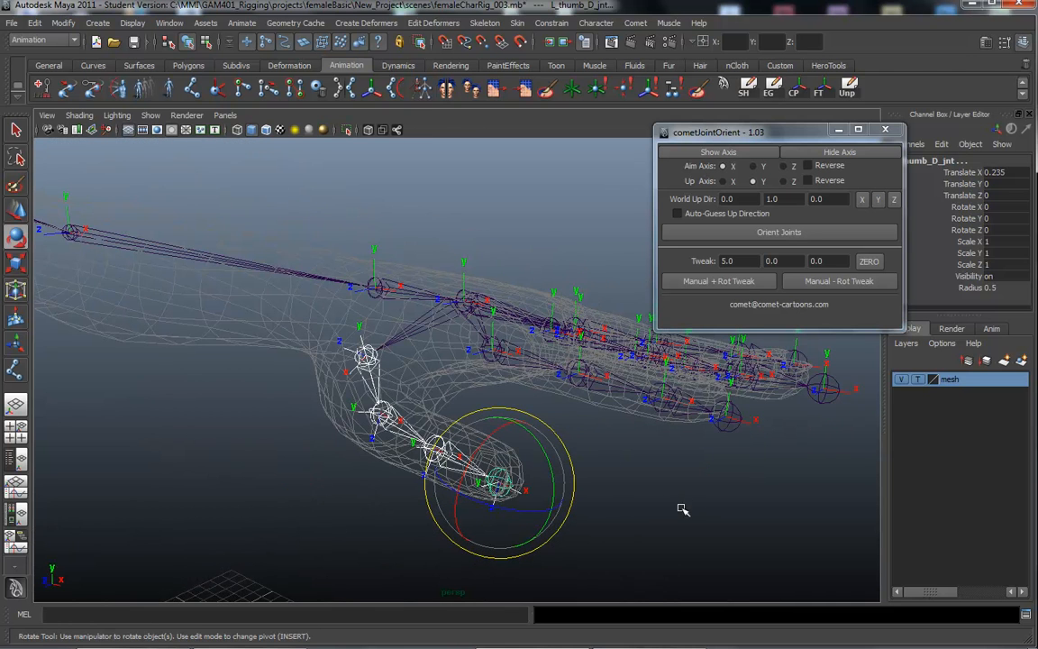
{"action": "left_click", "coordinate": [969, 229]}
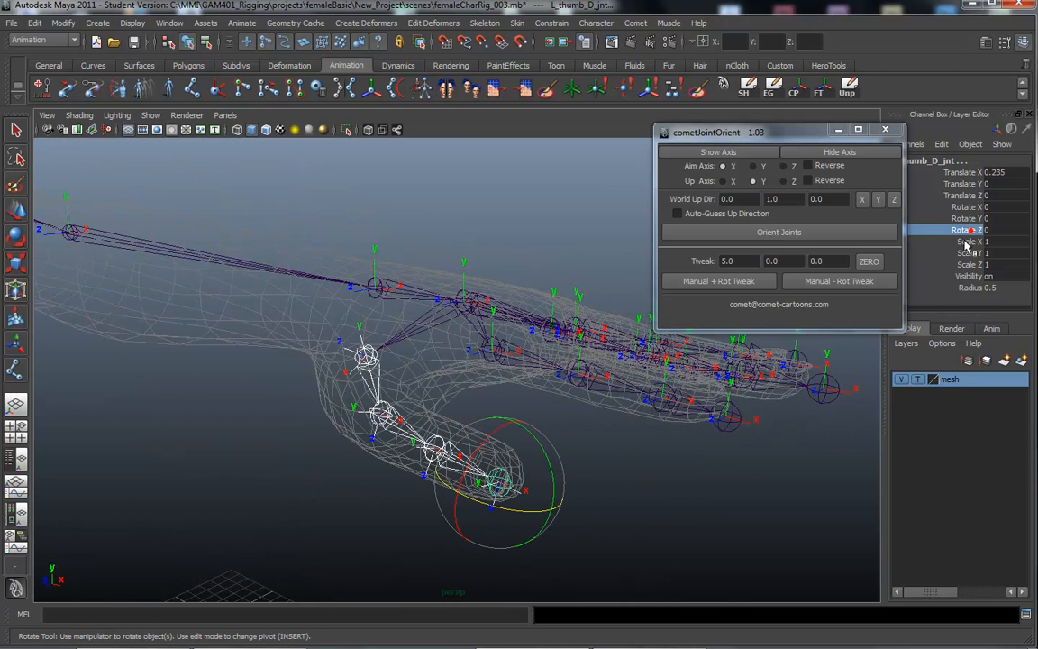
{"action": "left_click_drag", "start_coordinate": [487, 486], "coordinate": [536, 469]}
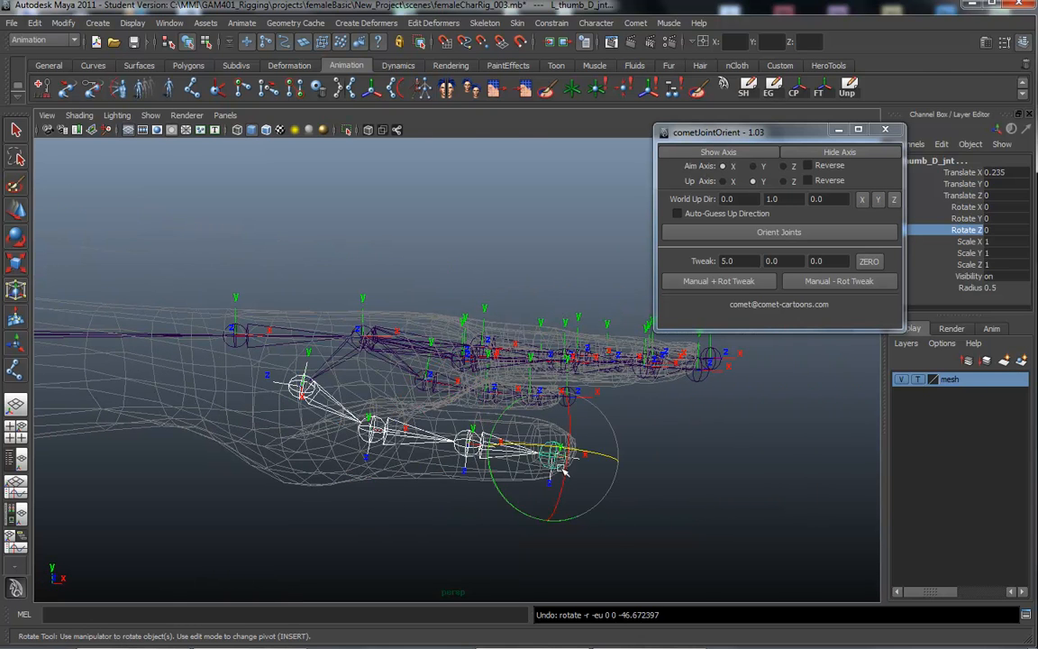
{"action": "left_click_drag", "start_coordinate": [563, 469], "coordinate": [631, 466]}
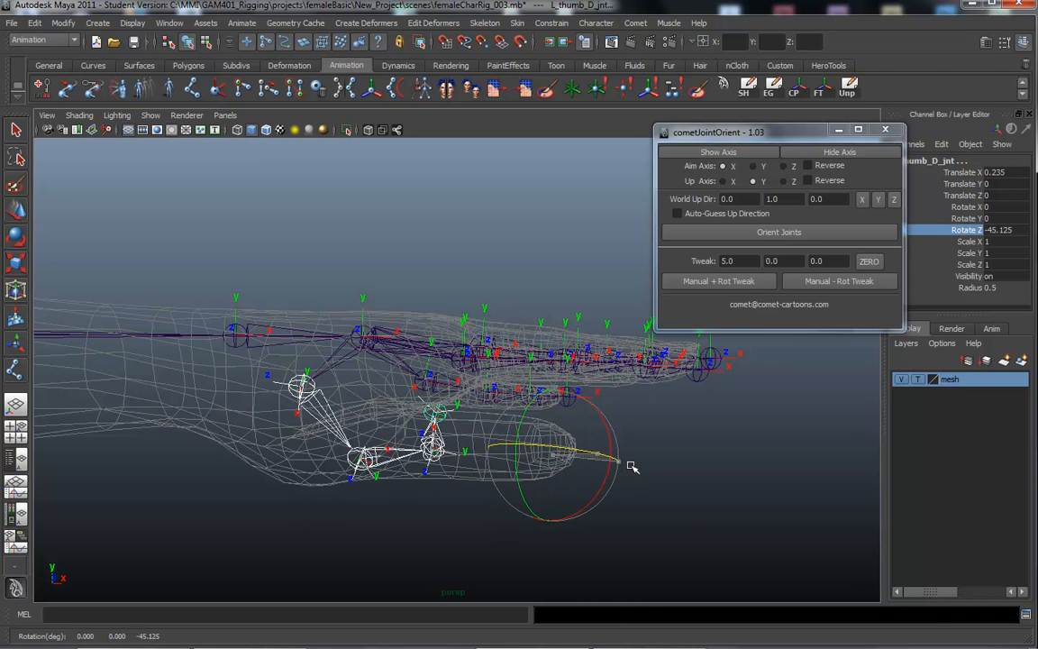
{"action": "left_click_drag", "start_coordinate": [631, 466], "coordinate": [621, 468]}
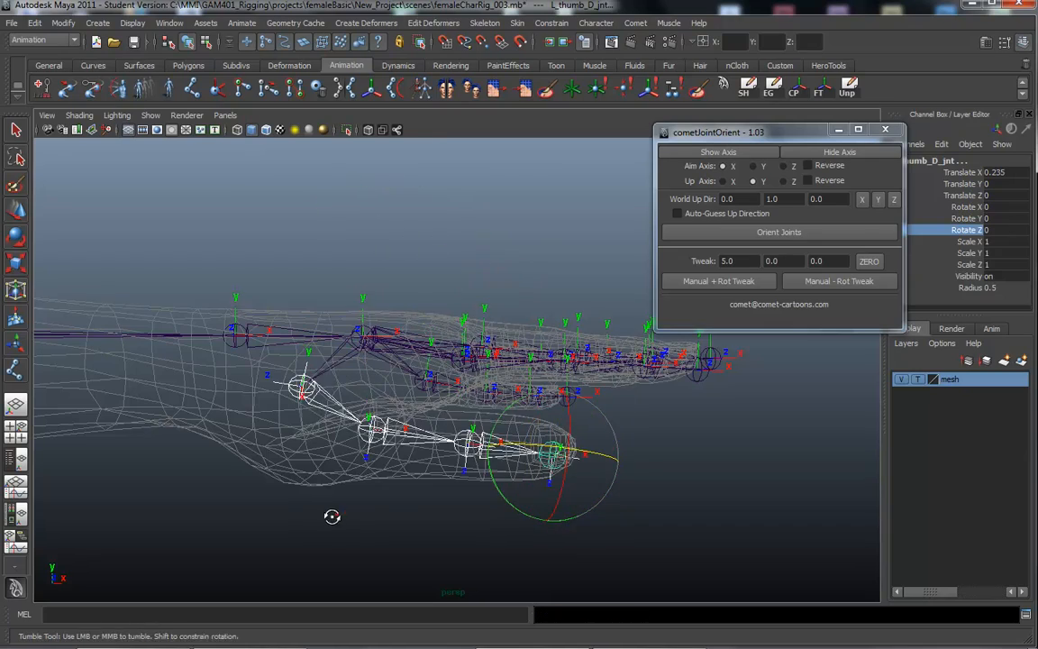
{"action": "left_click_drag", "start_coordinate": [333, 516], "coordinate": [459, 352]}
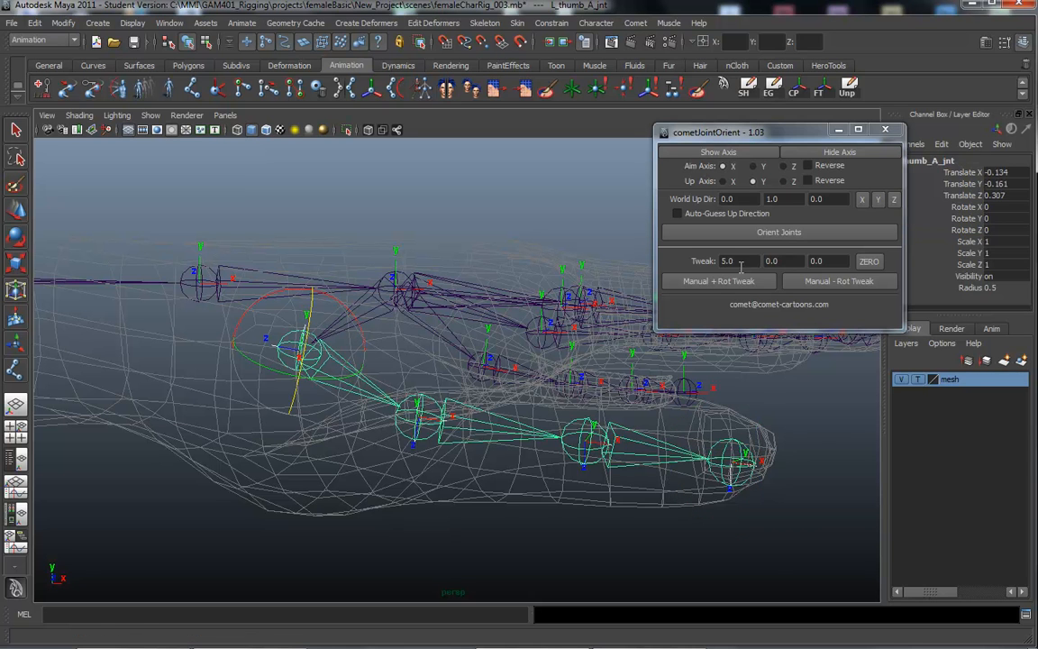
{"action": "left_click", "coordinate": [718, 280]}
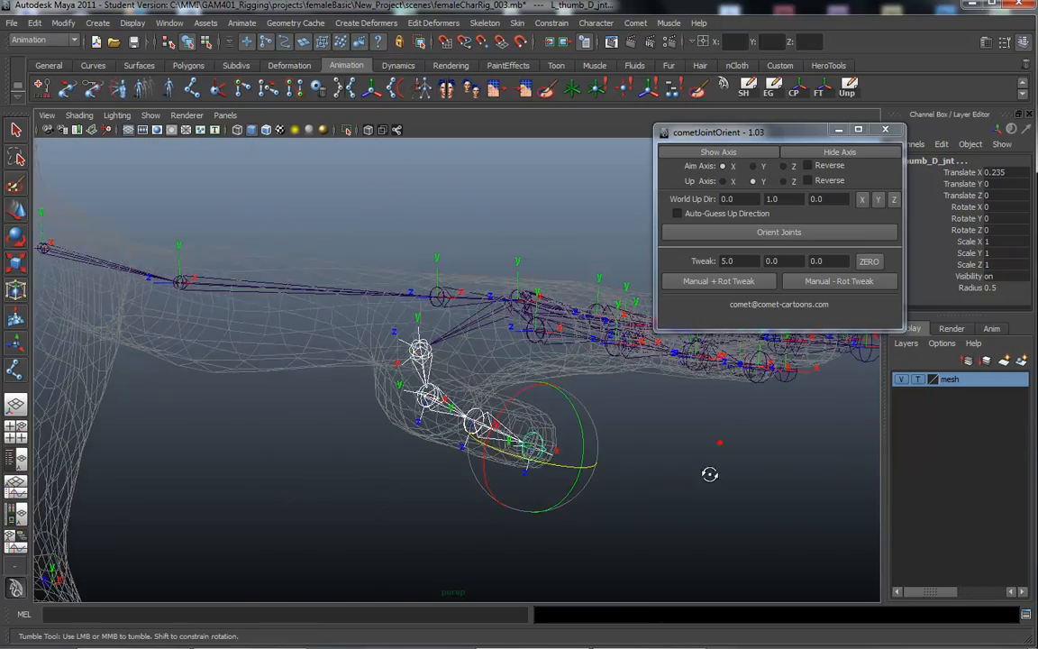
{"action": "left_click_drag", "start_coordinate": [709, 474], "coordinate": [468, 457]}
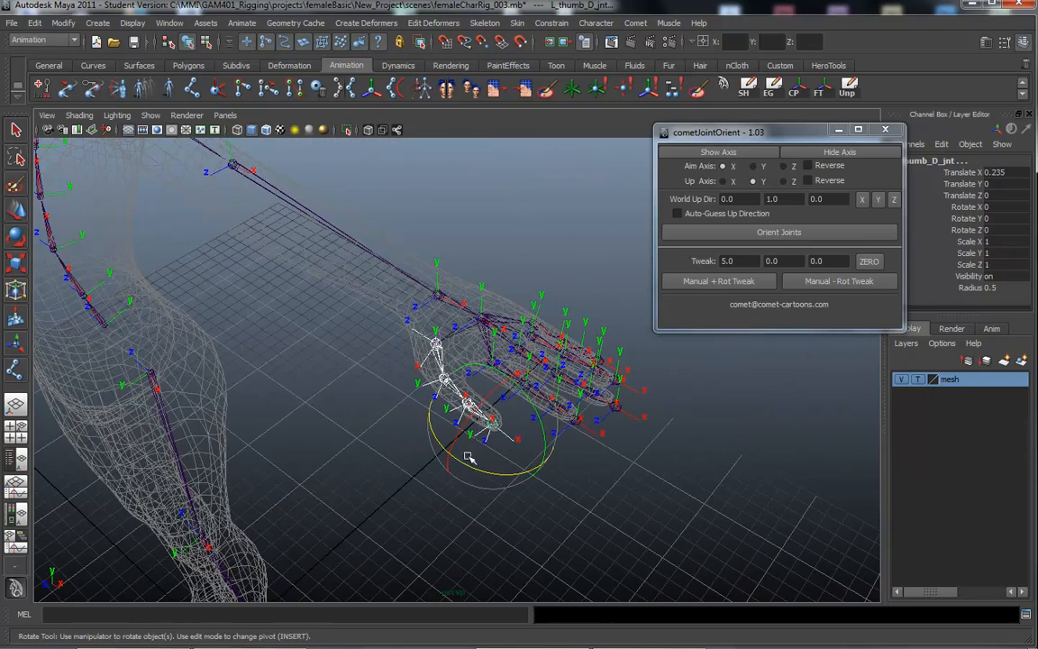
{"action": "left_click_drag", "start_coordinate": [469, 455], "coordinate": [532, 480]}
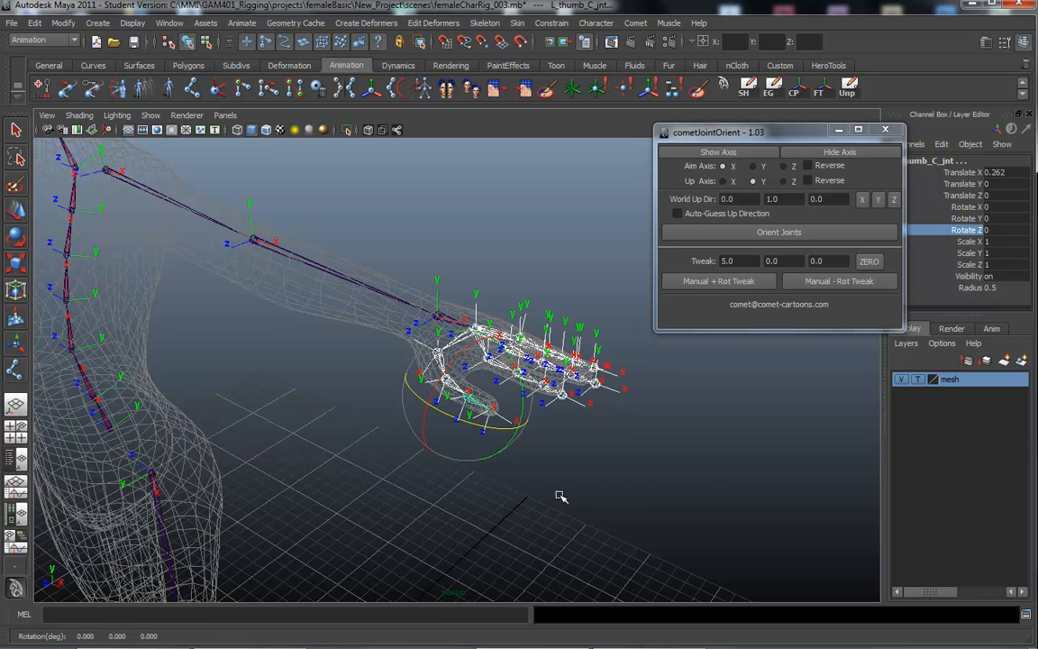
Step: Curl the selected finger joints to about -39.6 Rotate Z and orbit to inspect the fist
{"action": "left_click_drag", "start_coordinate": [561, 497], "coordinate": [649, 502]}
{"action": "type", "text": "-39.6"}
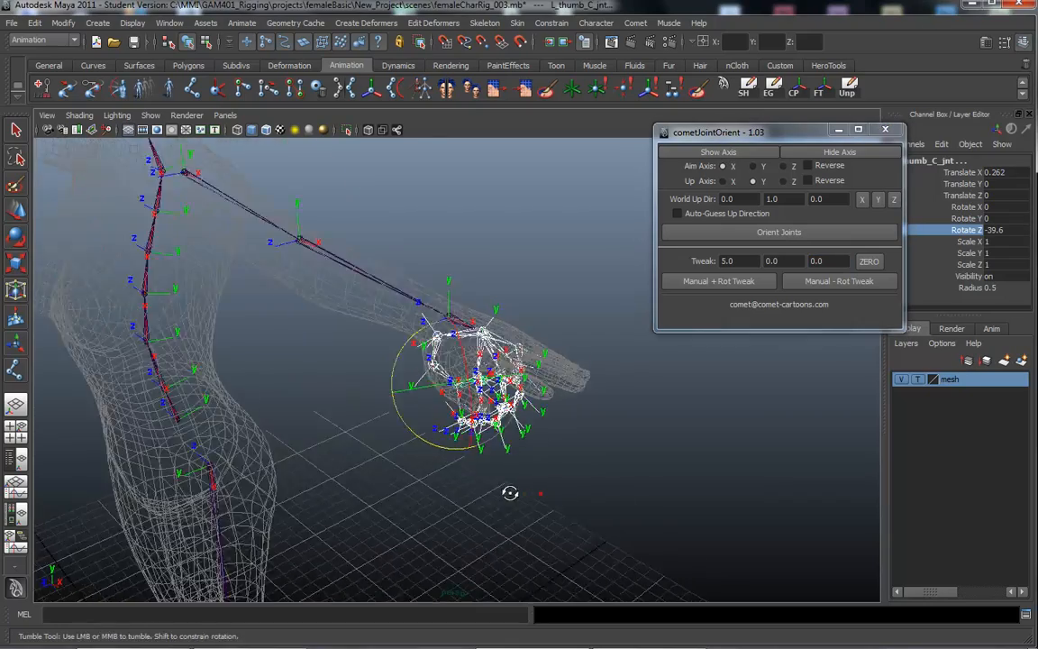
{"action": "left_click_drag", "start_coordinate": [509, 493], "coordinate": [649, 465]}
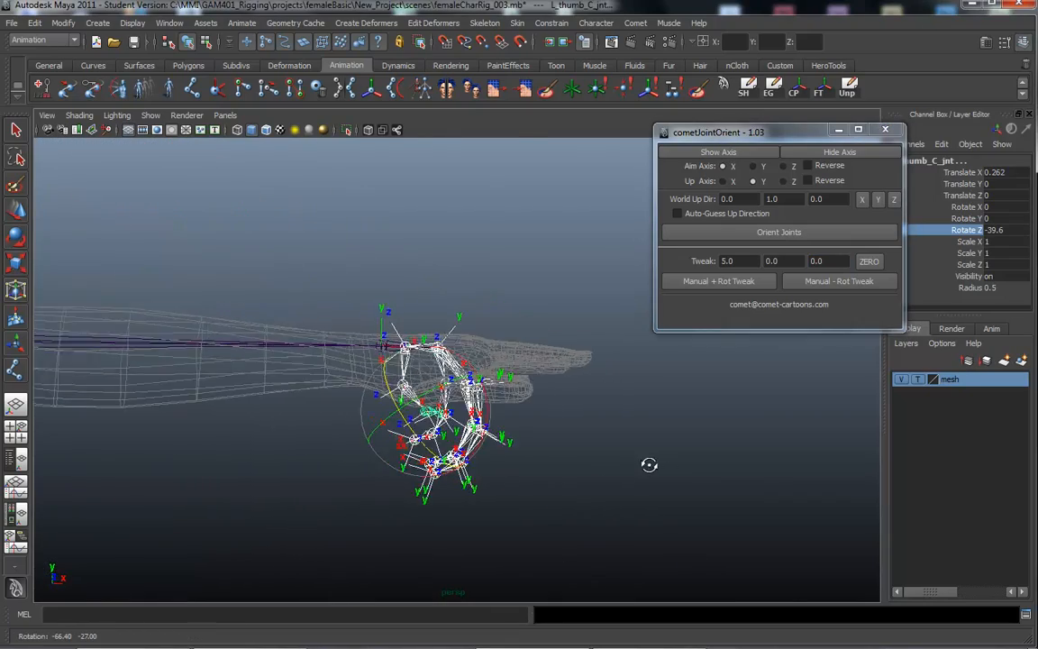
{"action": "left_click_drag", "start_coordinate": [648, 464], "coordinate": [552, 498]}
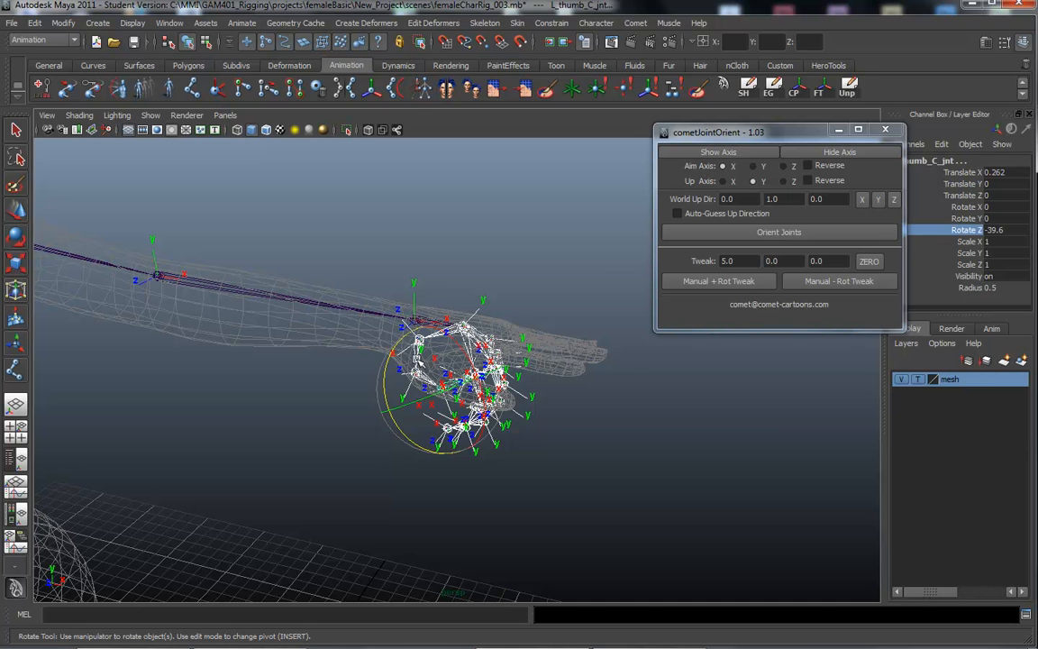
{"action": "left_click", "coordinate": [778, 231]}
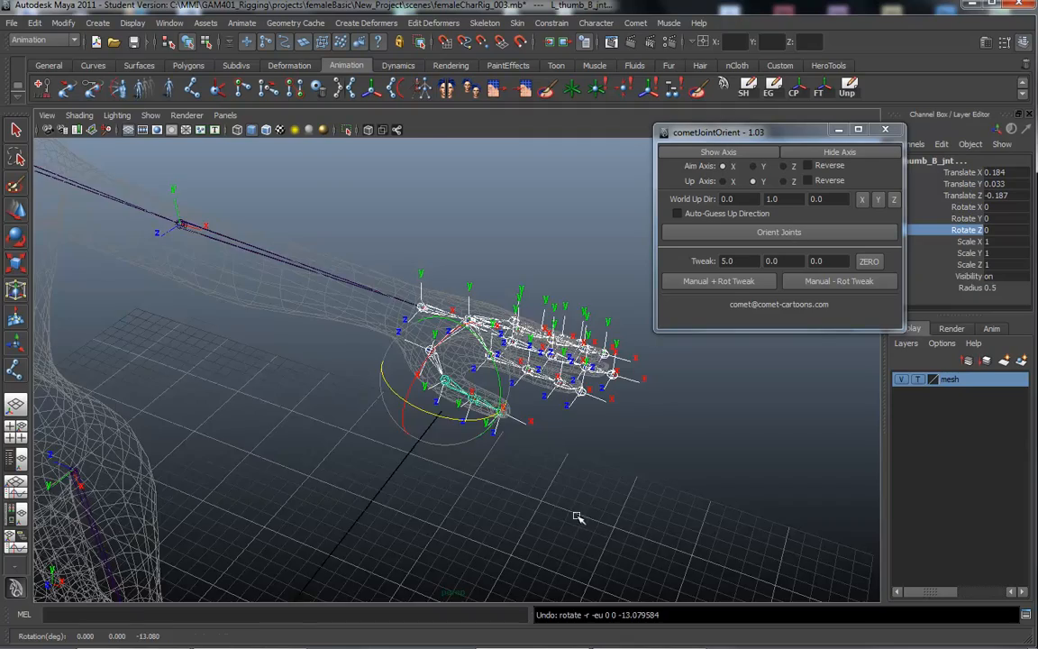
Step: Reframe the hand and check L_thumb_B_jnt and the index and pinky base joints
{"action": "left_click_drag", "start_coordinate": [579, 517], "coordinate": [515, 480]}
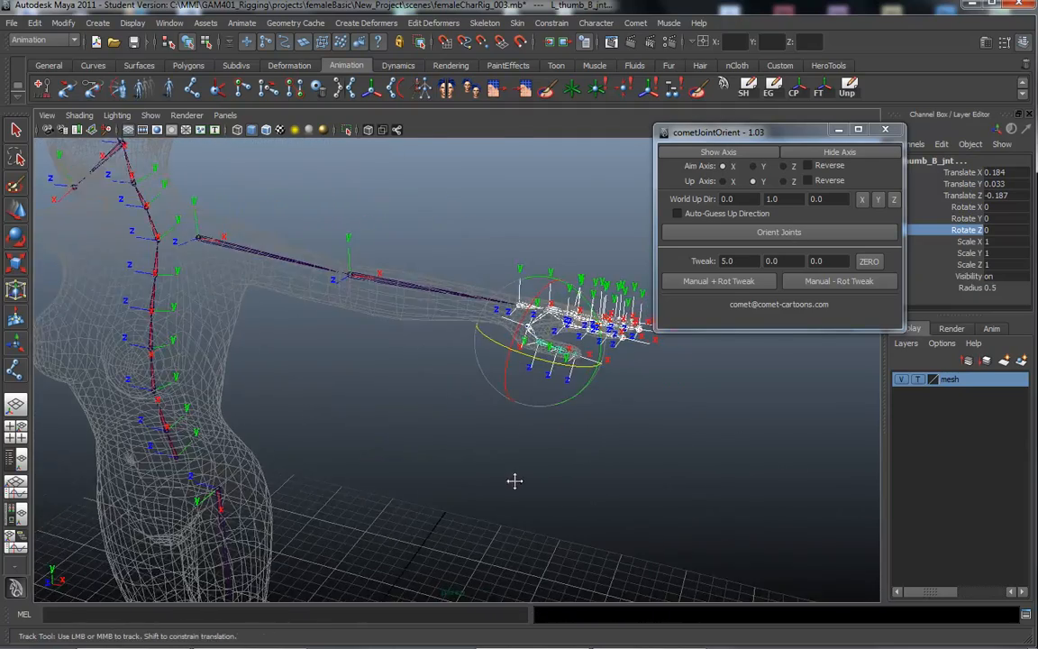
{"action": "left_click_drag", "start_coordinate": [514, 480], "coordinate": [430, 514]}
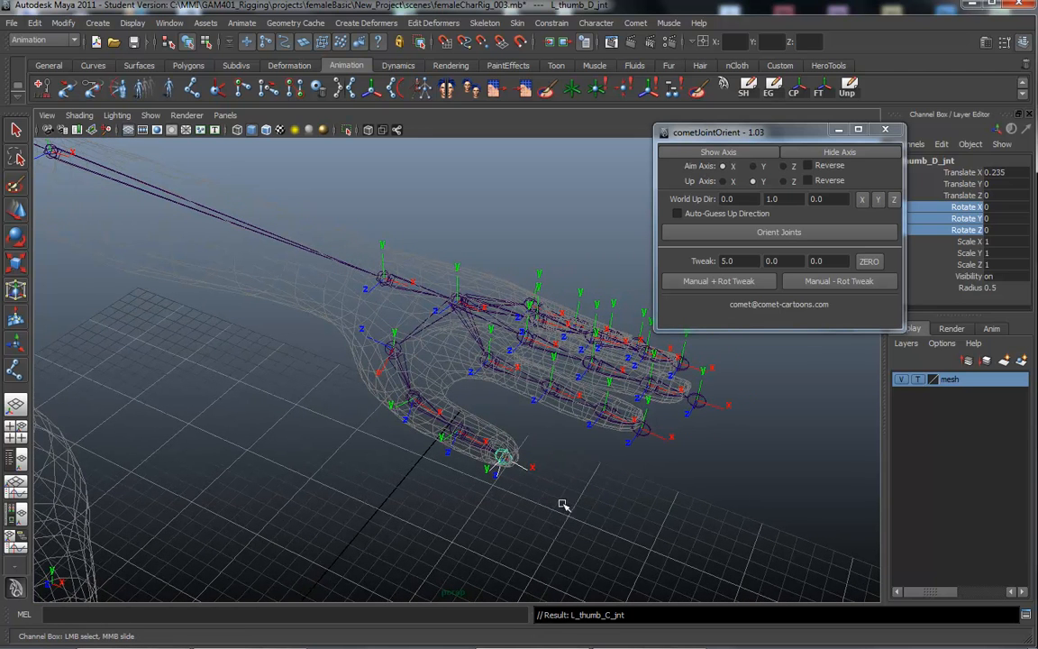
{"action": "left_click", "coordinate": [410, 401]}
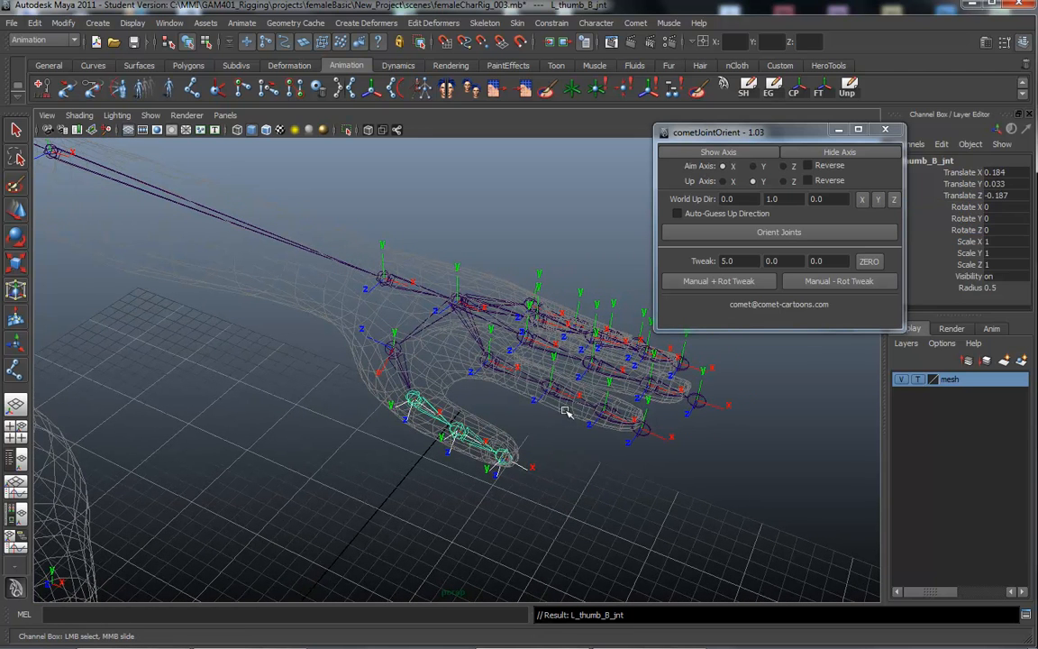
{"action": "left_click", "coordinate": [644, 429]}
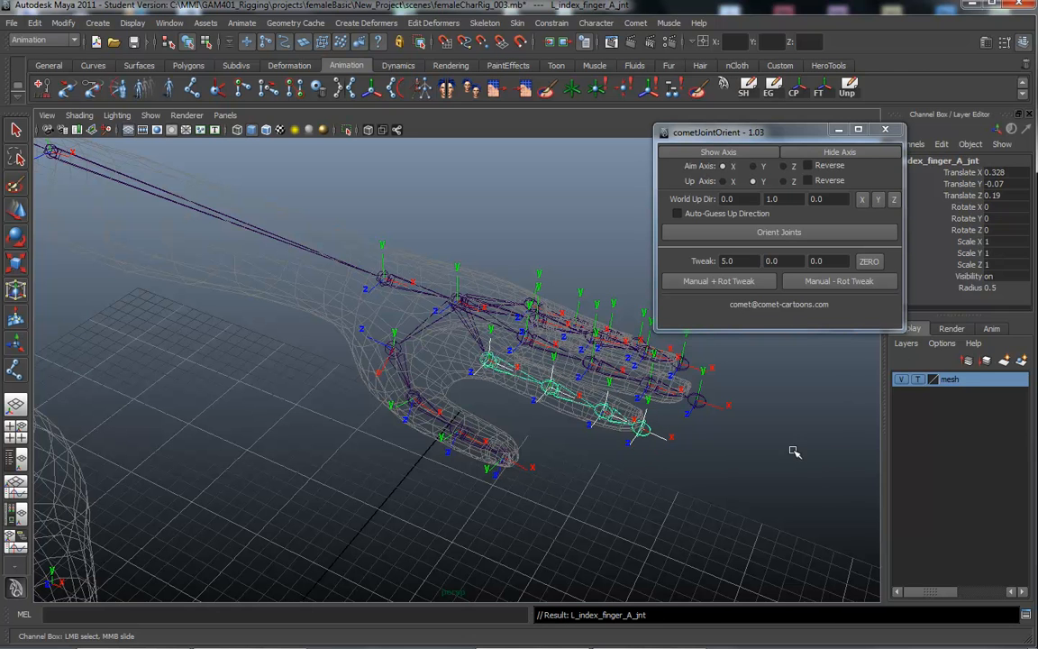
{"action": "left_click", "coordinate": [698, 401]}
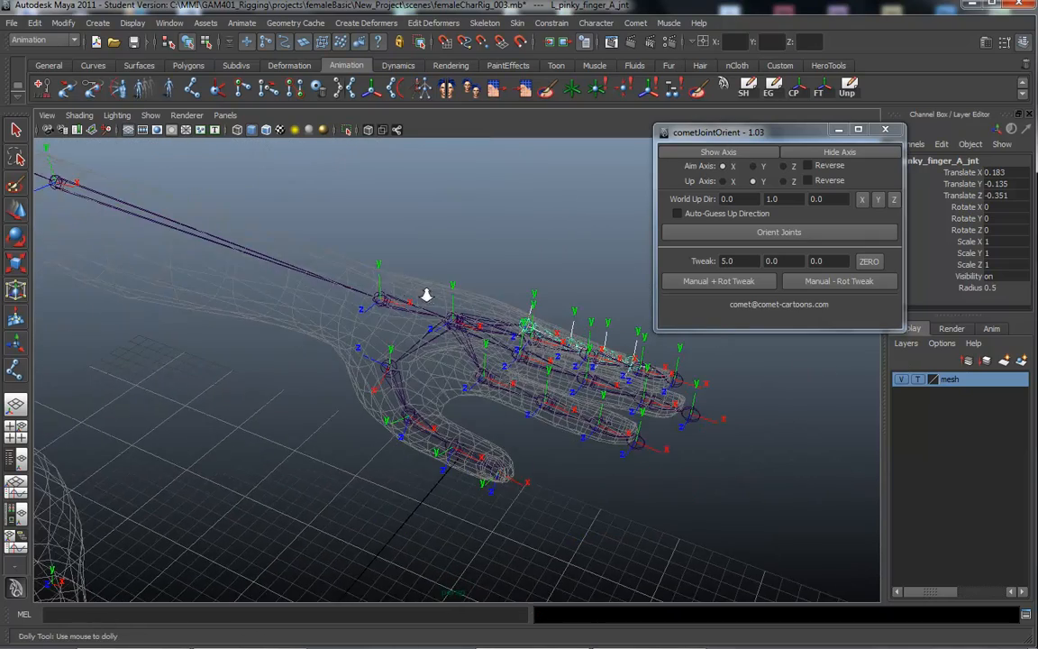
{"action": "left_click_drag", "start_coordinate": [426, 294], "coordinate": [355, 304]}
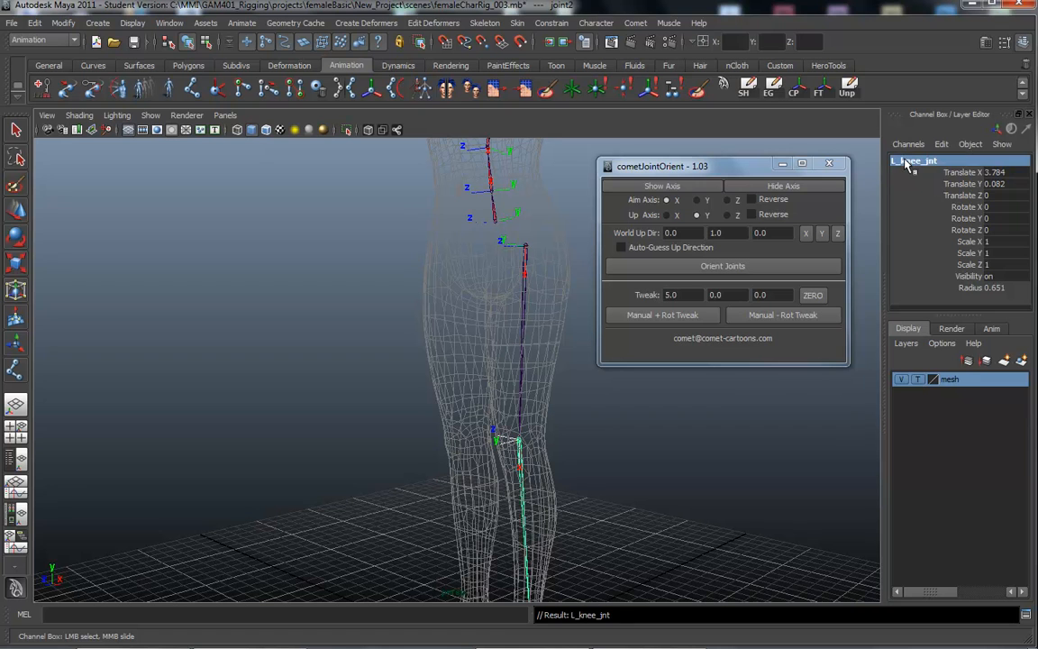
Step: Select the next leg joint down and rename it L_ankle_jnt
{"action": "left_click", "coordinate": [518, 442]}
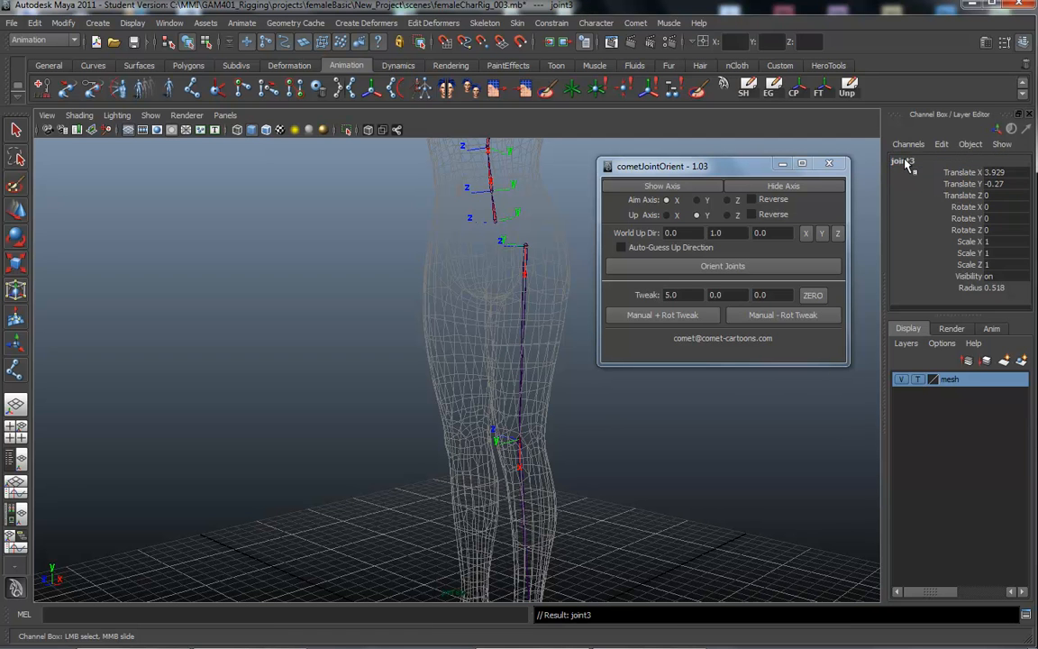
{"action": "left_click_drag", "start_coordinate": [477, 361], "coordinate": [477, 293]}
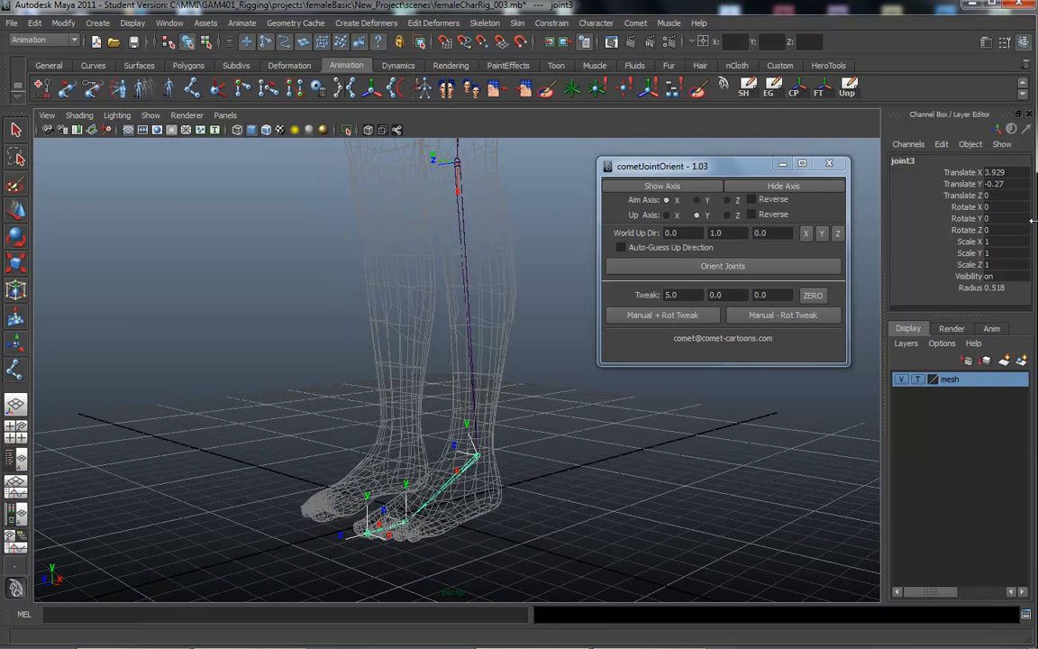
{"action": "double_click", "coordinate": [904, 160]}
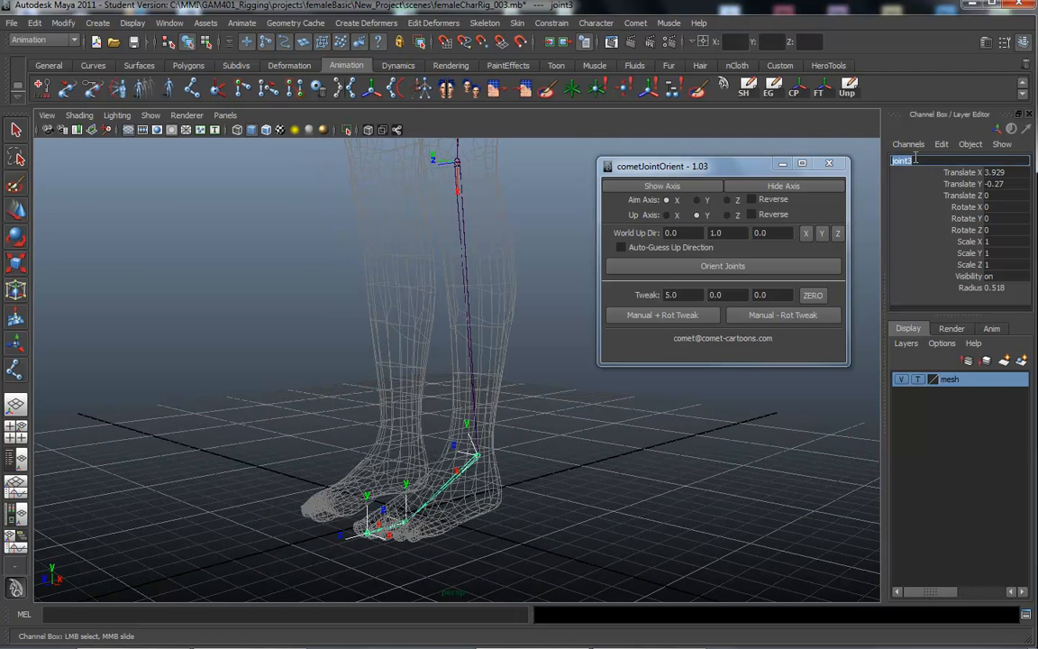
{"action": "type", "text": "L_ankle_jn"}
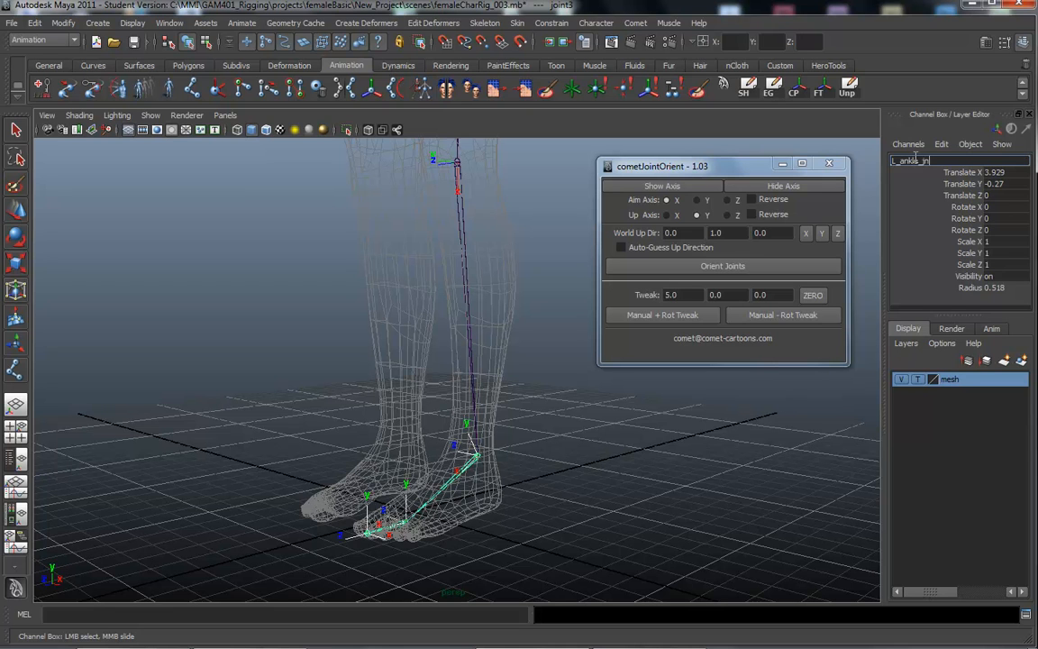
Step: Select the foot's end joint and rename it L_toe_jnt
{"action": "left_click", "coordinate": [459, 457]}
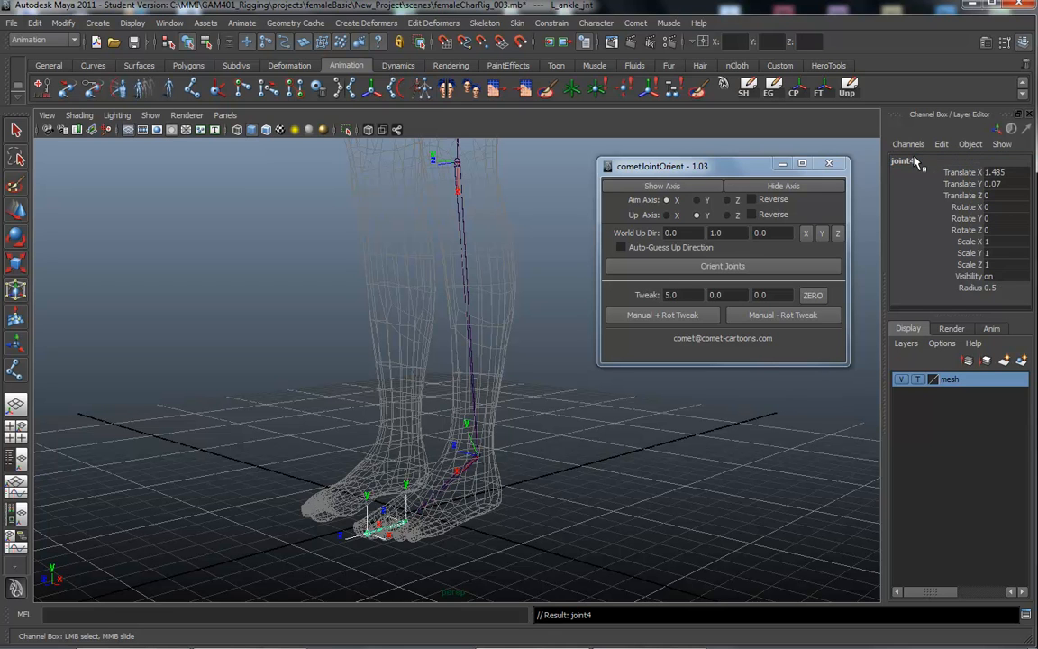
{"action": "double_click", "coordinate": [901, 160]}
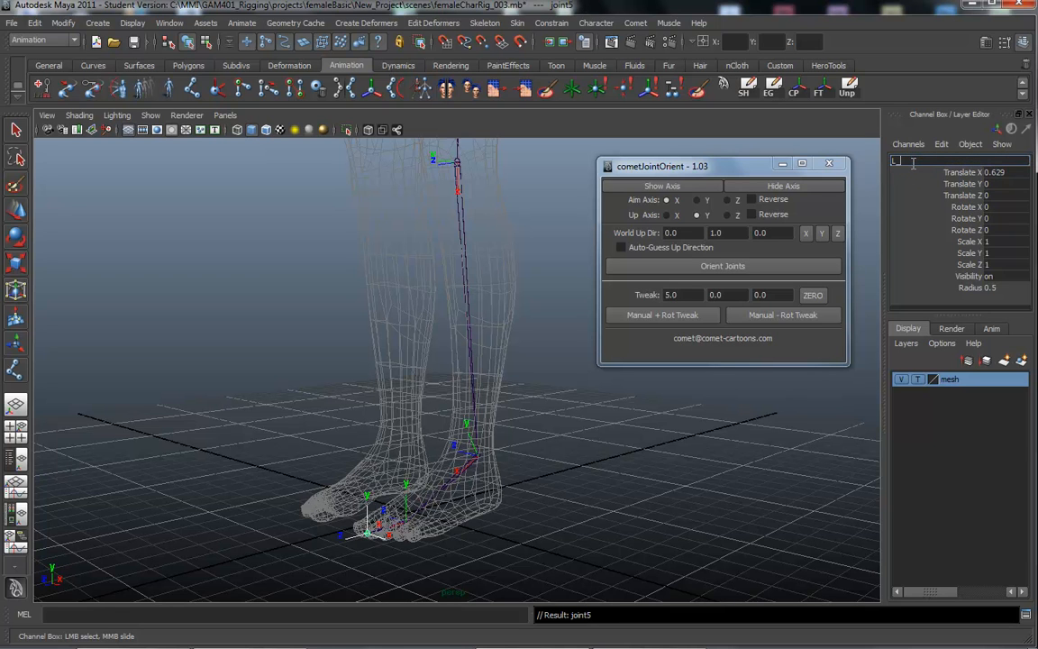
{"action": "type", "text": "L_toe_jnt"}
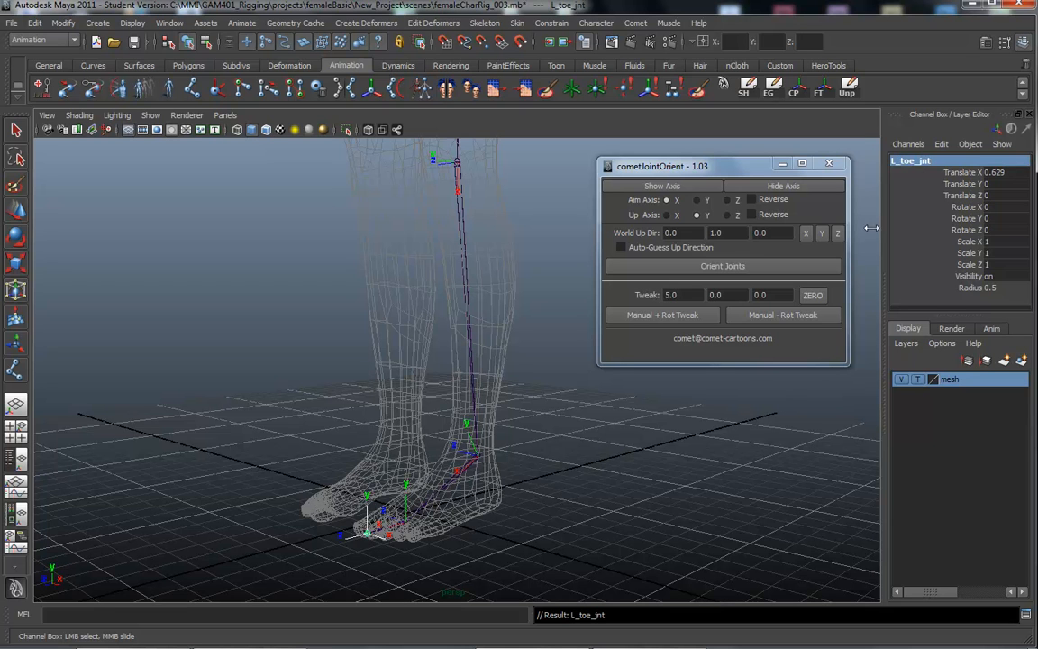
{"action": "mouse_move", "coordinate": [528, 458]}
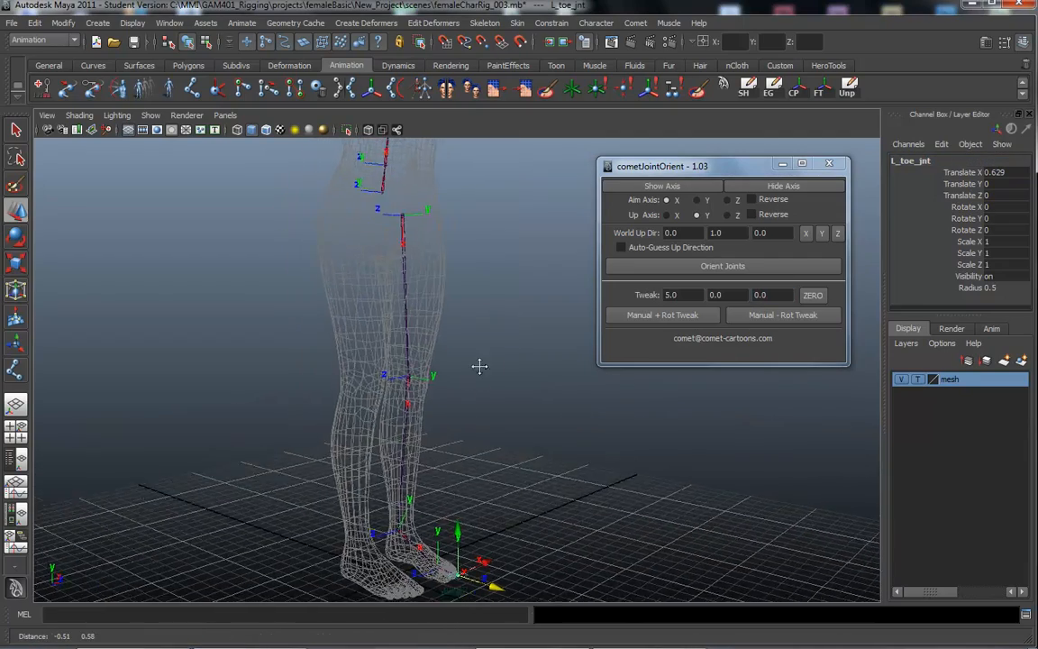
{"action": "left_click_drag", "start_coordinate": [479, 365], "coordinate": [446, 392]}
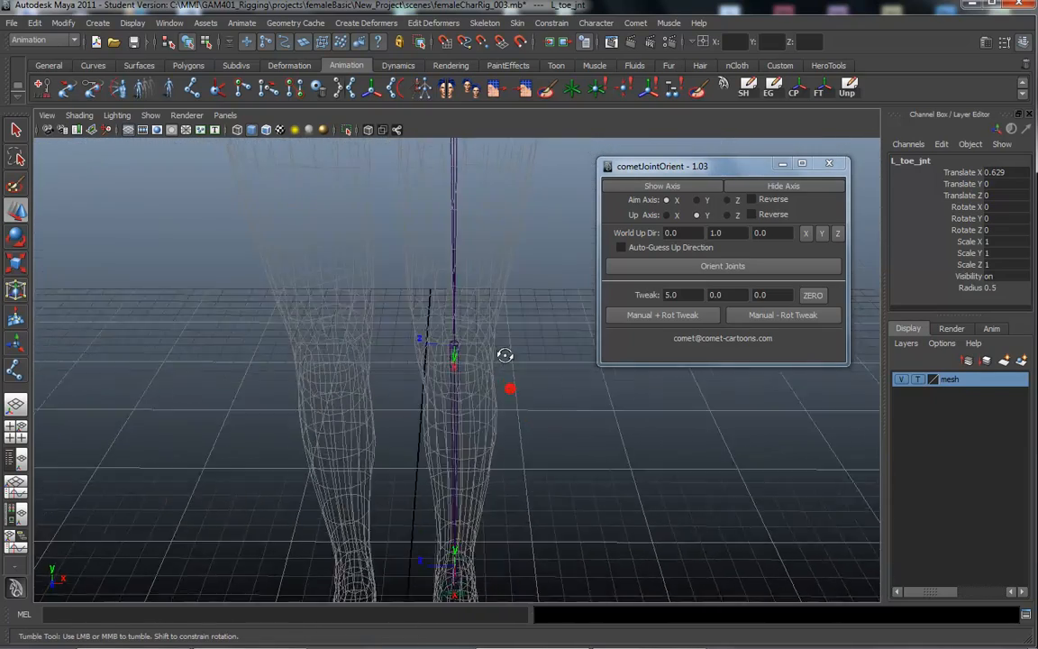
{"action": "left_click_drag", "start_coordinate": [505, 354], "coordinate": [366, 335]}
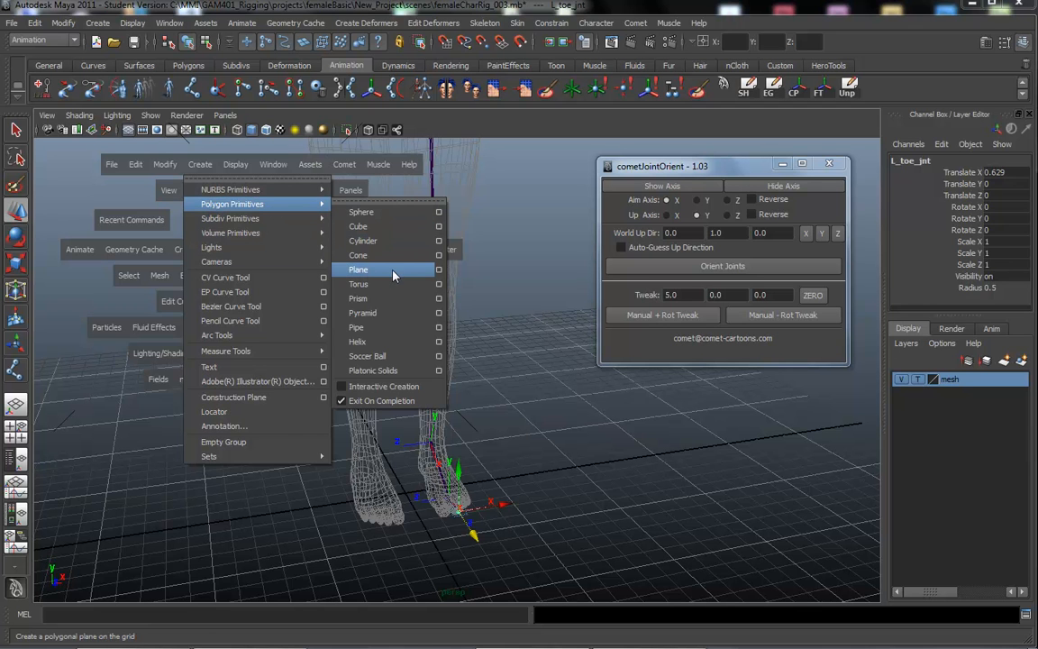
Step: Create polygon plane pPlane1 at the left hand's finger joints with zeroed translate and rotate
{"action": "left_click", "coordinate": [358, 269]}
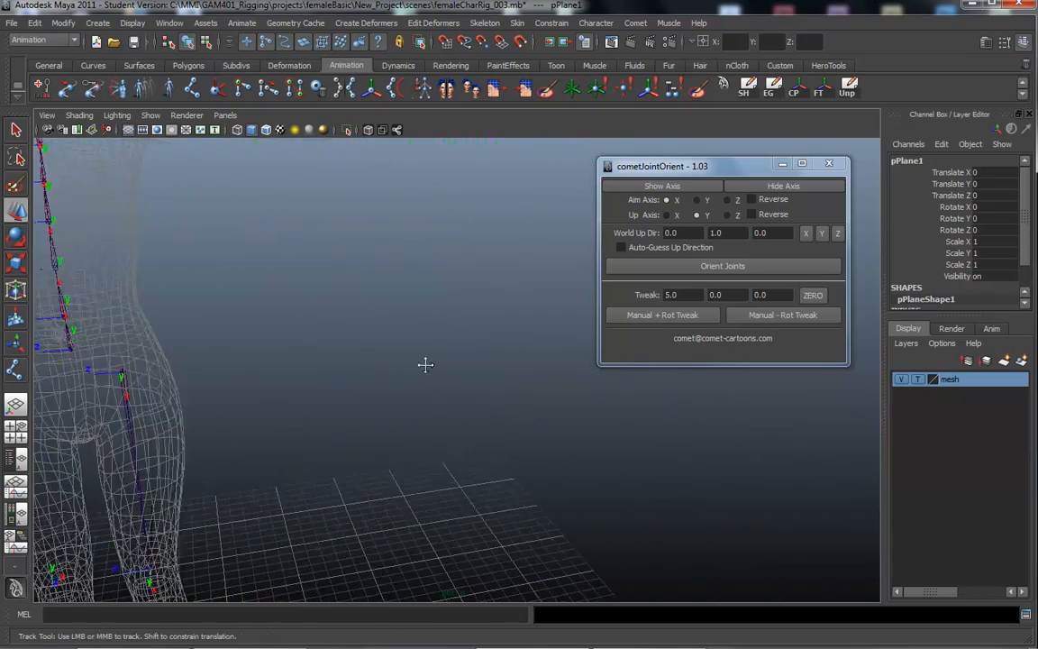
{"action": "left_click_drag", "start_coordinate": [426, 365], "coordinate": [148, 351]}
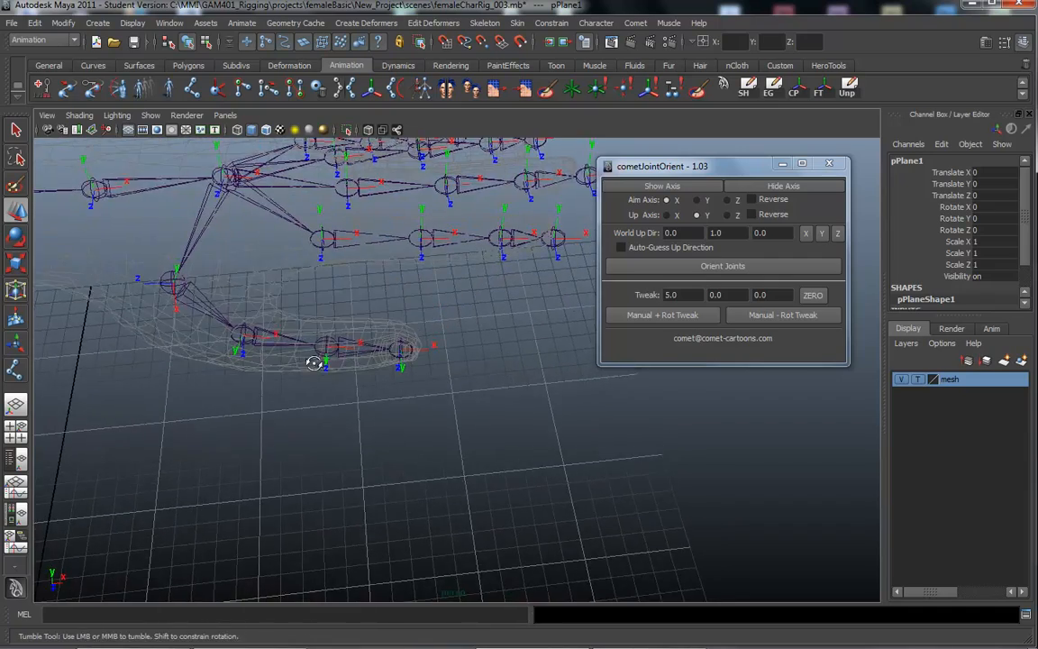
{"action": "left_click_drag", "start_coordinate": [312, 362], "coordinate": [233, 369]}
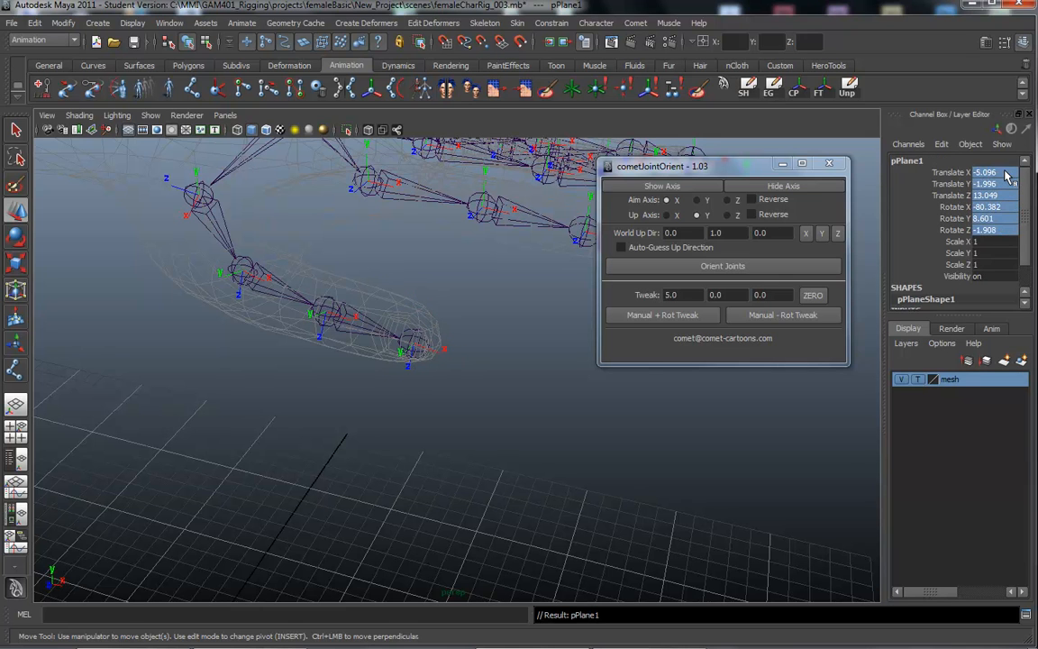
{"action": "triple_click", "coordinate": [991, 171]}
{"action": "type", "text": "0"}
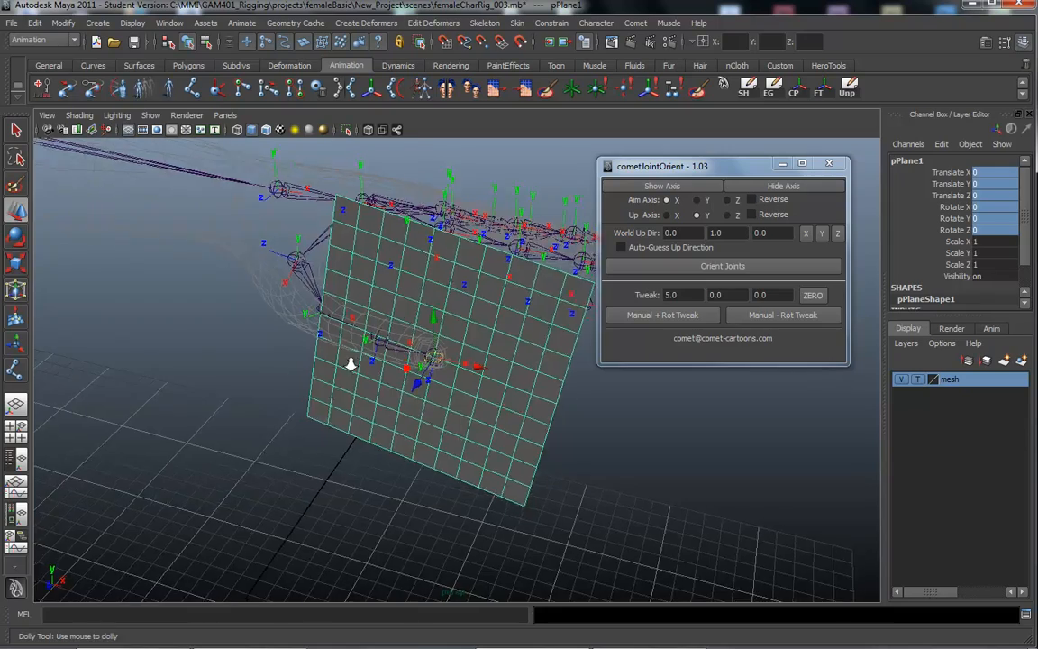
Step: Tumble and dolly around the left hand to inspect pPlane1 against the finger joints
{"action": "left_click_drag", "start_coordinate": [352, 364], "coordinate": [362, 351]}
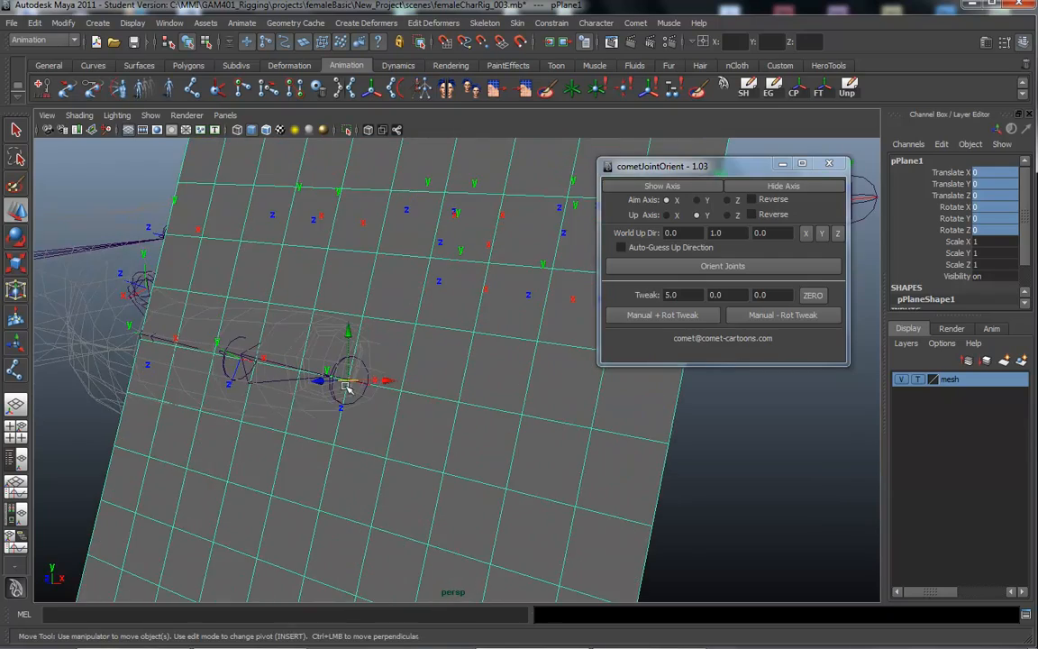
{"action": "left_click_drag", "start_coordinate": [360, 405], "coordinate": [334, 398]}
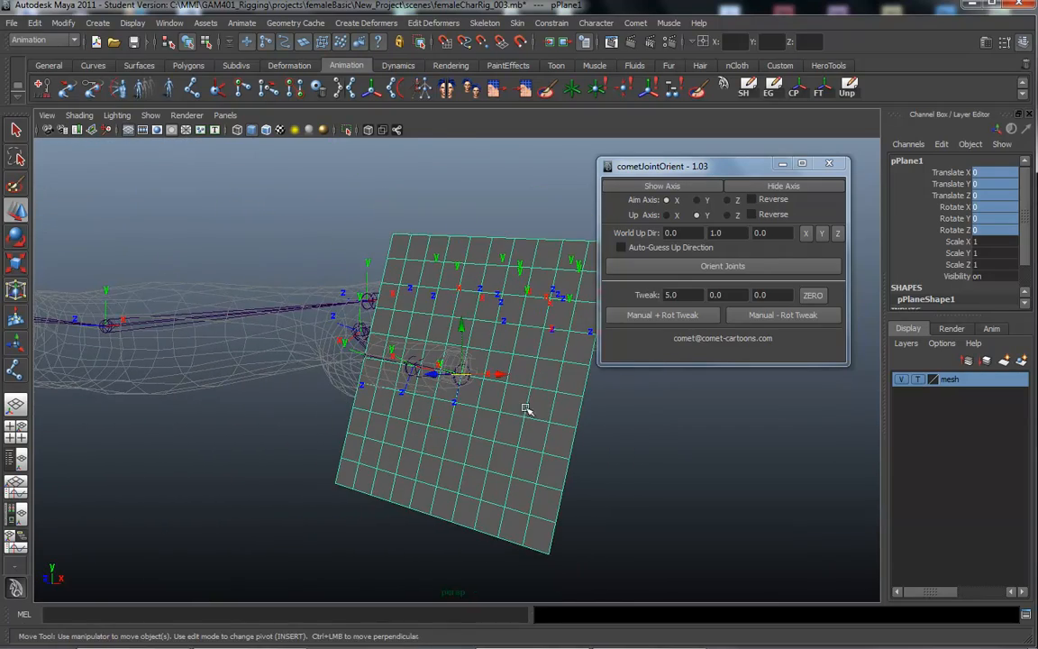
{"action": "left_click_drag", "start_coordinate": [527, 406], "coordinate": [482, 383]}
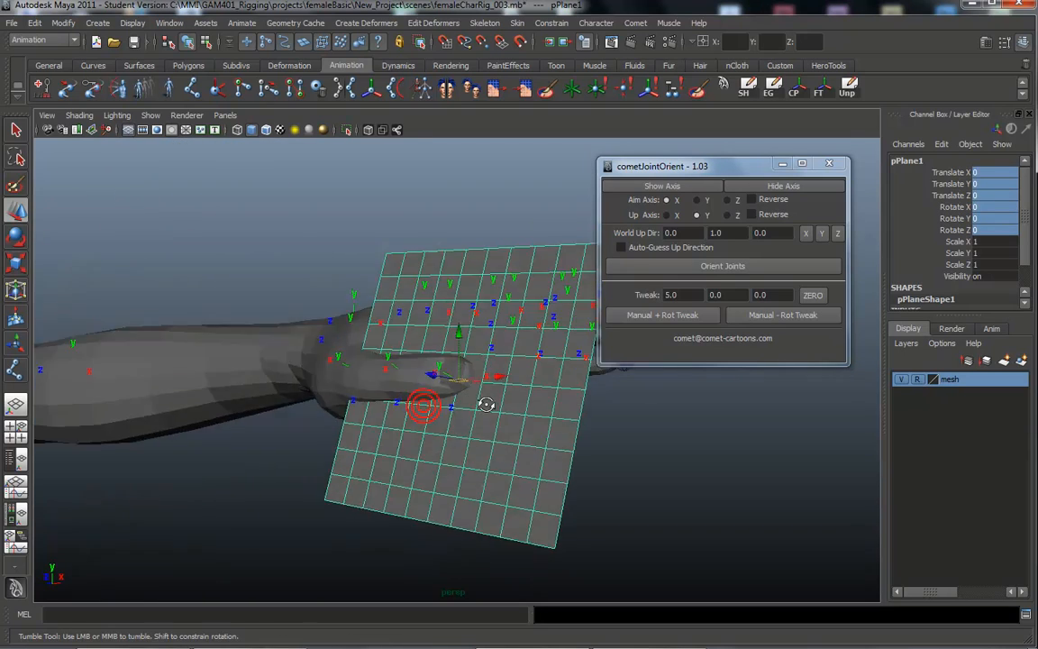
{"action": "left_click_drag", "start_coordinate": [487, 403], "coordinate": [428, 386]}
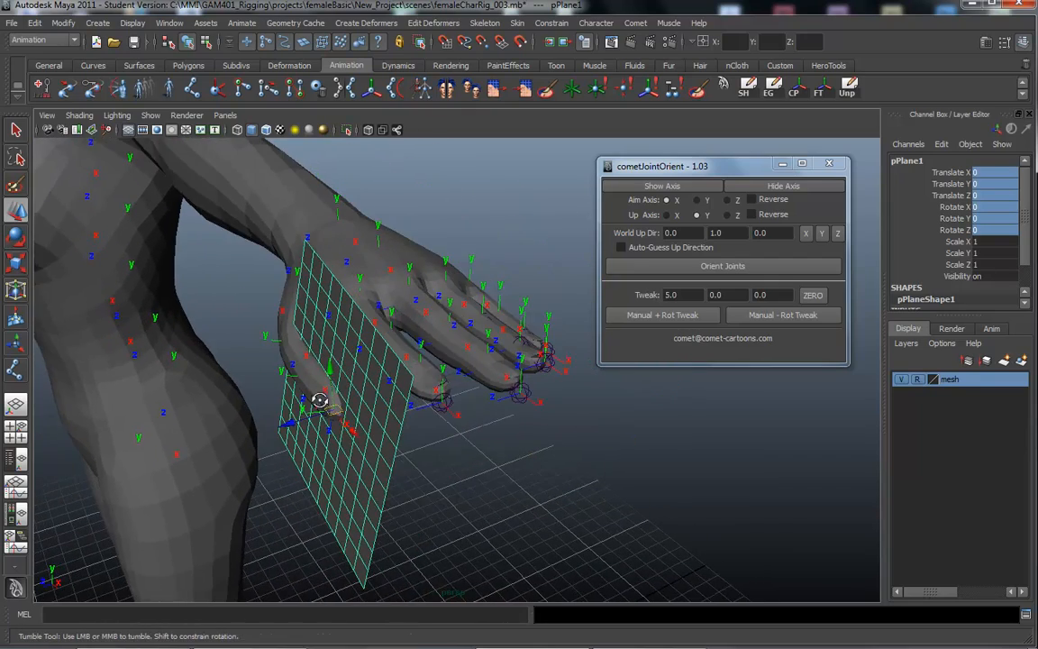
{"action": "left_click_drag", "start_coordinate": [320, 399], "coordinate": [526, 415]}
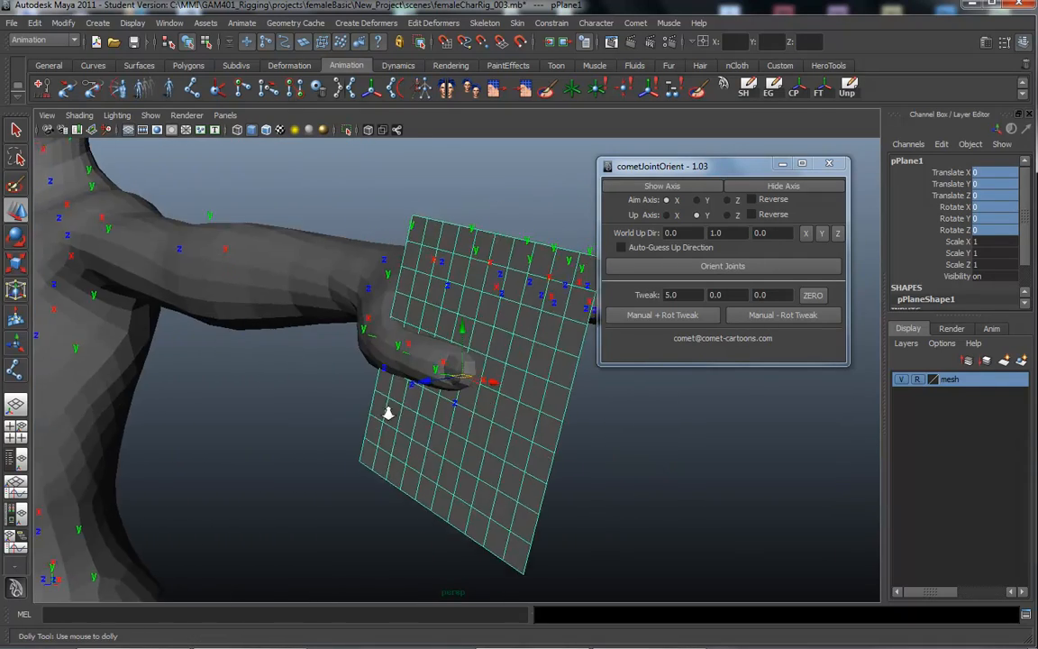
{"action": "left_click_drag", "start_coordinate": [388, 413], "coordinate": [180, 356]}
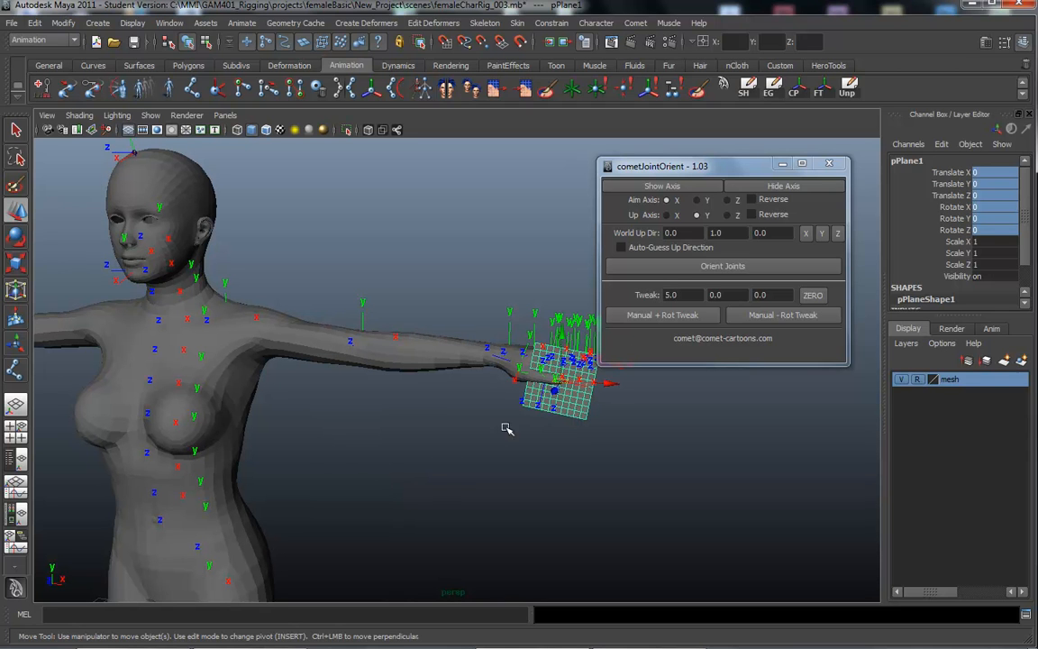
{"action": "mouse_move", "coordinate": [550, 519]}
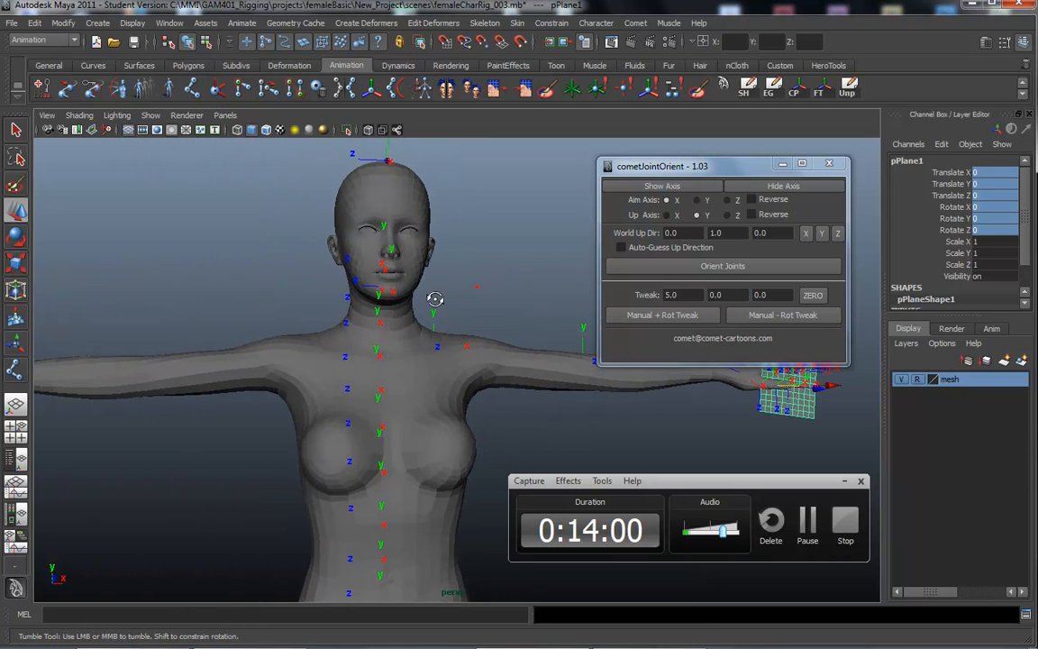
{"action": "left_click_drag", "start_coordinate": [435, 297], "coordinate": [453, 264]}
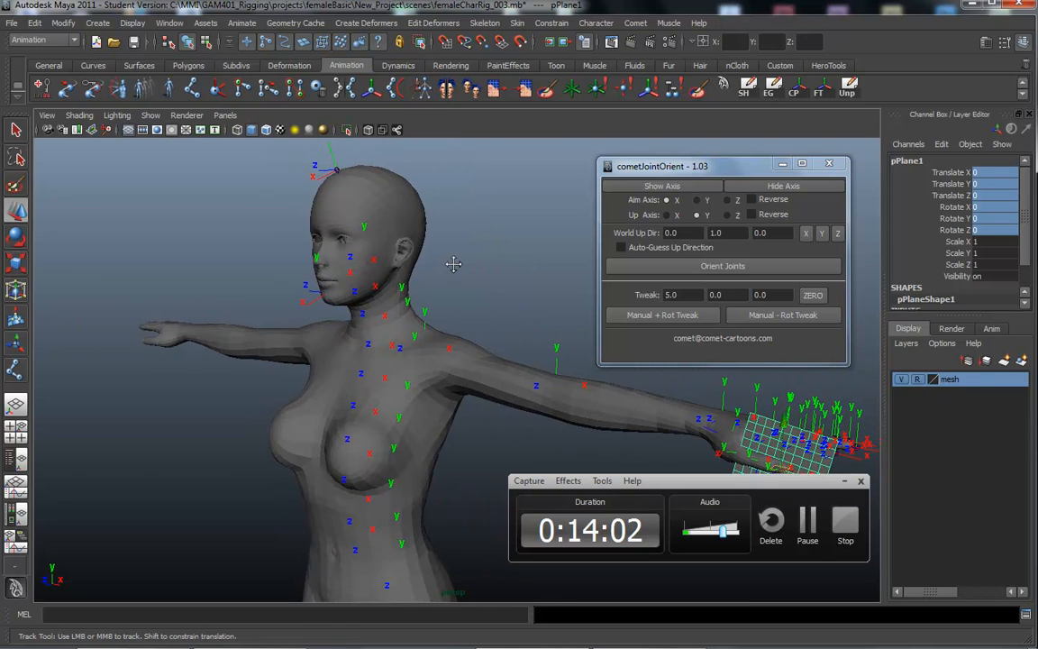
{"action": "left_click_drag", "start_coordinate": [454, 264], "coordinate": [340, 418]}
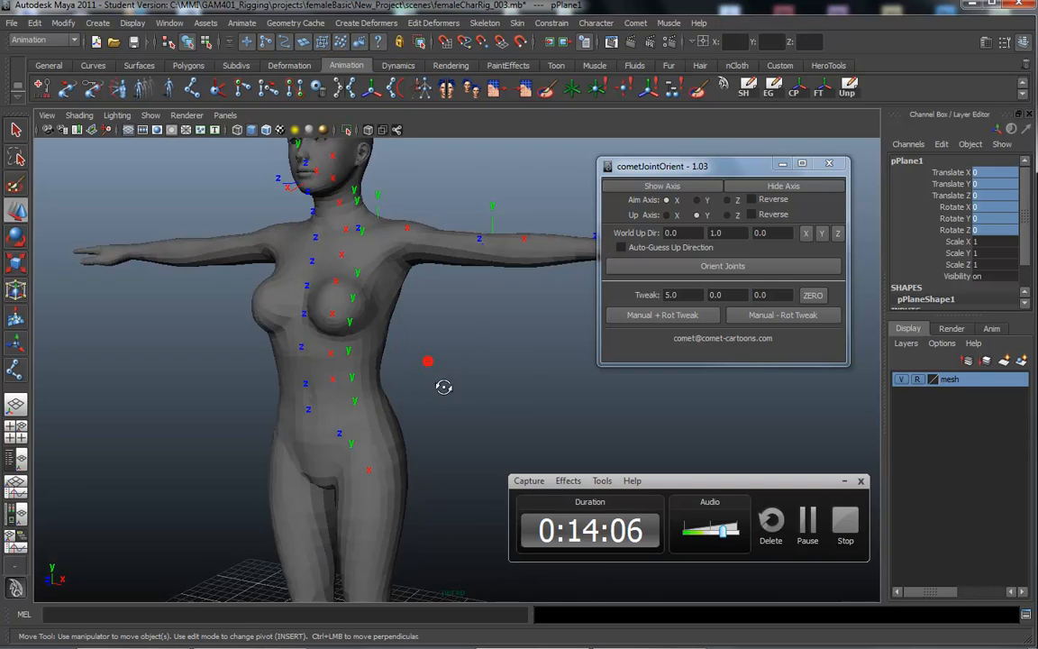
{"action": "left_click_drag", "start_coordinate": [442, 388], "coordinate": [428, 419]}
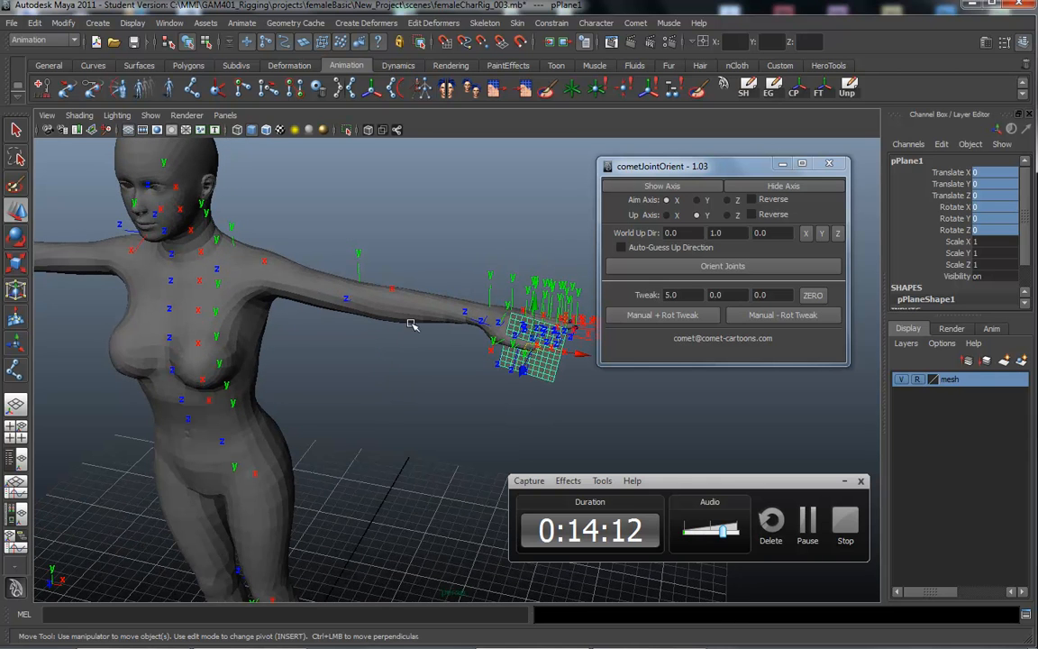
{"action": "mouse_move", "coordinate": [588, 374]}
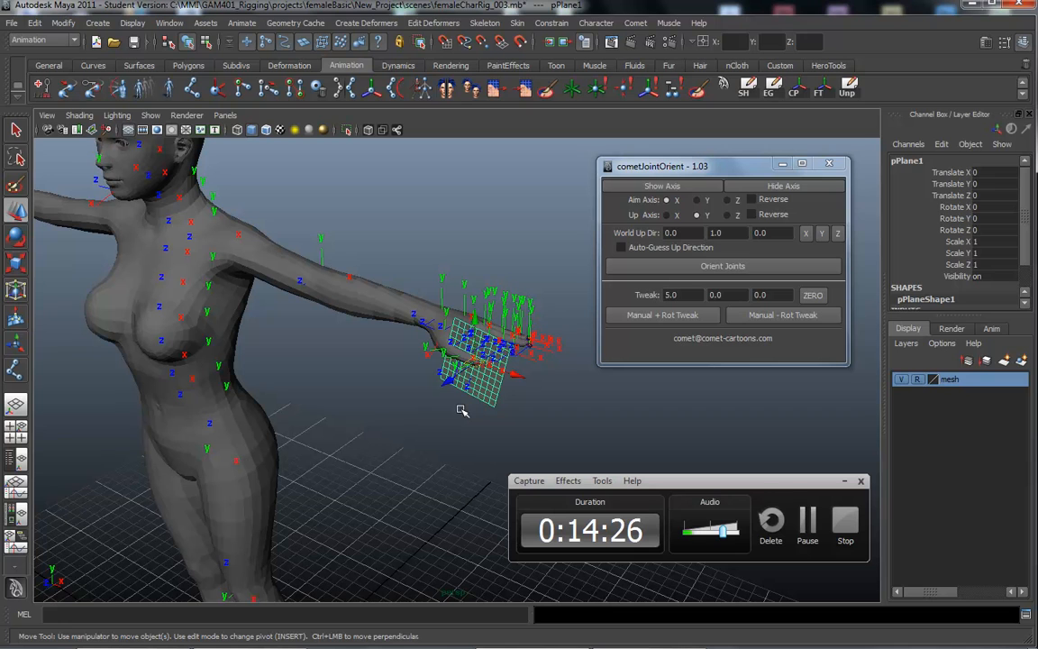
{"action": "mouse_move", "coordinate": [453, 350]}
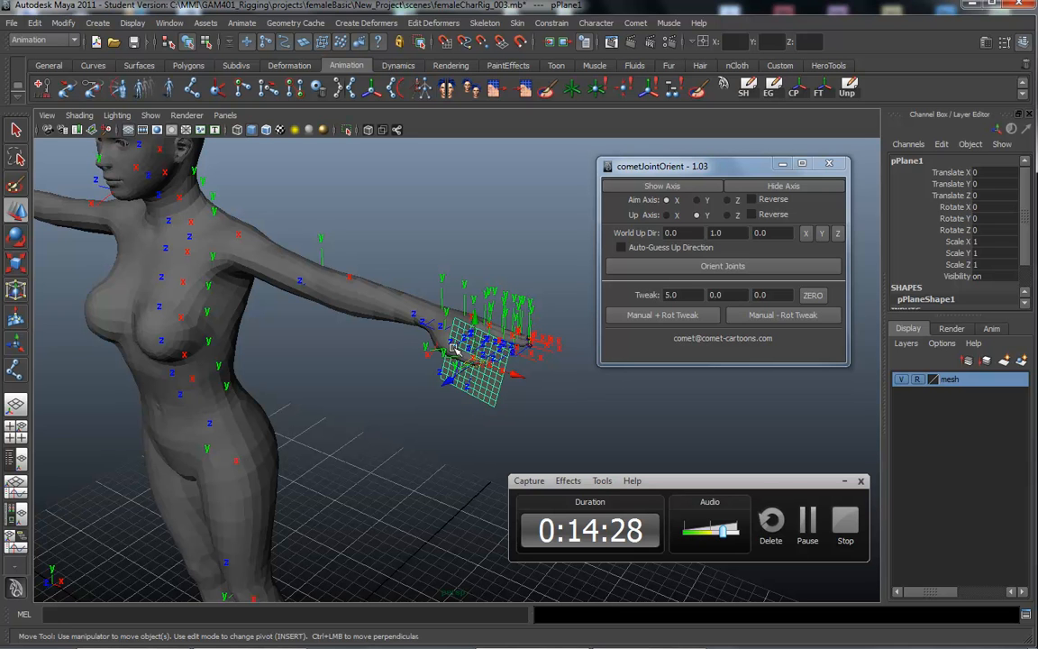
Step: Deselect the test plane and show the Hypergraph Hierarchy in the left panel
{"action": "left_click", "coordinate": [380, 478]}
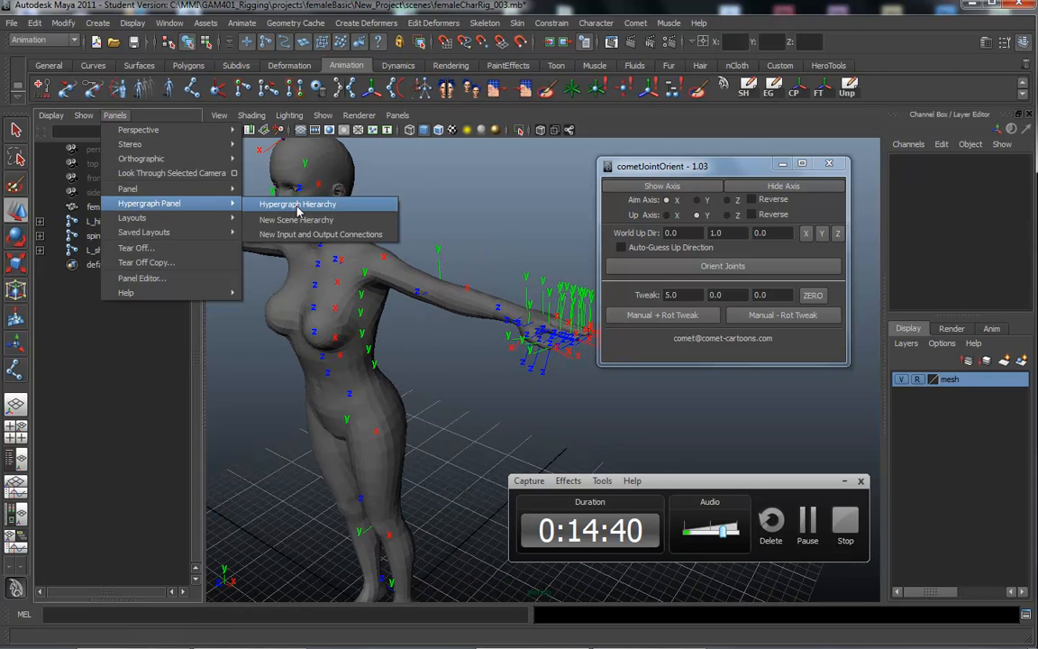
{"action": "left_click", "coordinate": [296, 204]}
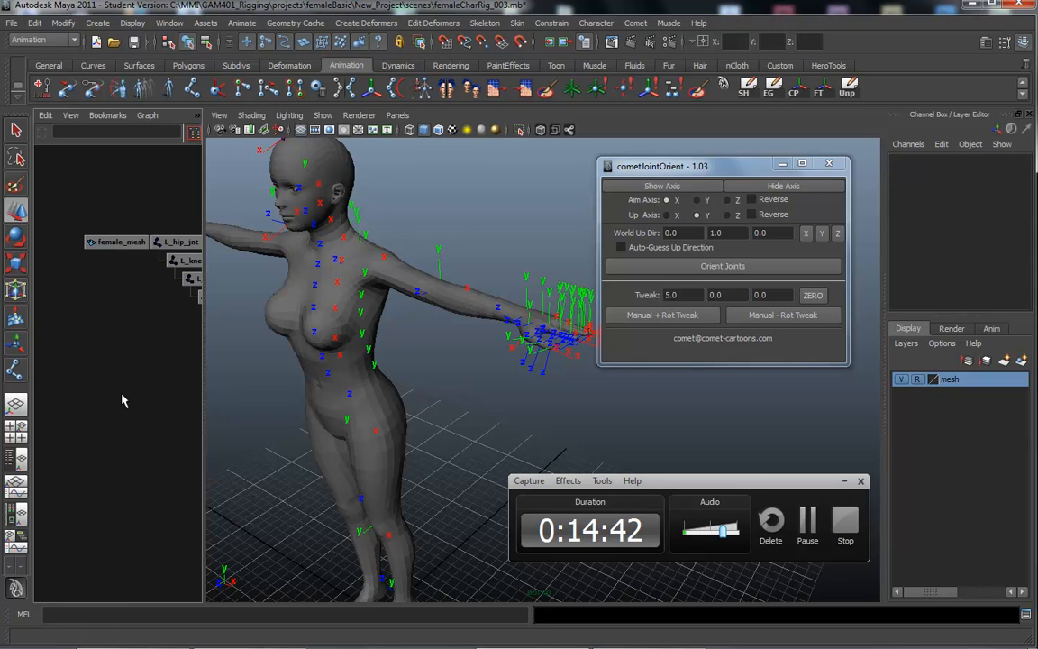